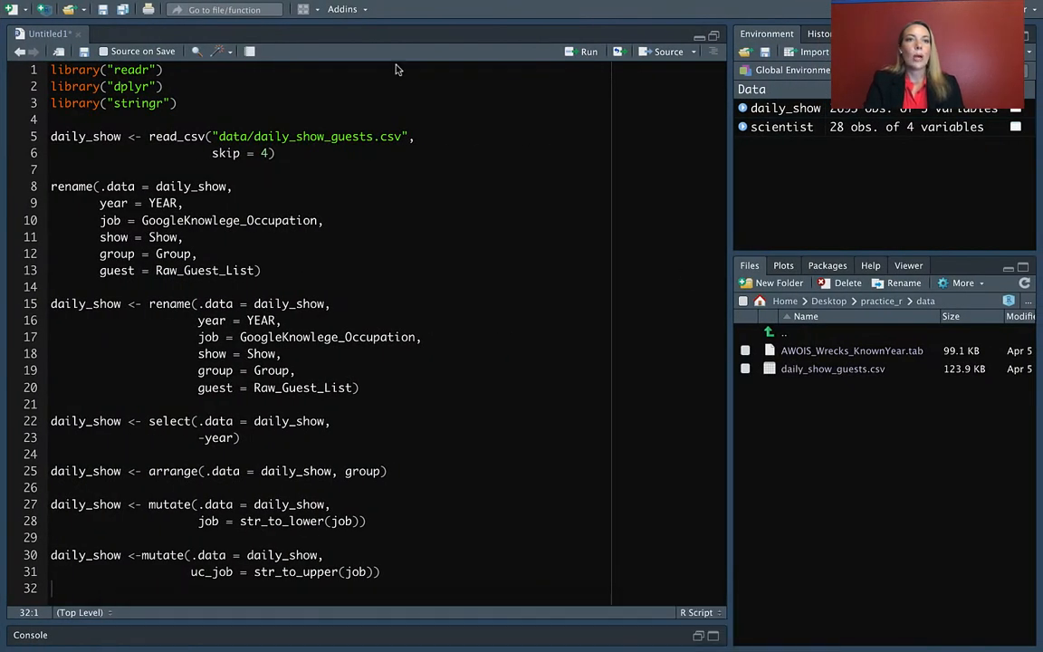
- Write print(x = paste("Hello", "world")) in a new script and run it to print Hello world
left_click(14, 10)
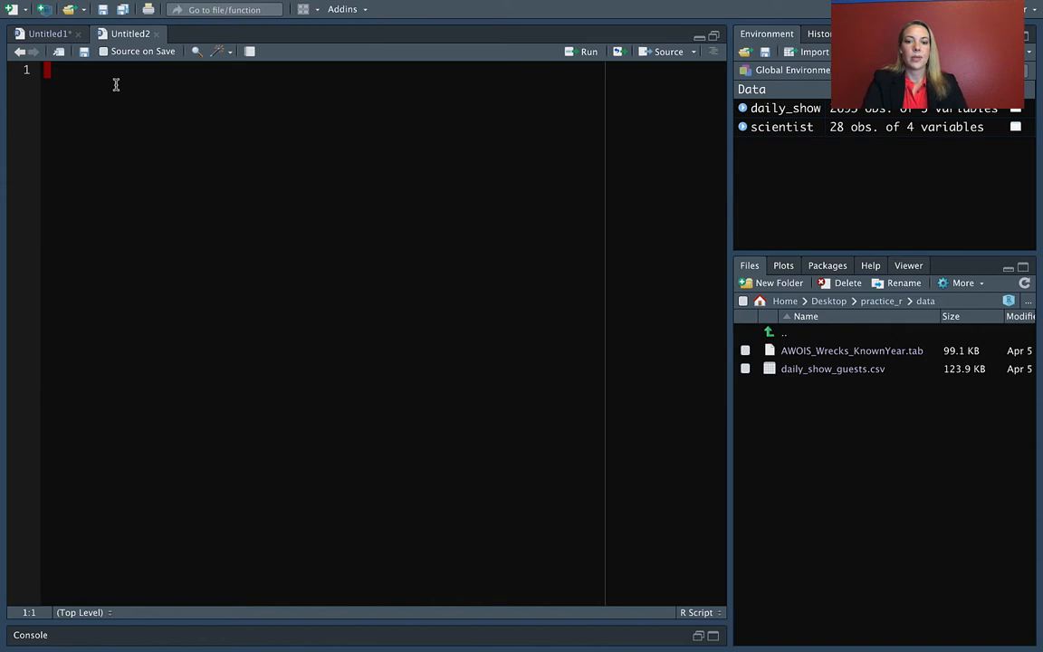
type("print")
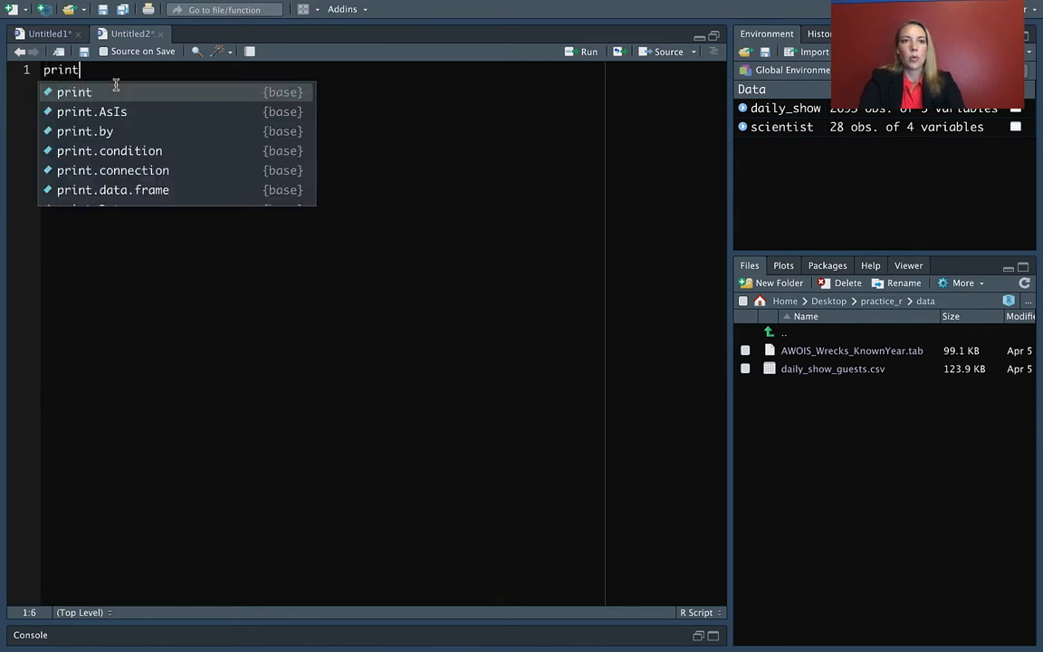
type("(paste)")
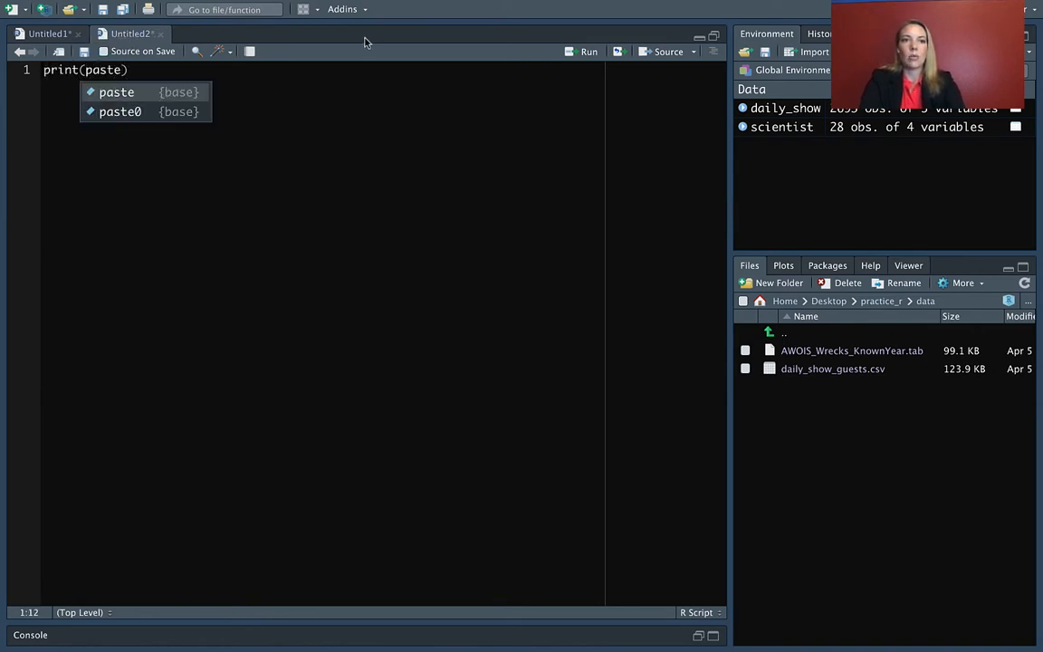
type("(\"Hel")
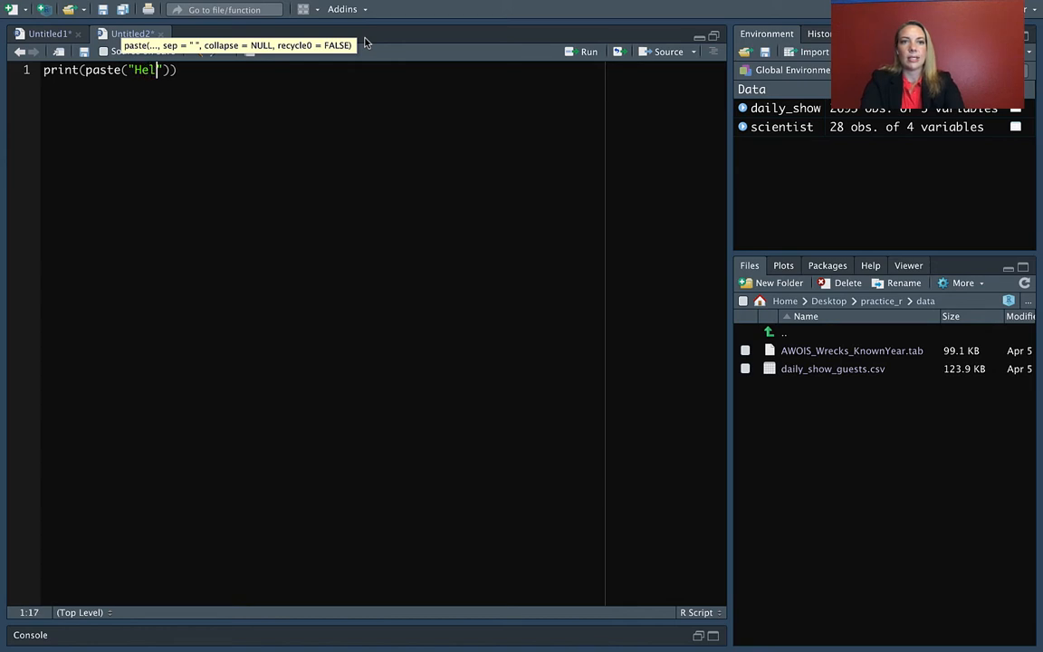
type("lo\", \"wo")
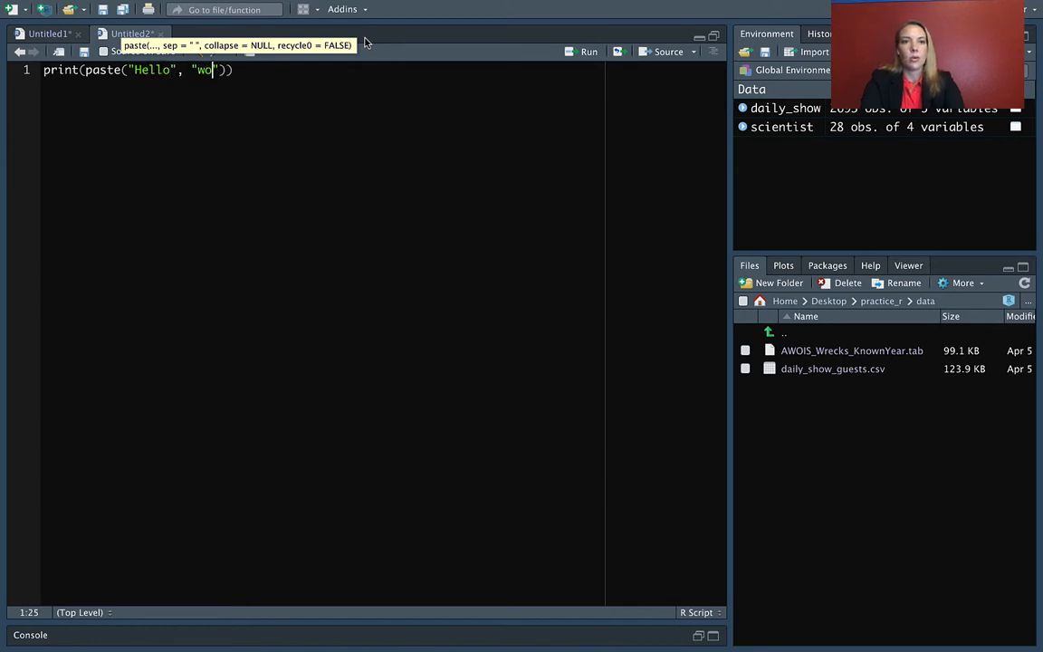
type("rld")
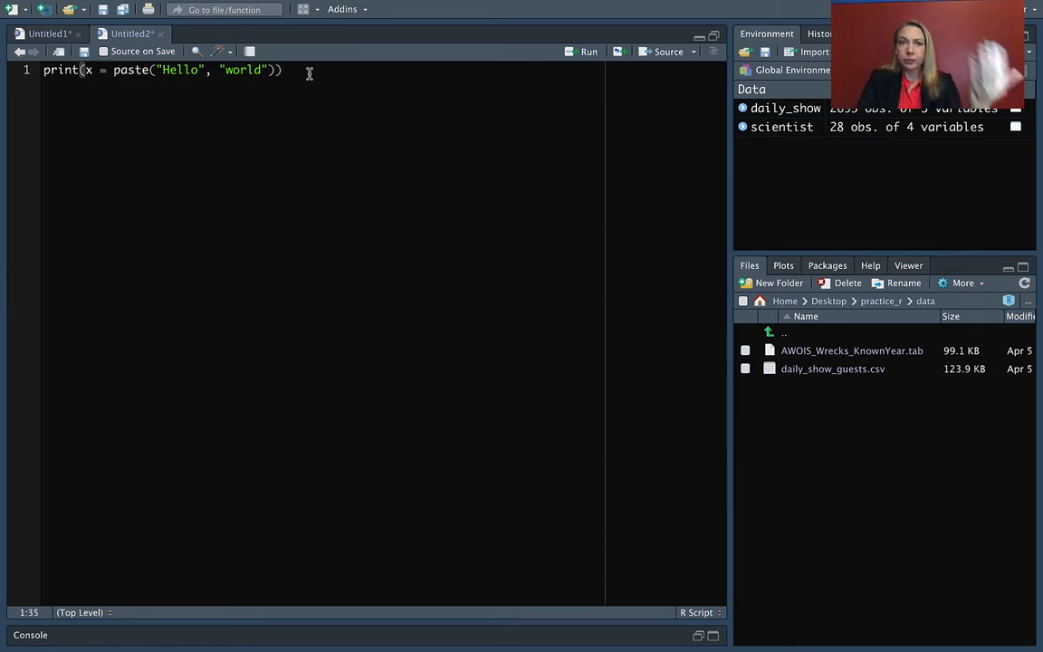
mouse_move(250, 152)
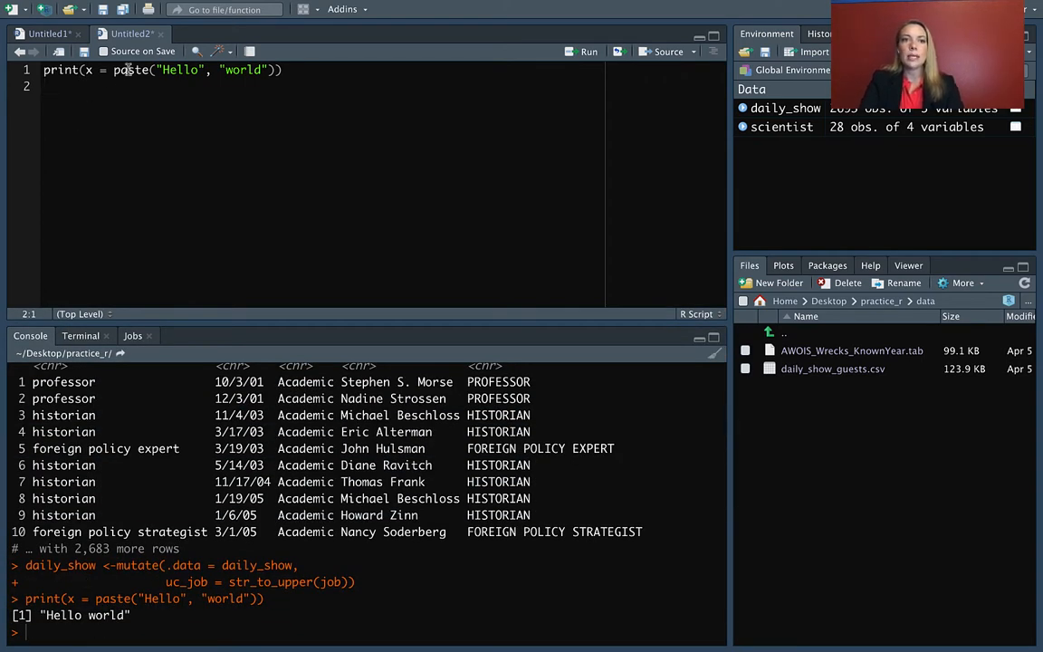
left_click_drag(116, 69, 233, 69)
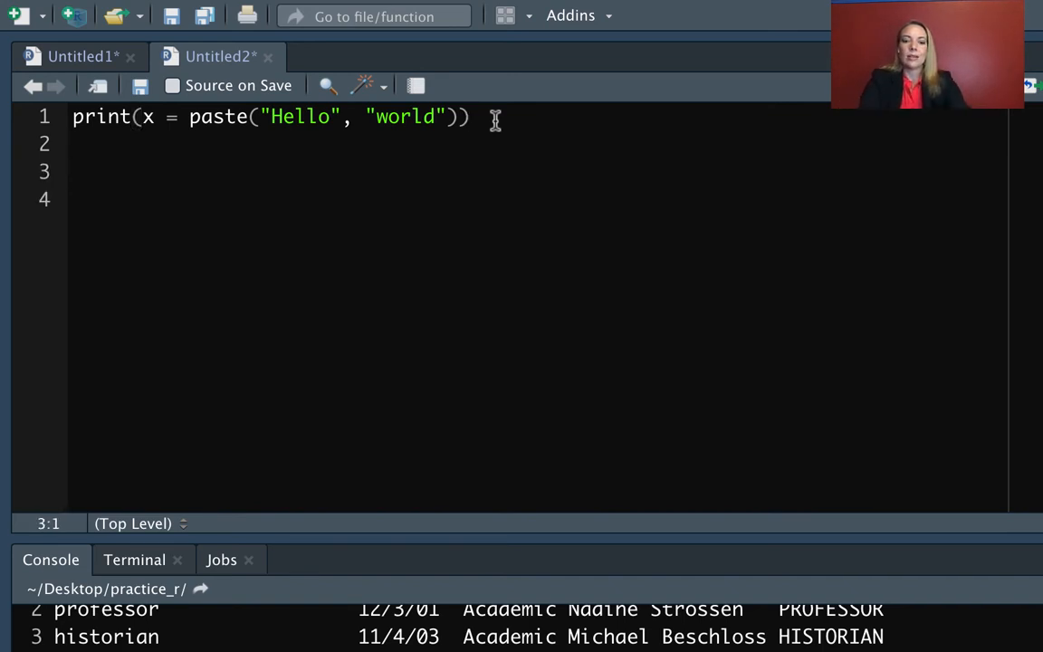
- Write paste("Hello world") %>% paste() and run it, then return to the daily_show script
type("paste(\"")
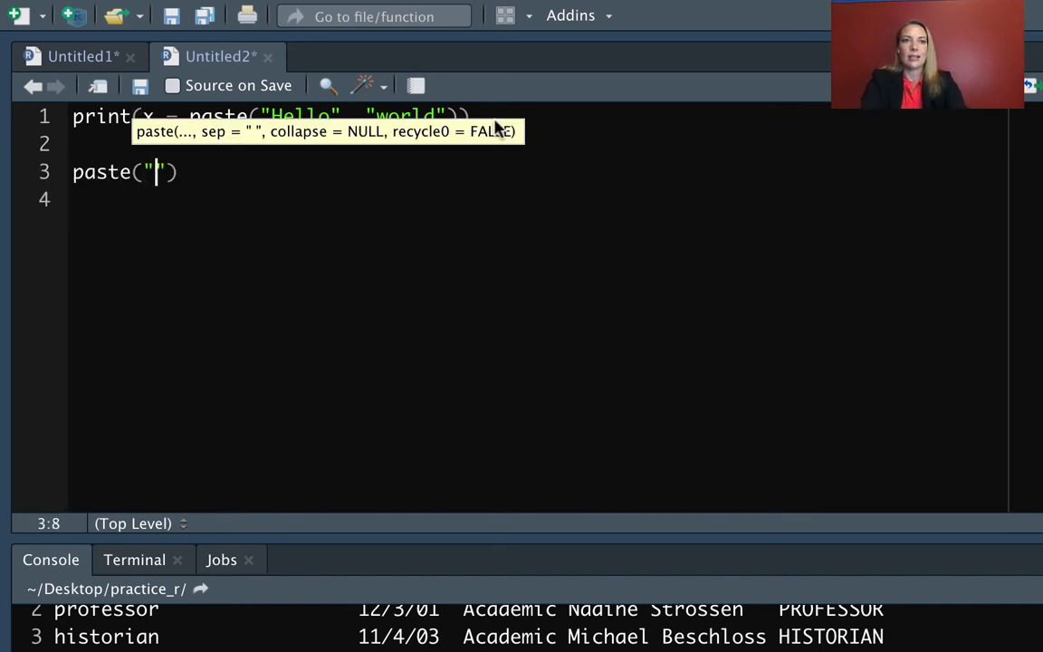
type("Hello world")
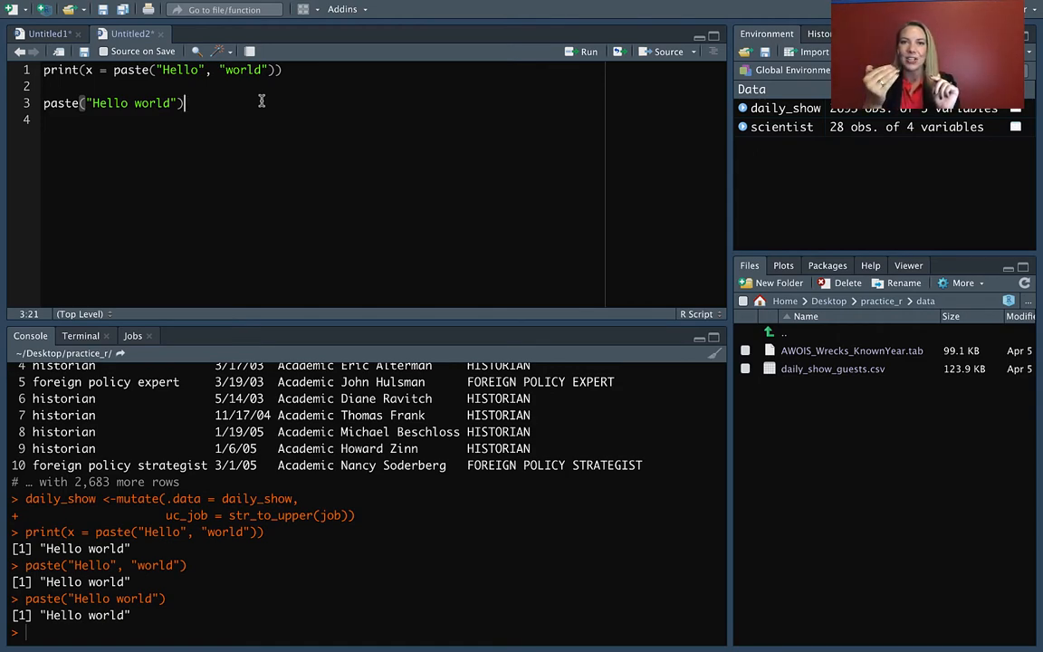
type("%>%")
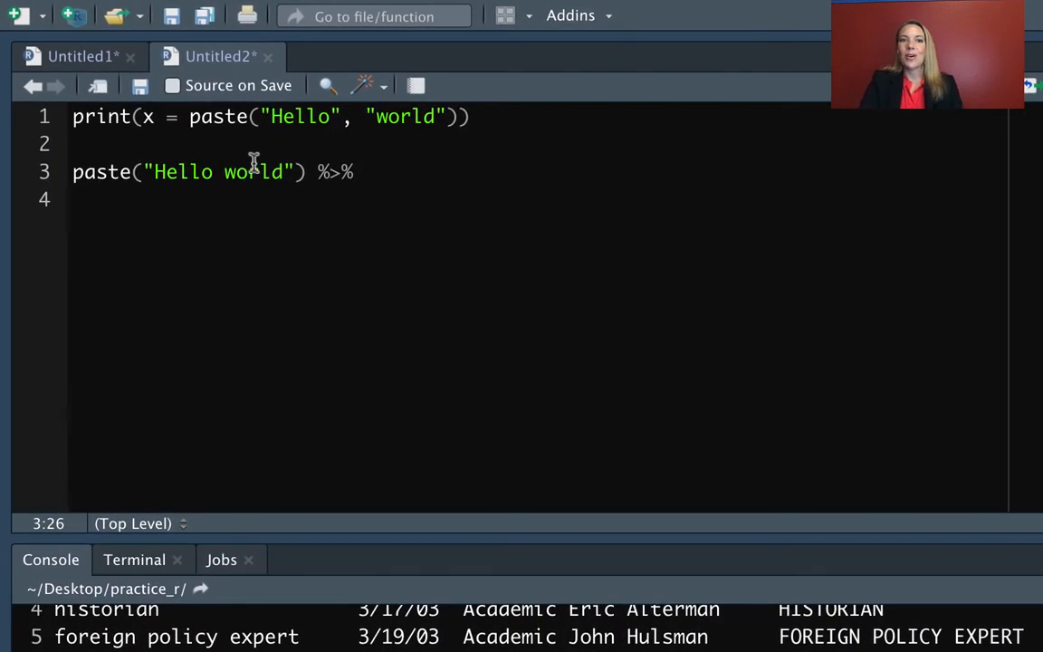
mouse_move(333, 196)
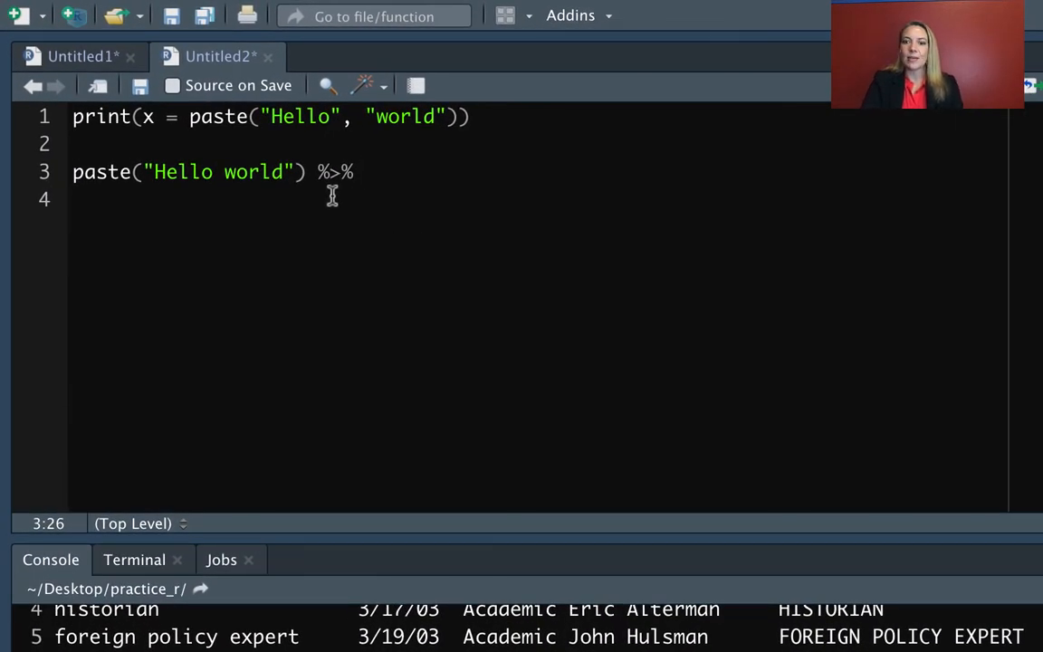
type("paste(")
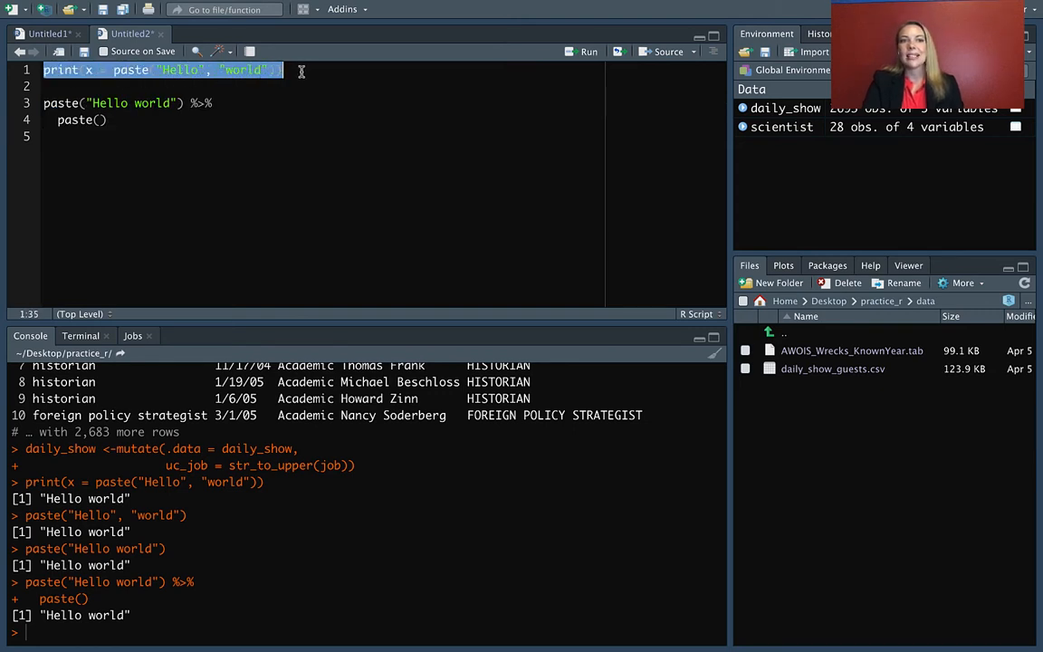
left_click(232, 103)
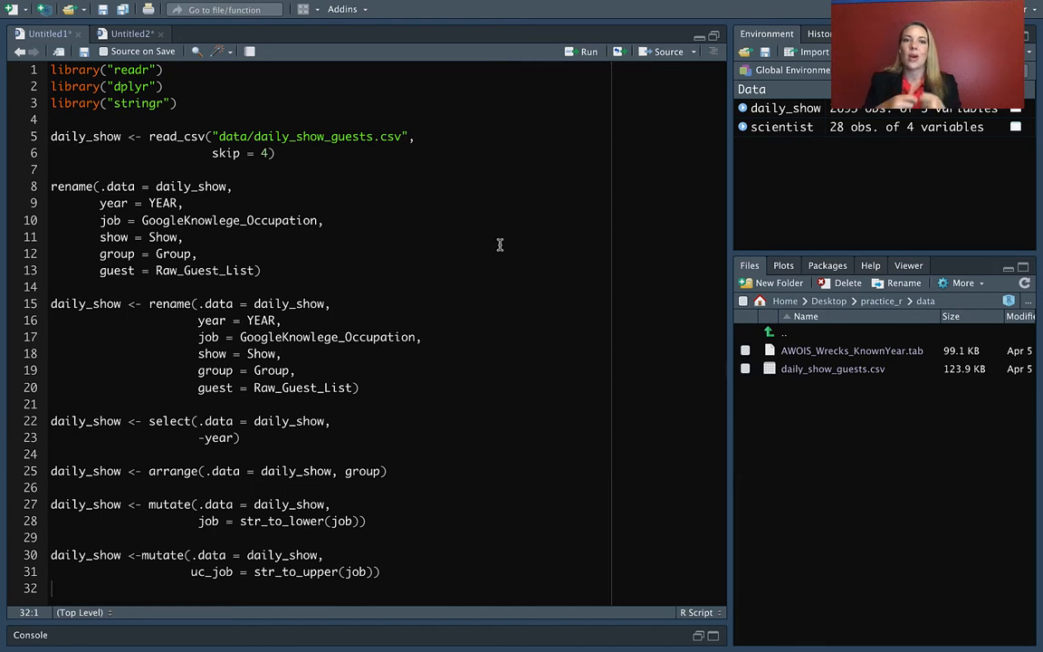
- Add library("magrittr") after stringr and run the whole daily_show script
left_click(178, 104)
type("library(\"magr")
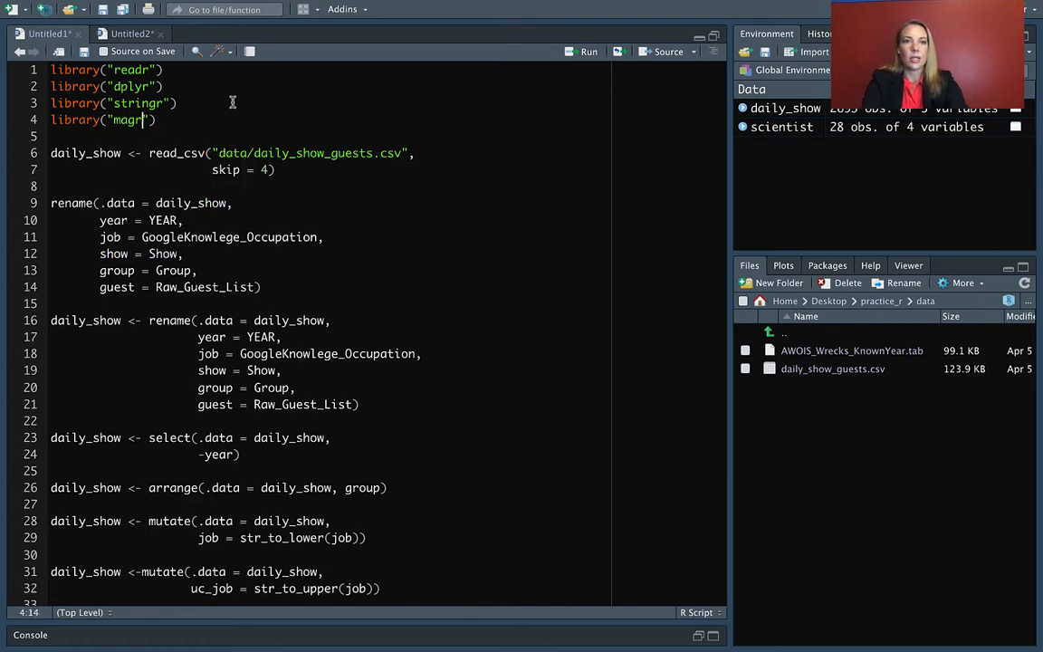
type("ittr")
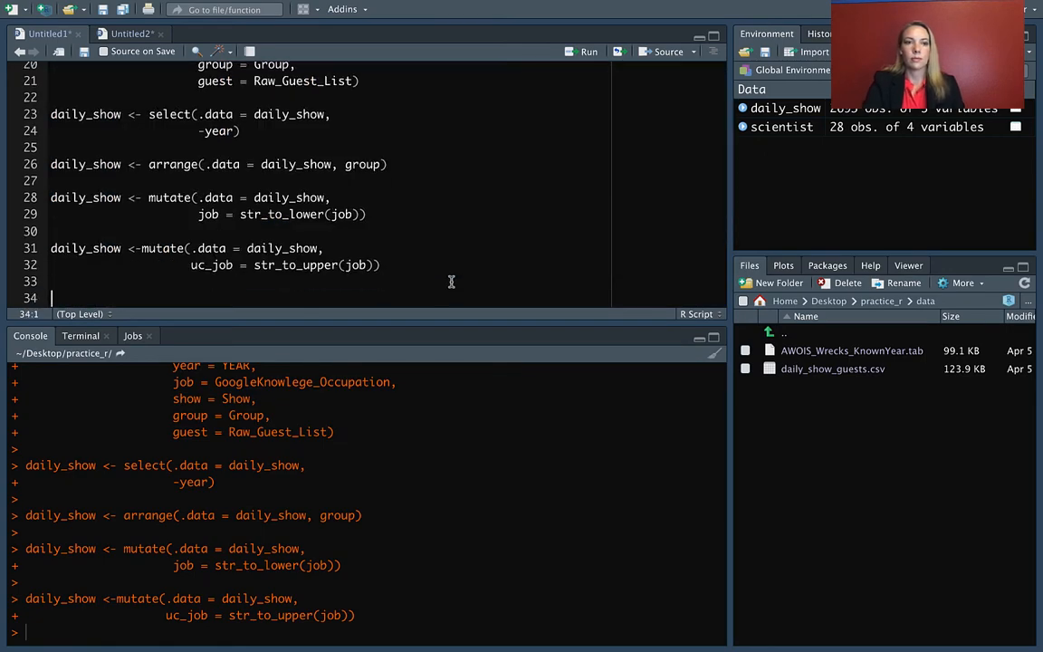
- Write slice(select(.data = daily_show, c(2, 5)), 1:5) on line 34 and run it
type("d")
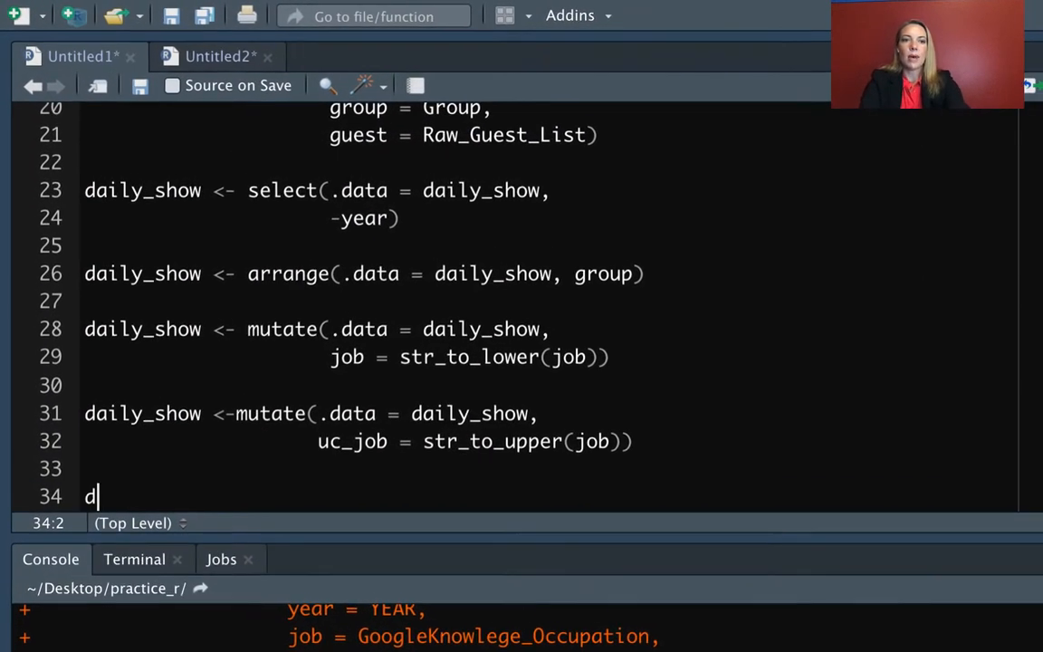
type("select(.data =")
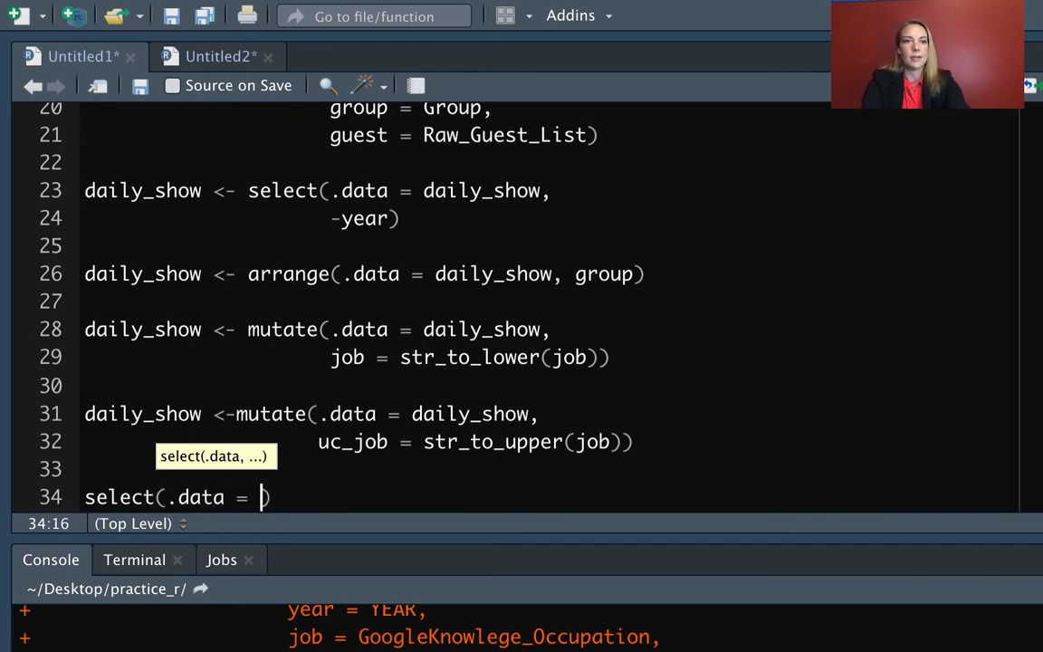
type("daily_show,")
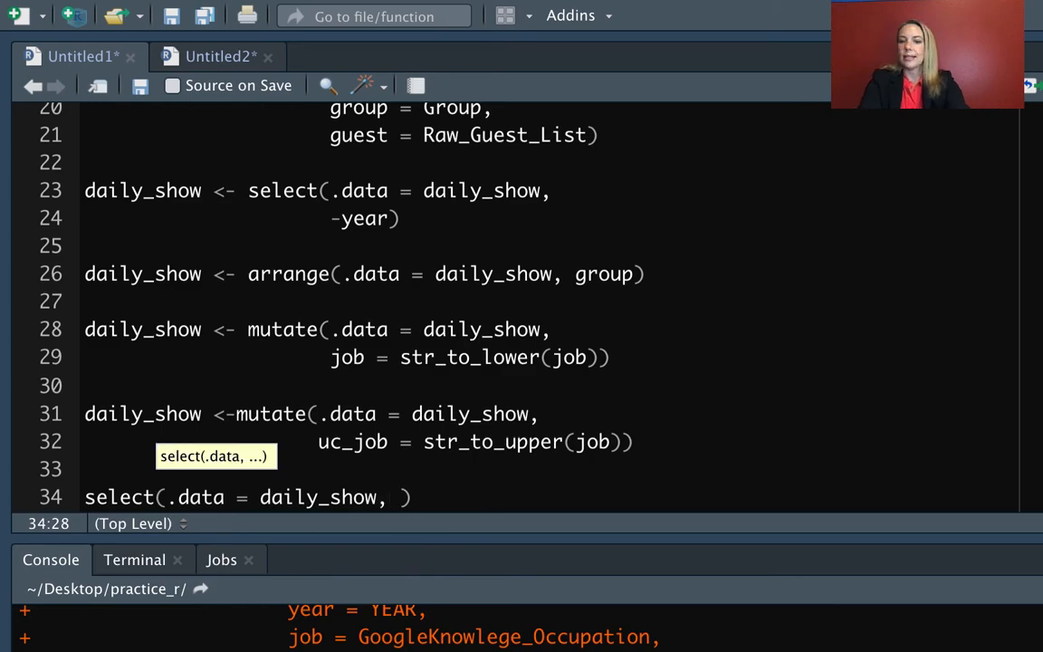
type("c(2, 5")
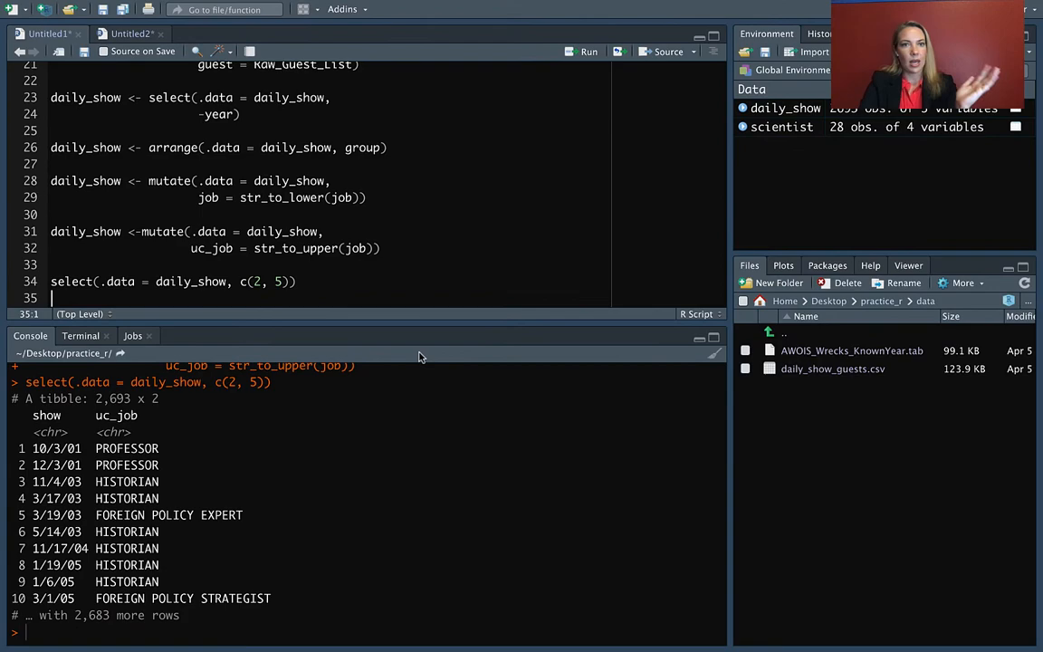
left_click(51, 282)
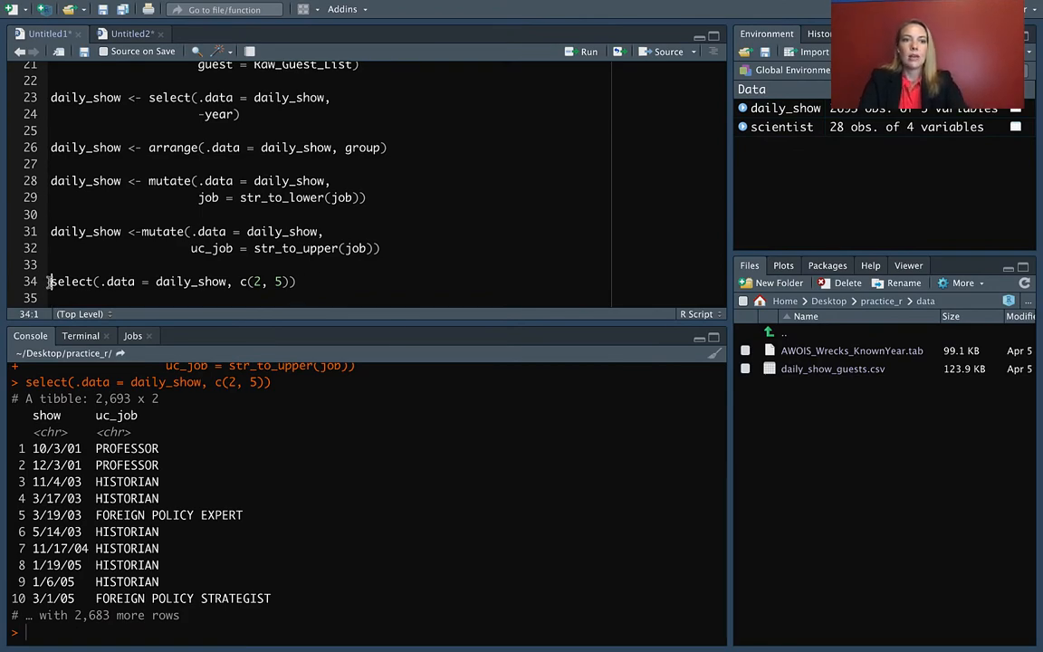
type("slice(.data =")
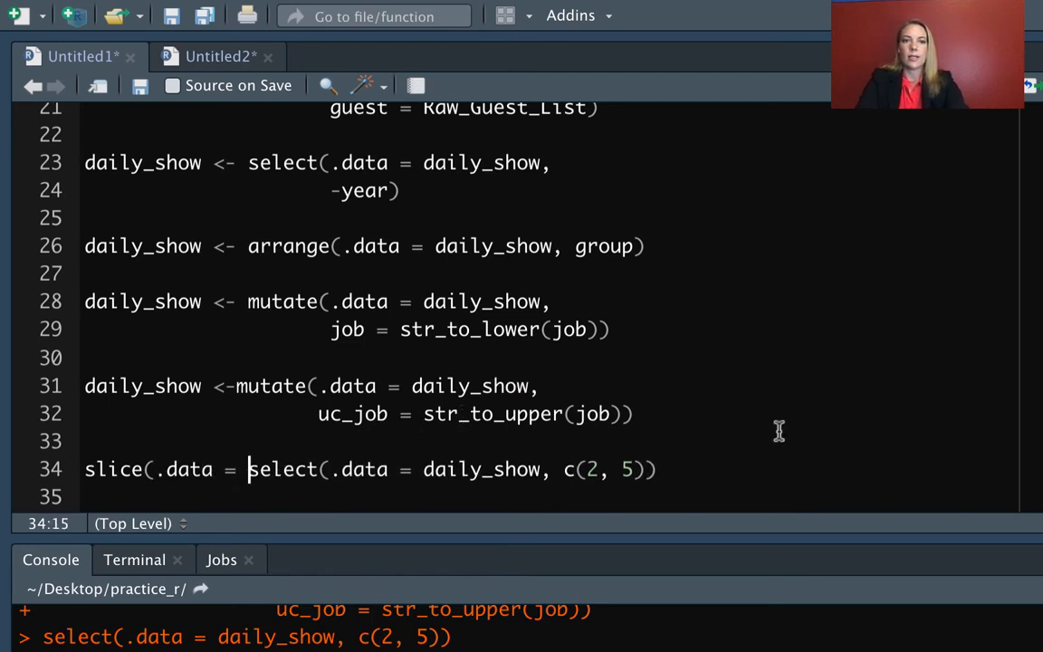
type(", 1:5)")
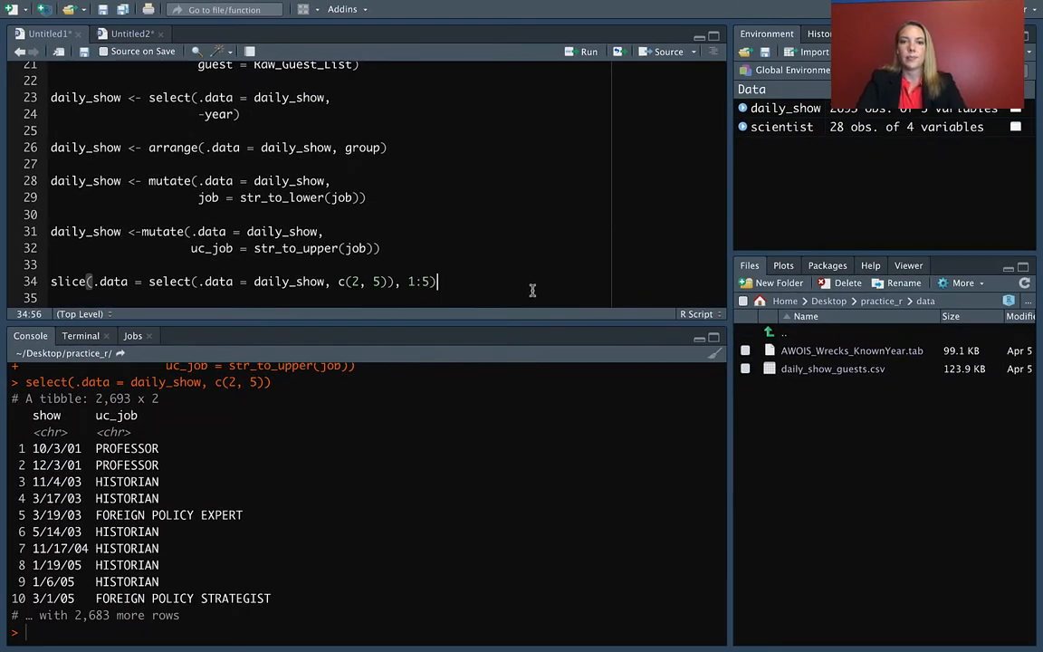
key("Return")
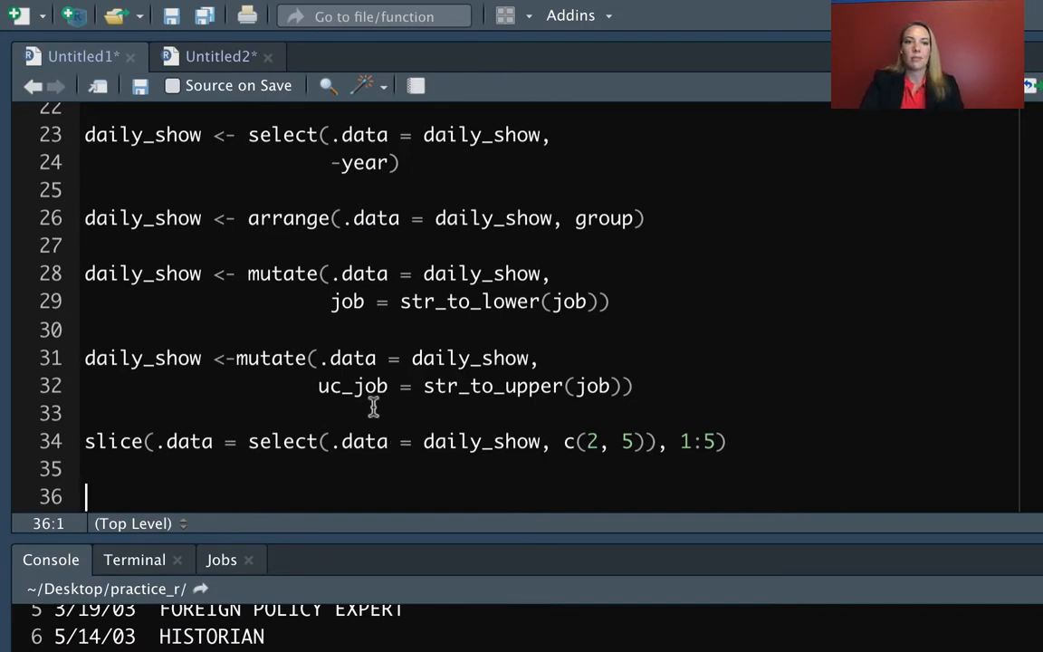
- Rewrite the nested call as select(.data = daily_show, c(2, 5)) %>% slice(1:5)
left_click_drag(248, 442, 460, 441)
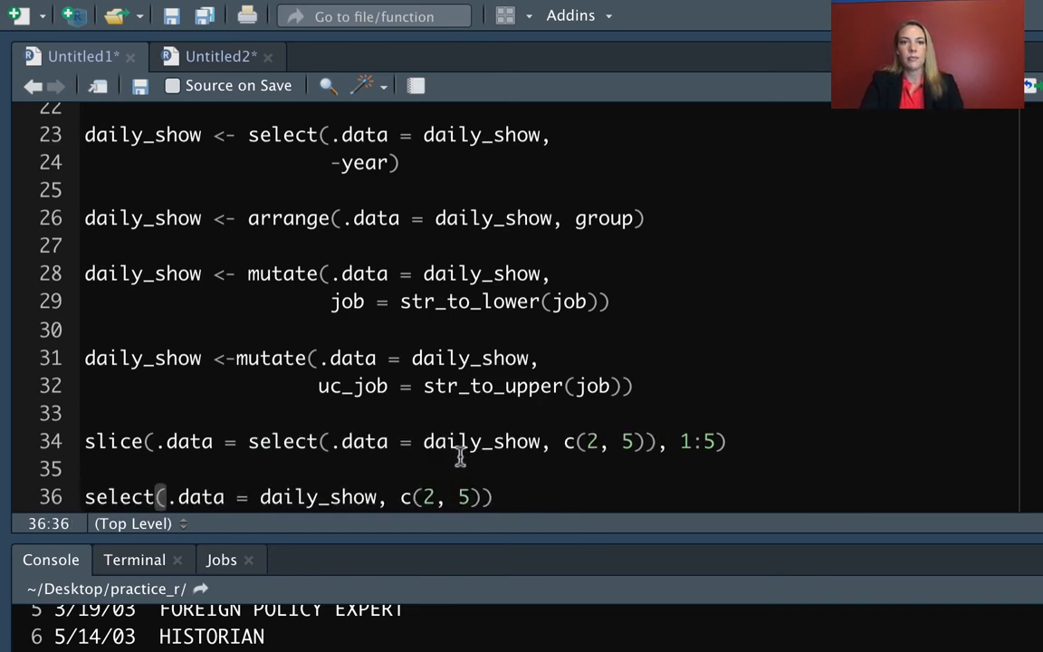
type("%>%")
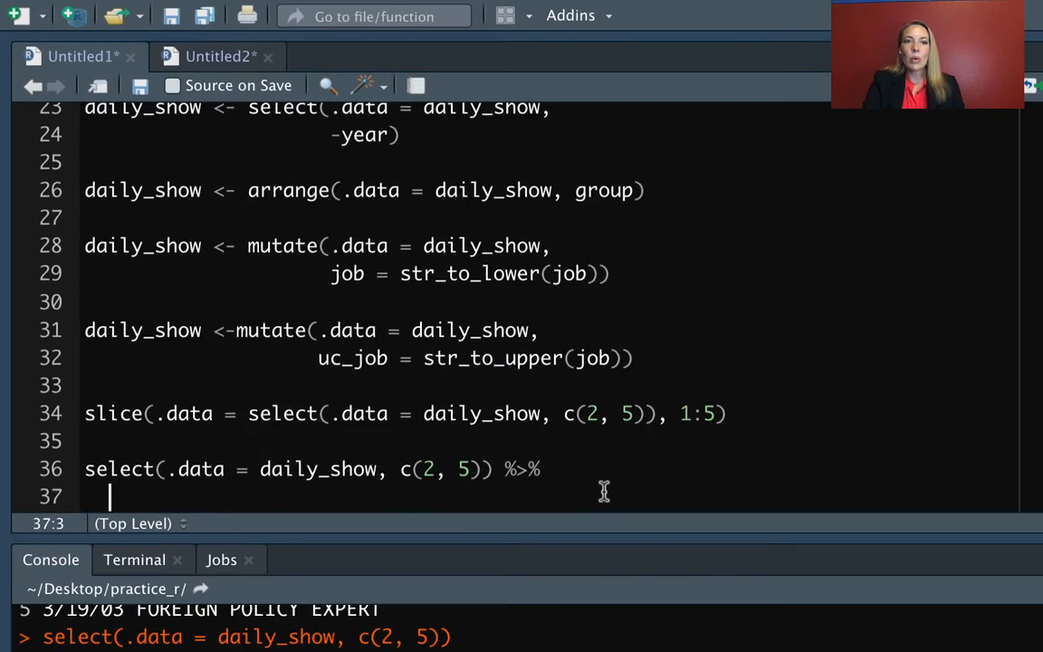
type("slice")
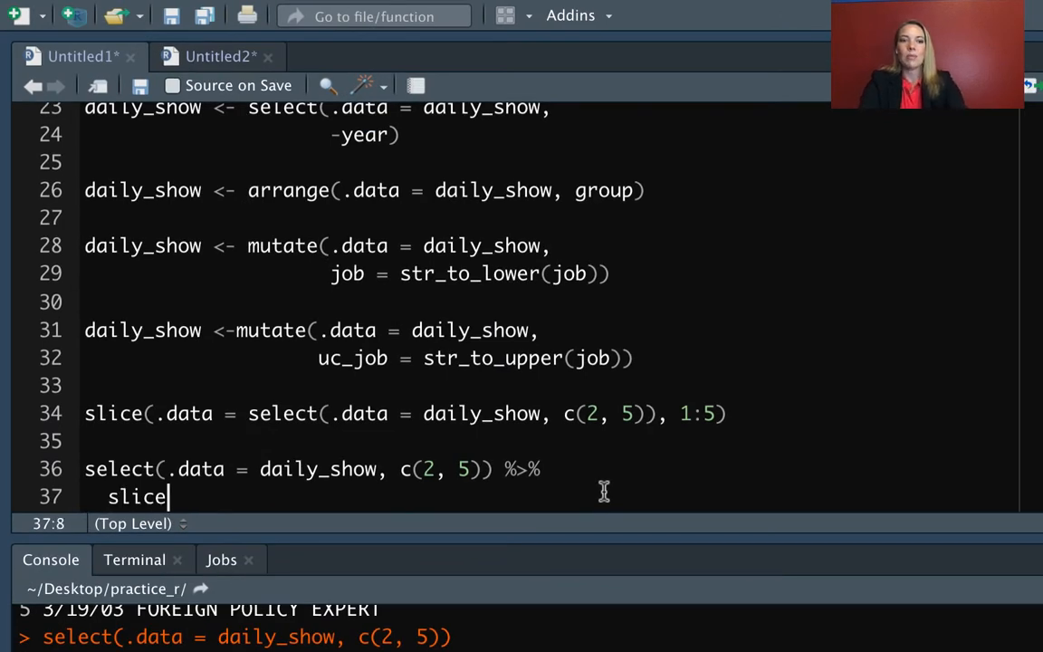
type("()")
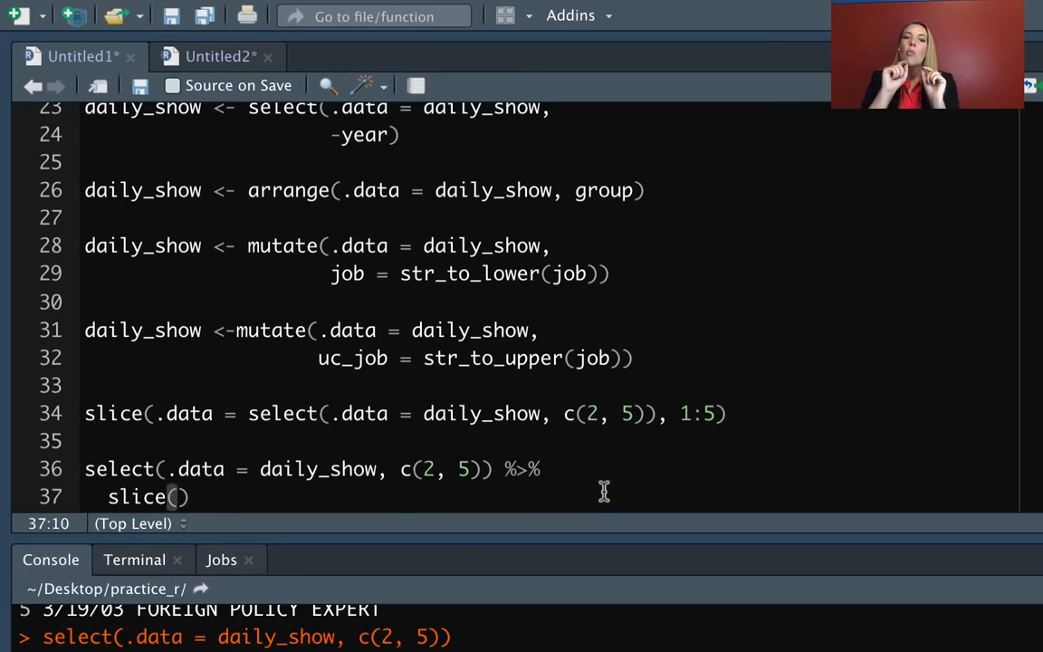
mouse_move(199, 456)
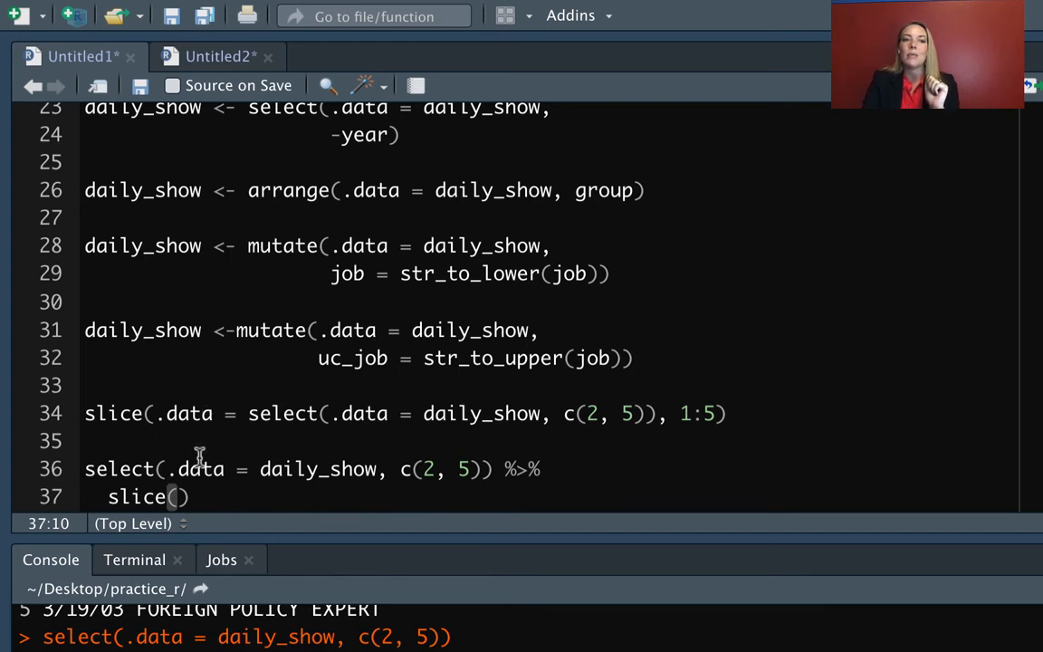
mouse_move(196, 456)
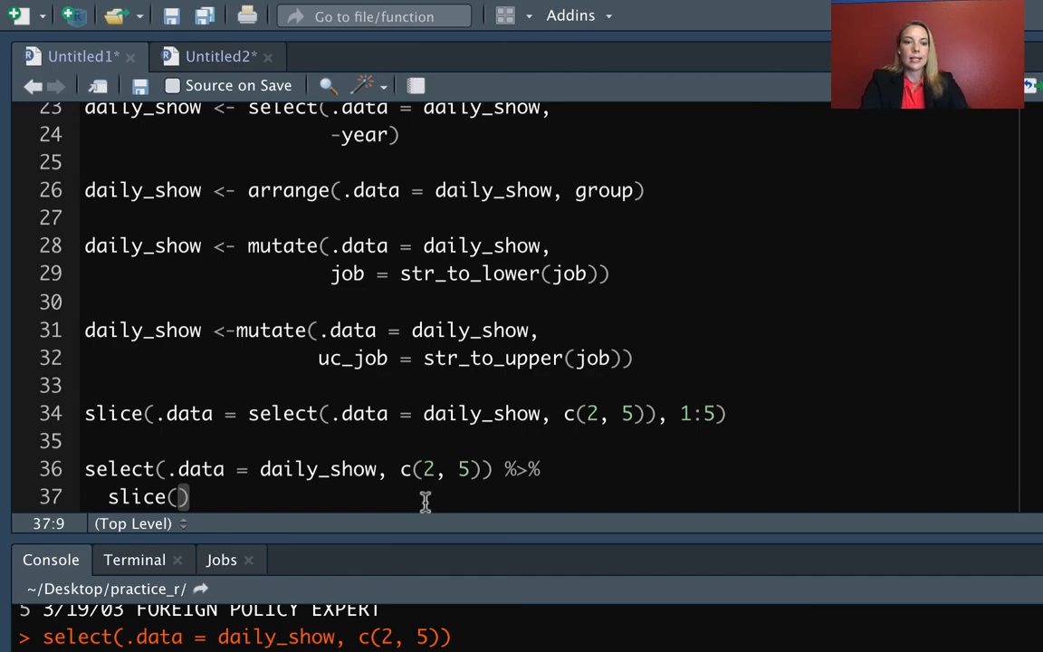
type("1:5")
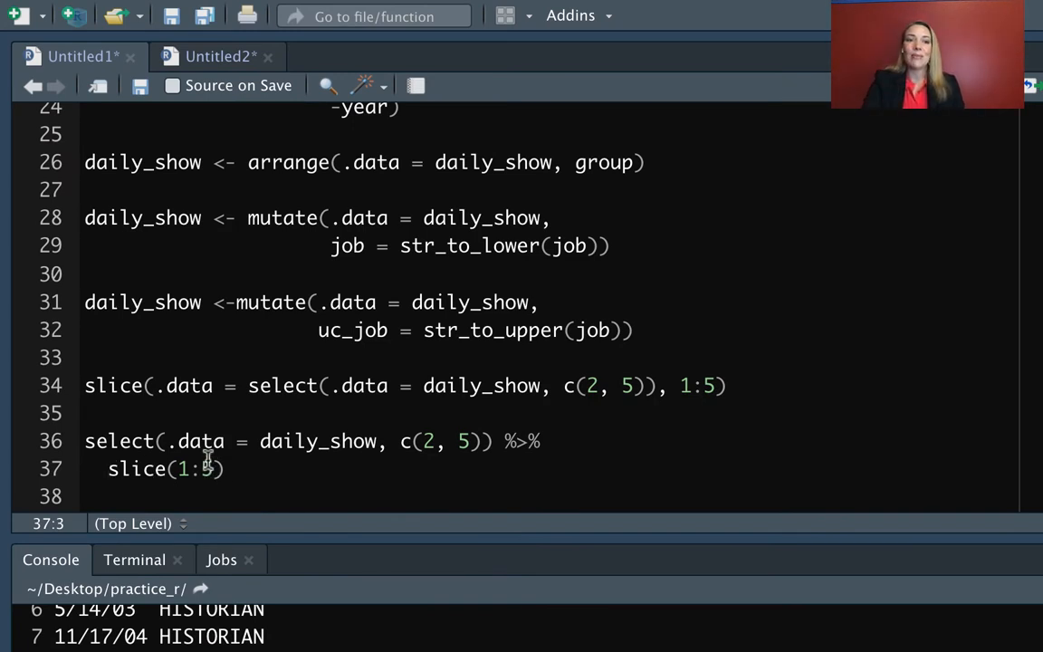
- Rewrite as daily_show %>% select(c(2, 5)) %>% slice(1:5) without .data and run it for a 5-row tibble
double_click(318, 442)
type("select(")
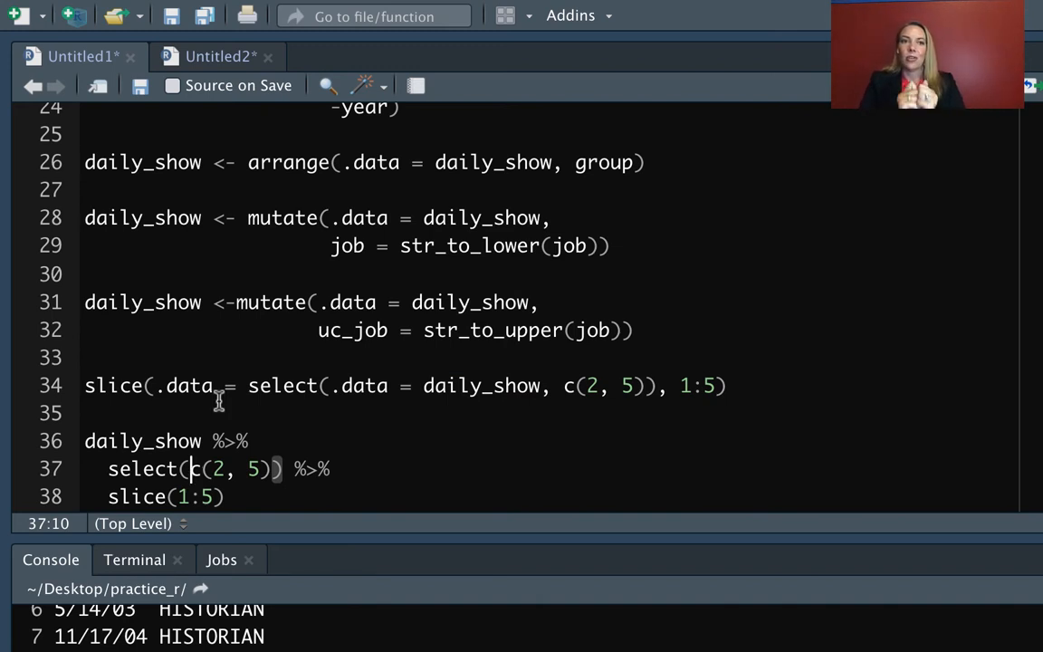
left_click(735, 66)
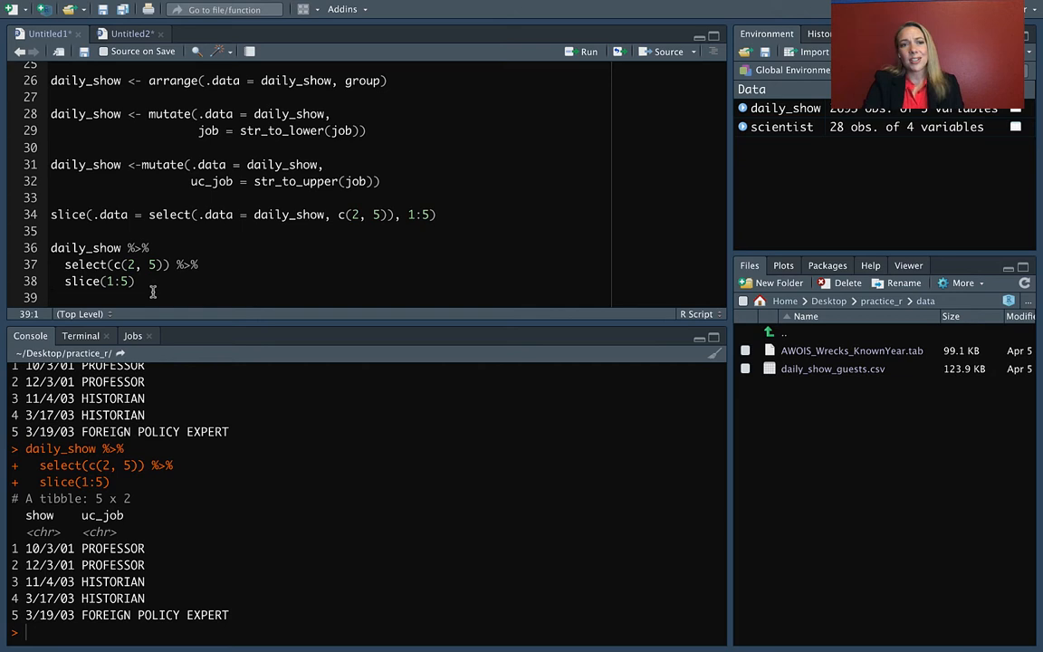
left_click(127, 246)
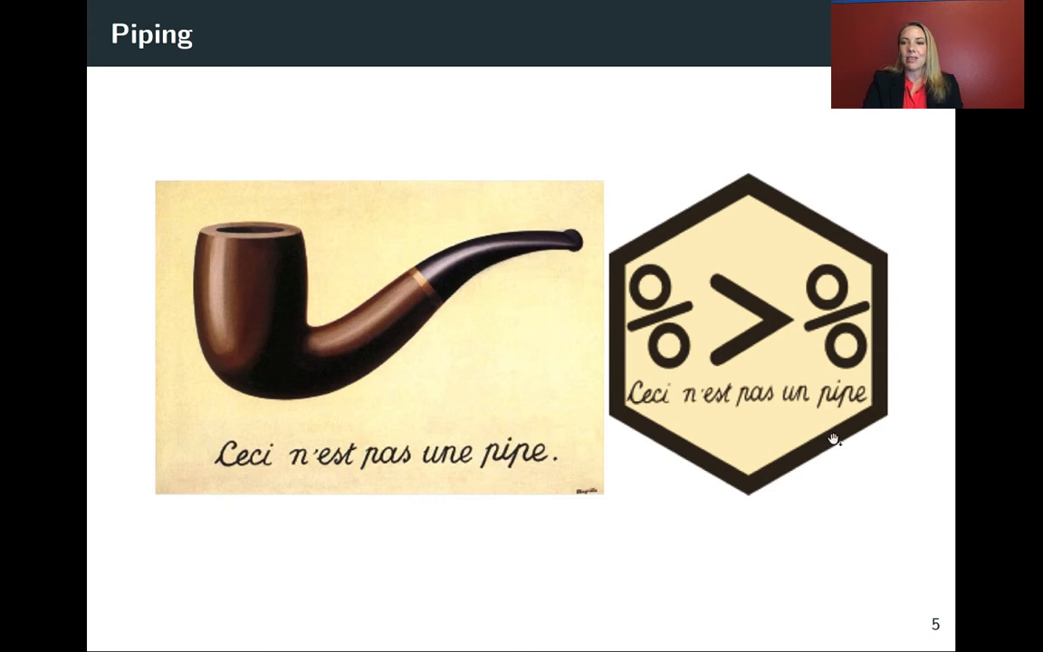
mouse_move(798, 251)
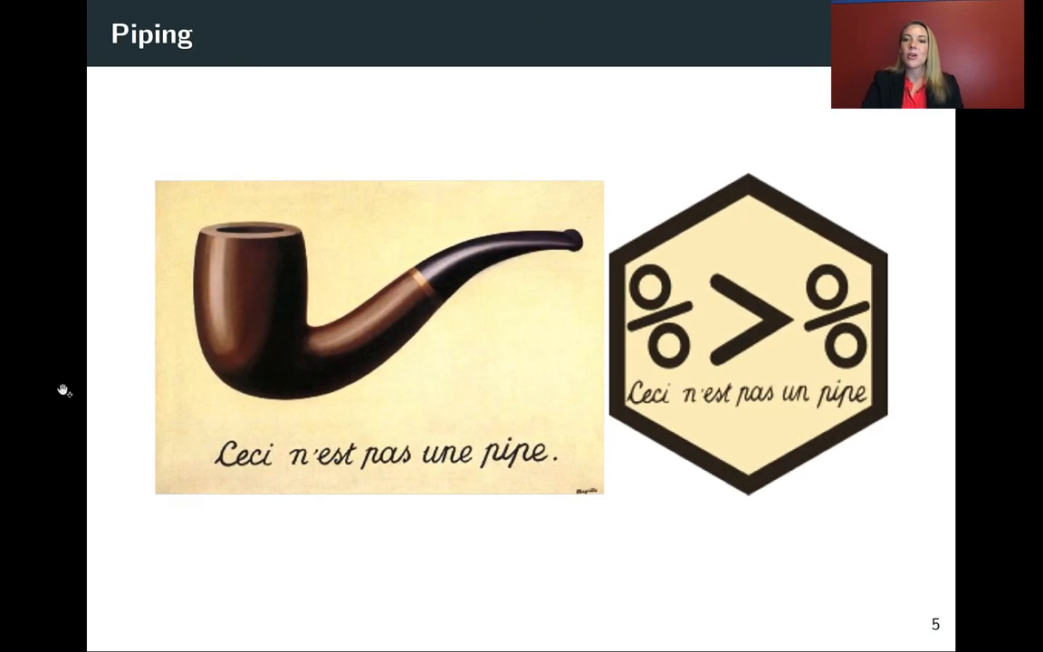
mouse_move(699, 424)
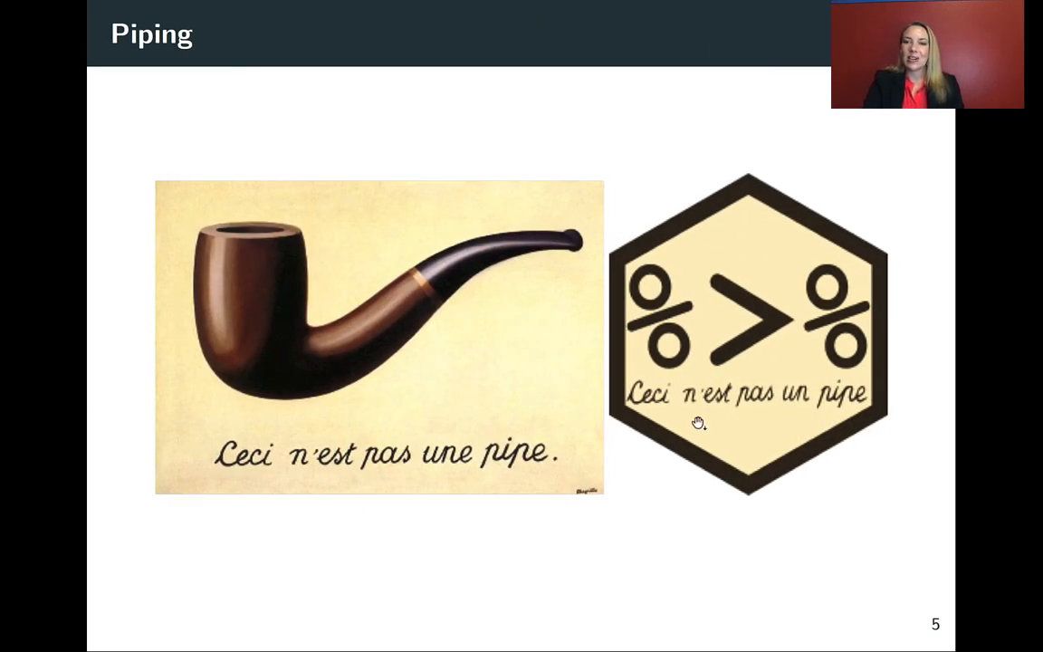
mouse_move(713, 444)
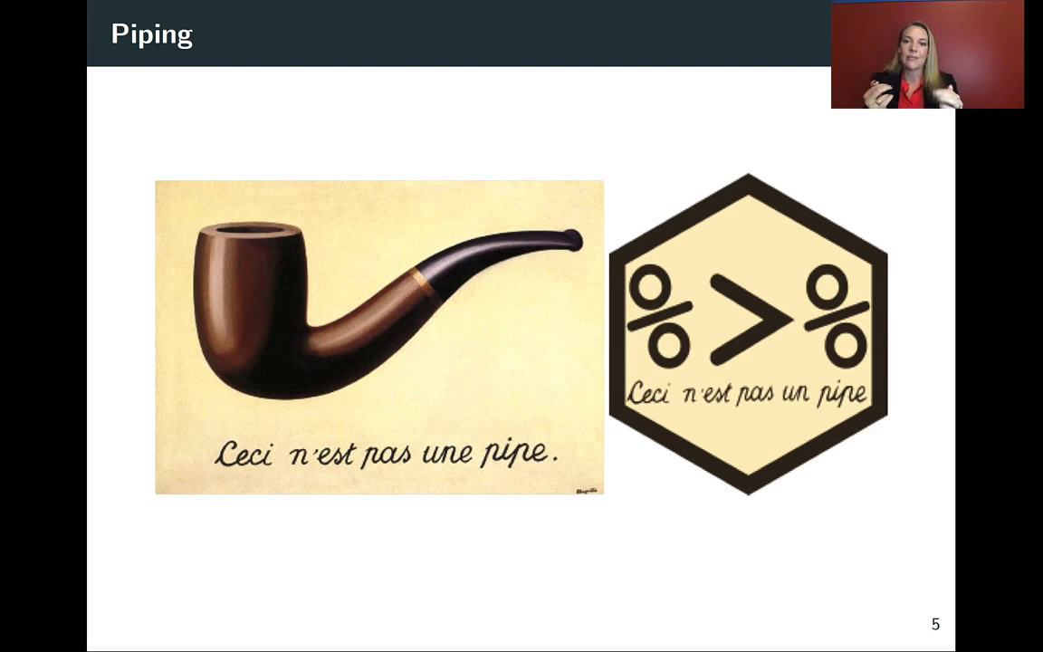
mouse_move(851, 489)
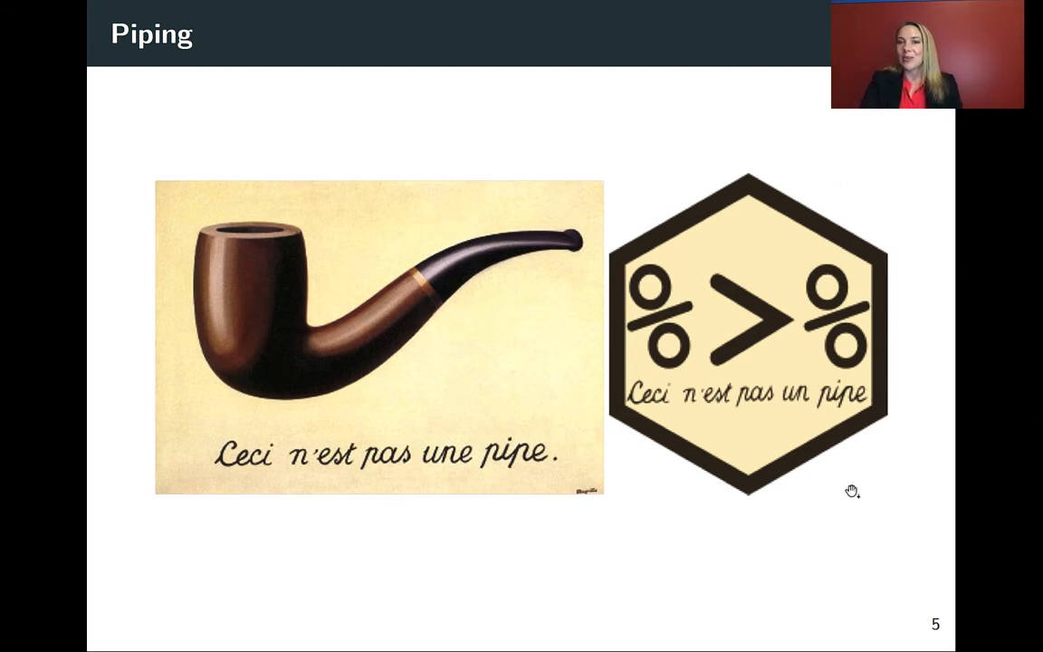
mouse_move(894, 427)
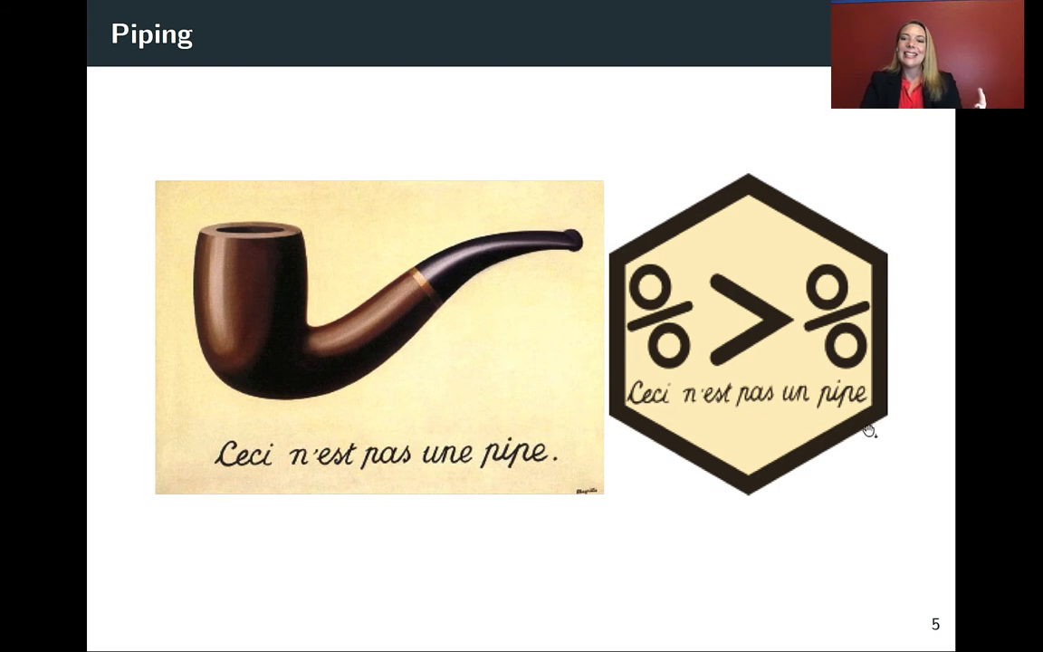
mouse_move(623, 431)
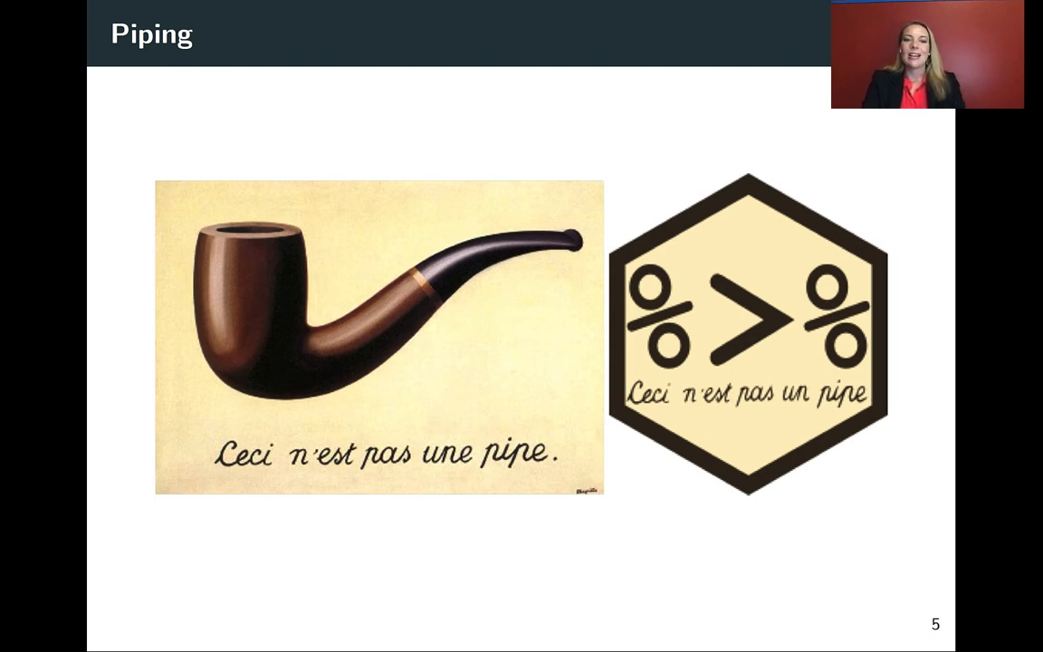
mouse_move(159, 471)
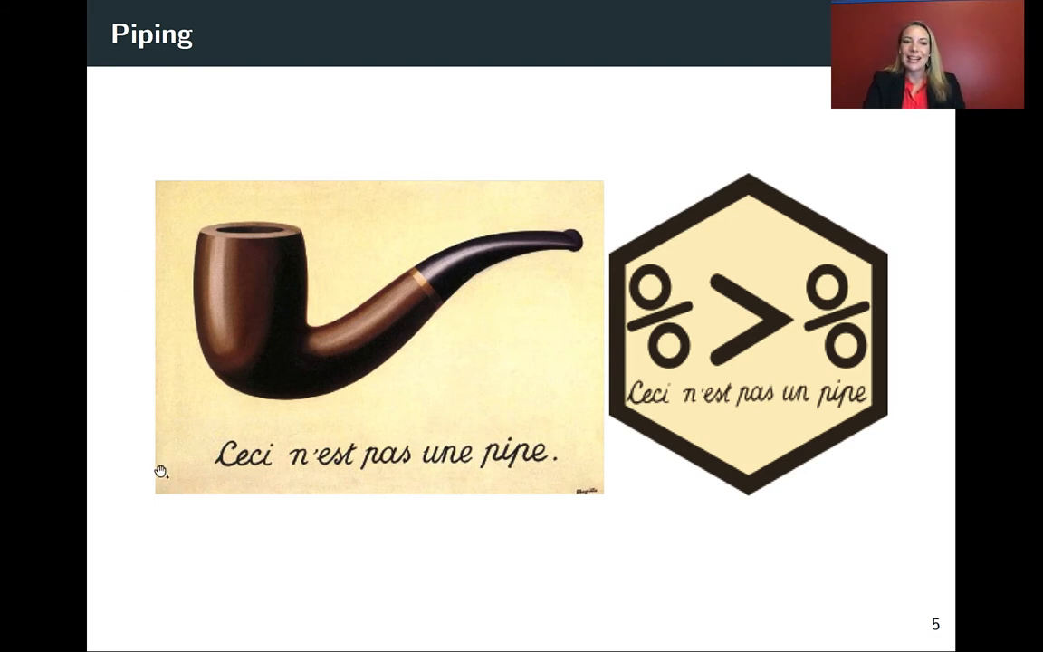
mouse_move(346, 521)
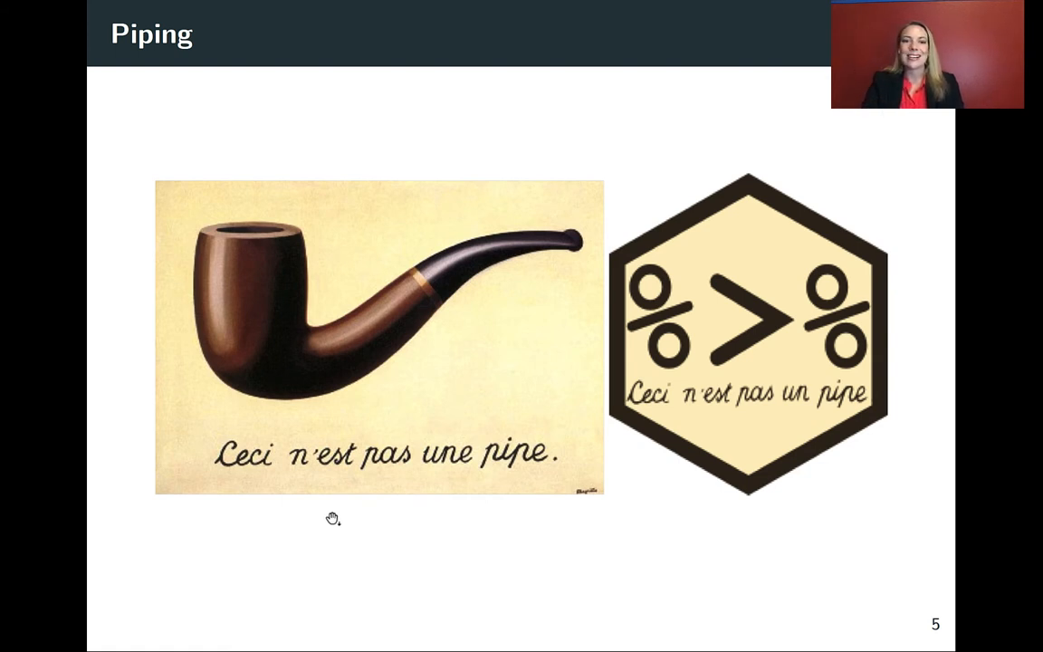
mouse_move(7, 632)
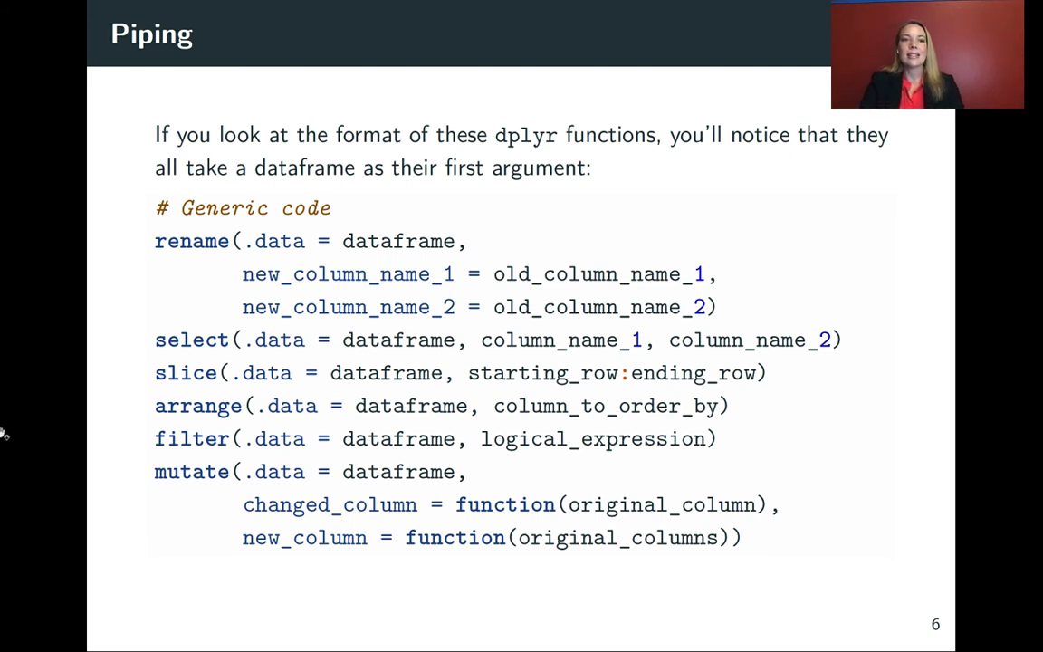
mouse_move(145, 244)
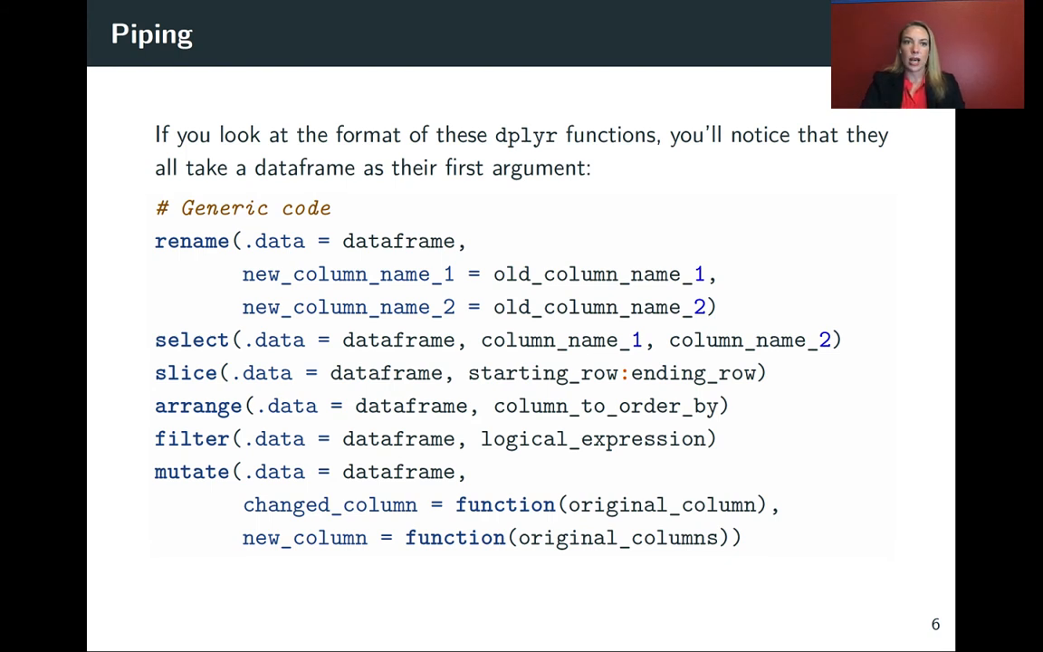
mouse_move(343, 253)
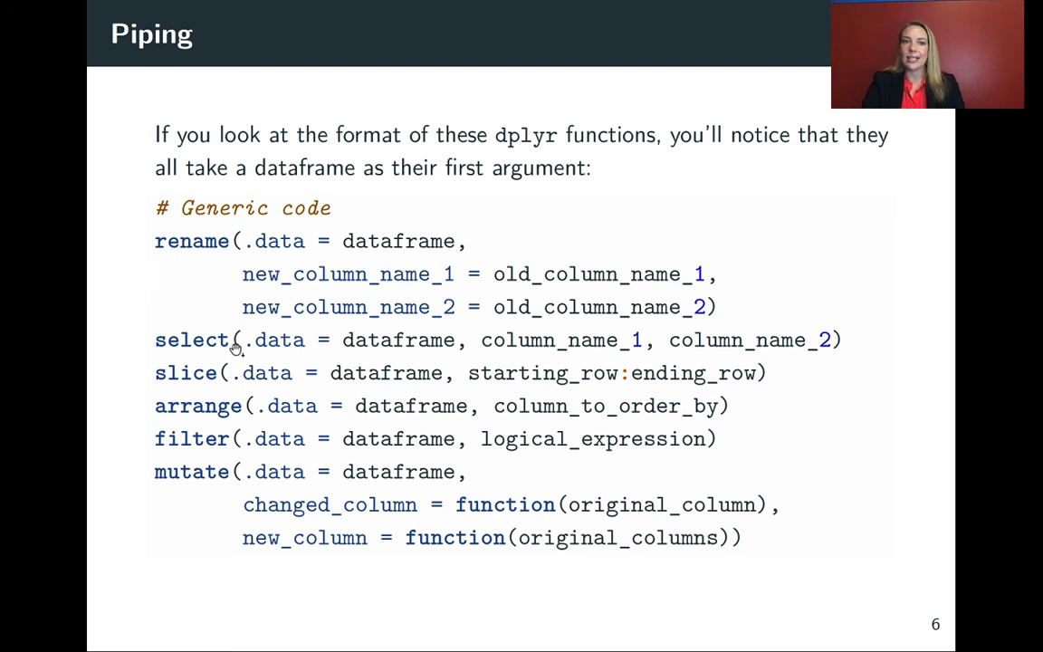
mouse_move(135, 318)
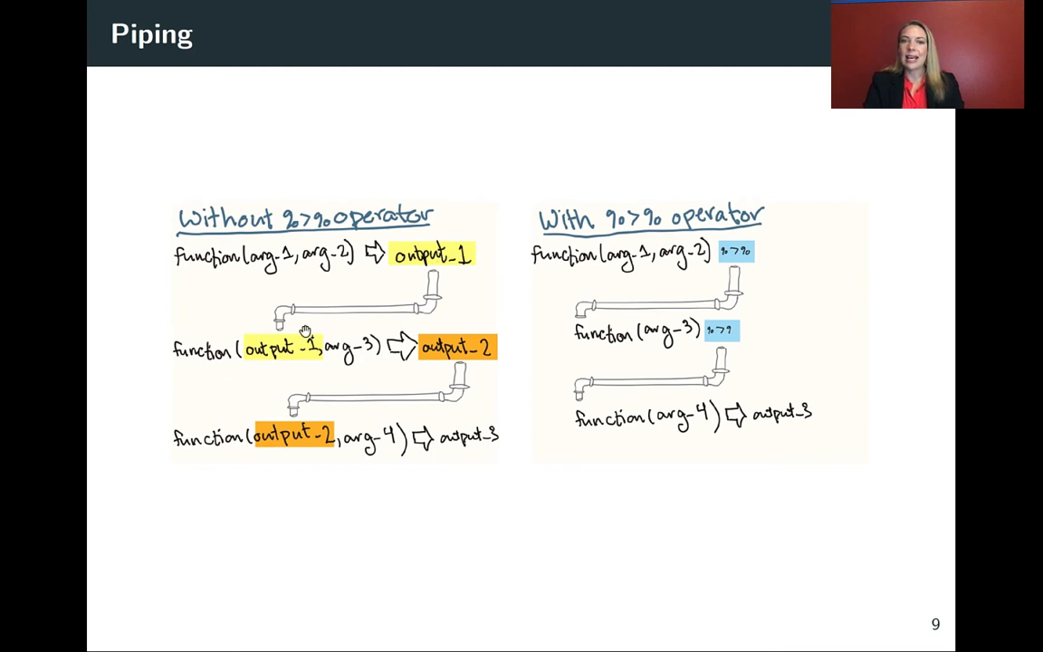
mouse_move(262, 380)
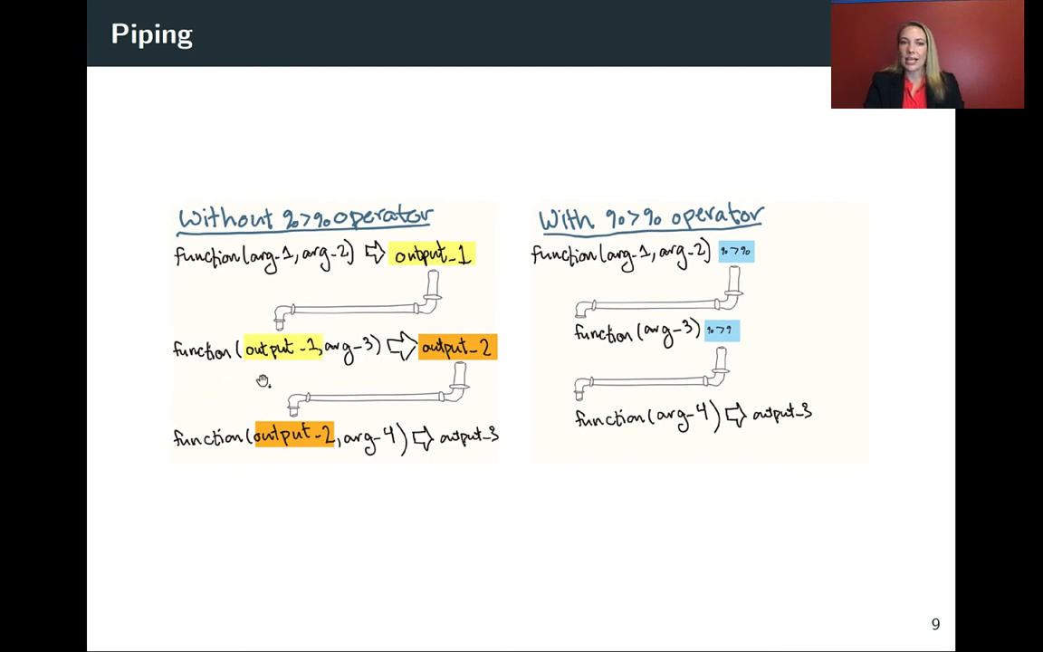
mouse_move(456, 362)
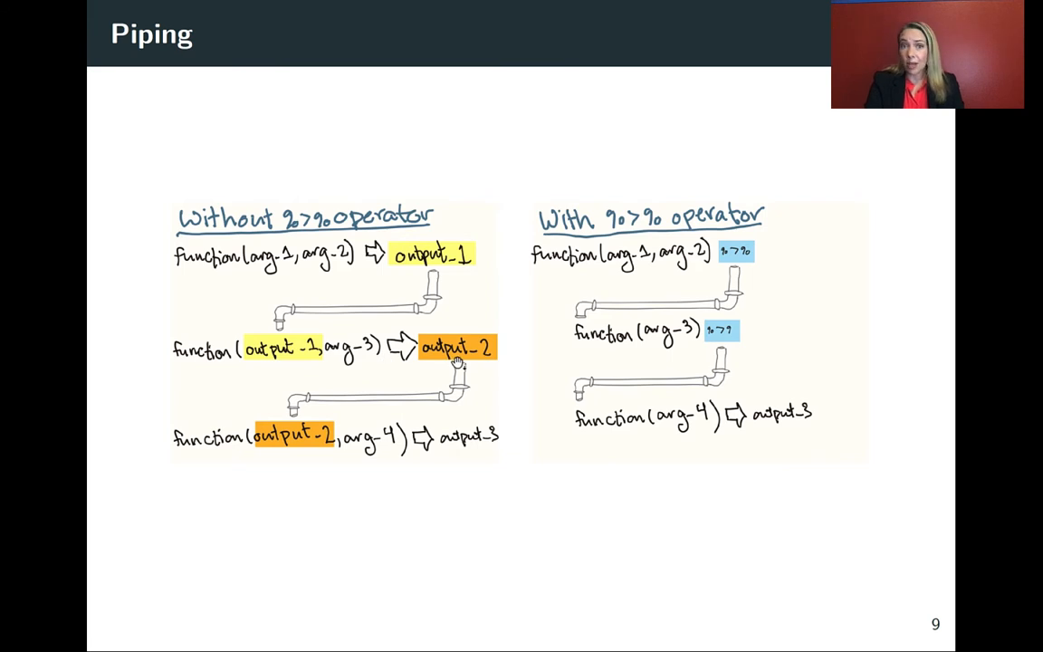
mouse_move(285, 448)
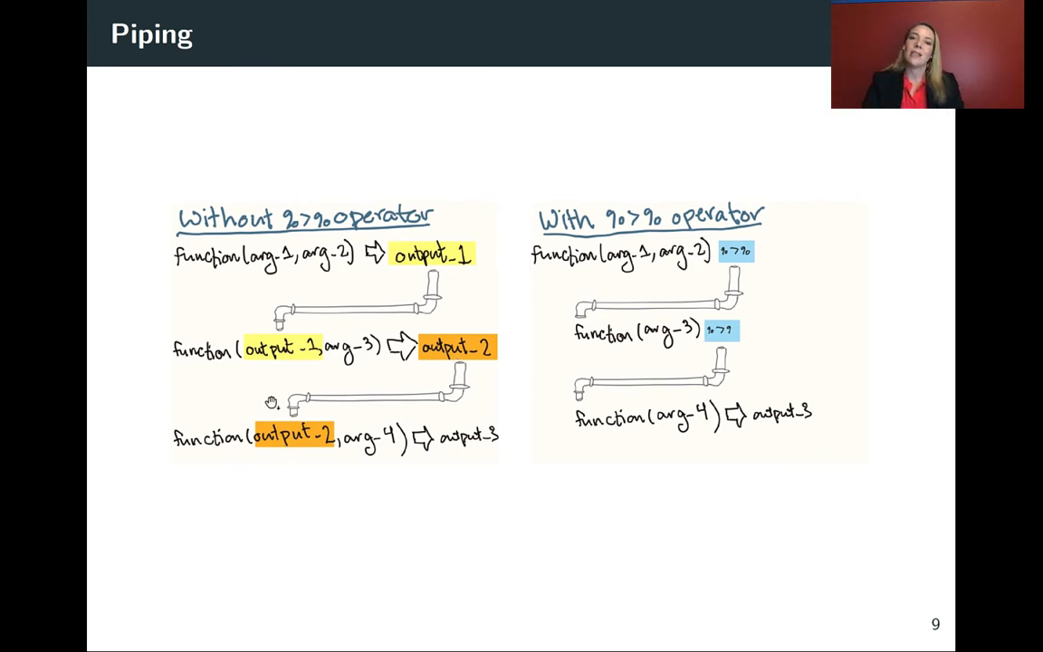
mouse_move(709, 262)
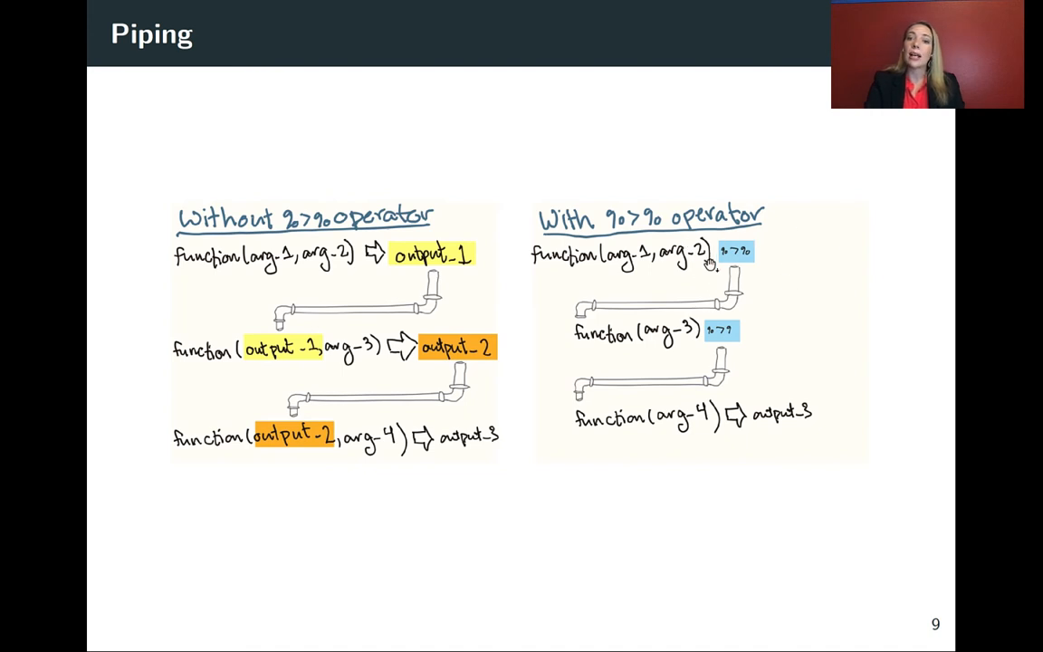
mouse_move(612, 427)
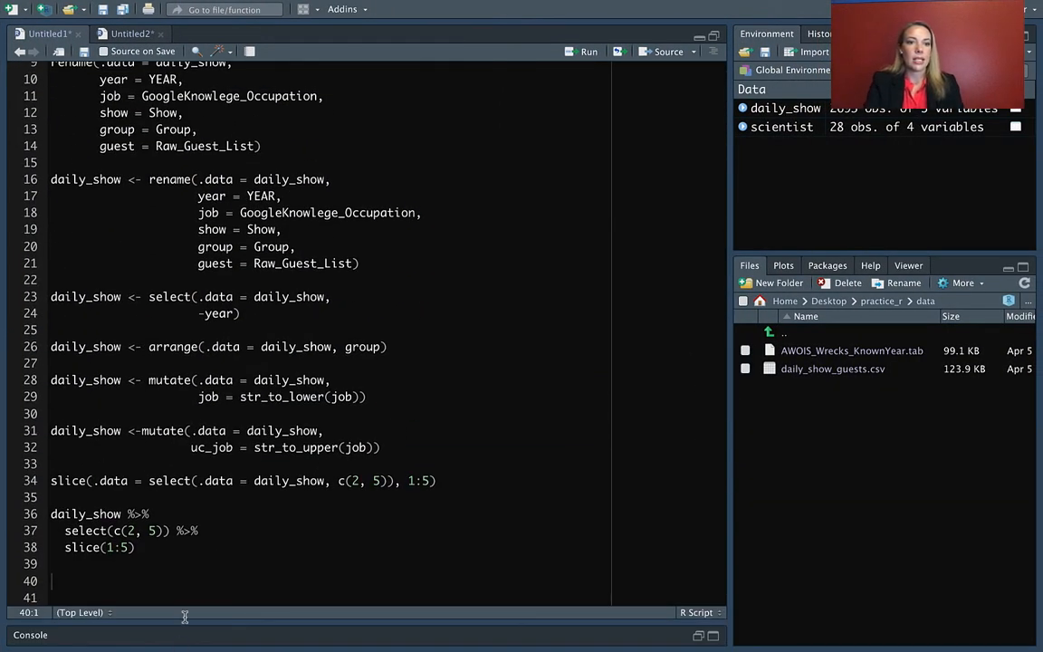
- Delete the unassigned rename(.data = daily_show, ...) block on lines 8–14 from the script
left_click_drag(50, 481, 126, 546)
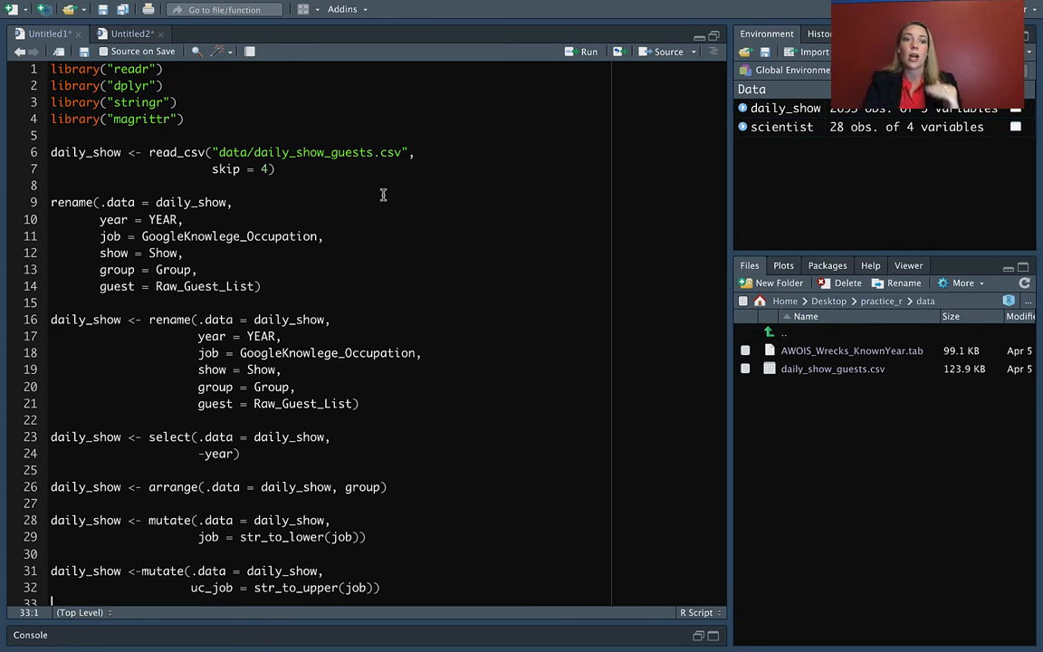
left_click_drag(50, 185, 257, 286)
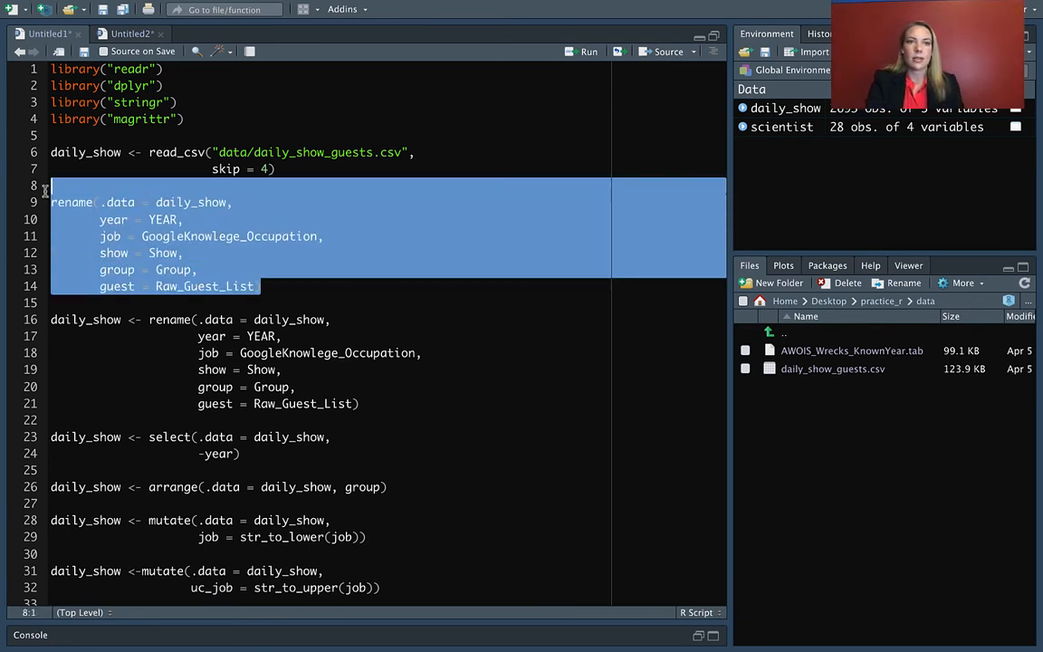
key("Delete")
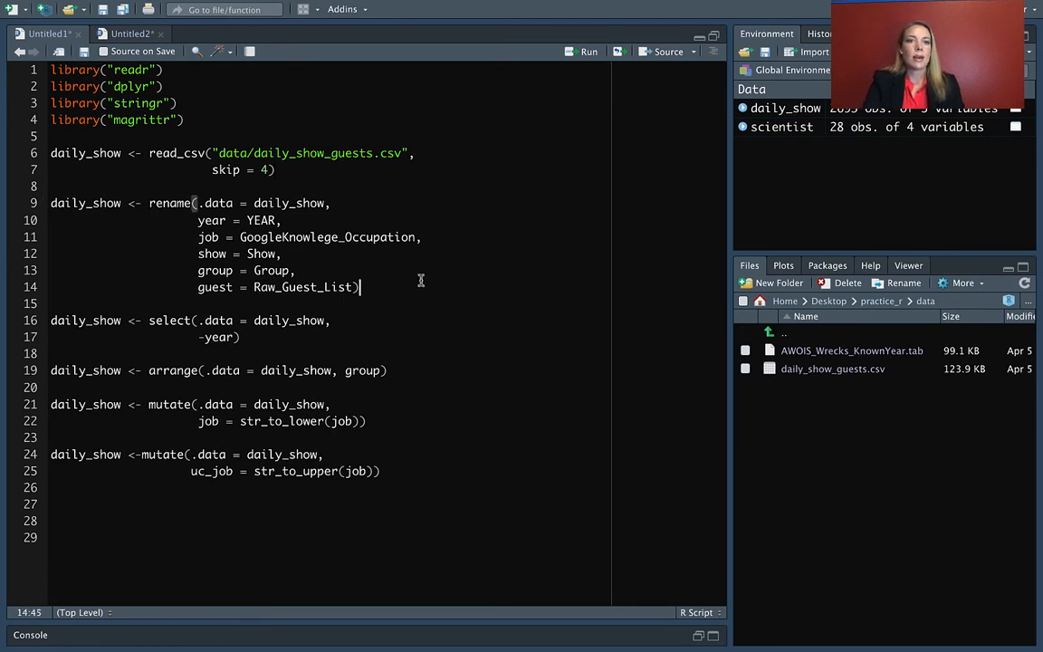
left_click(440, 152)
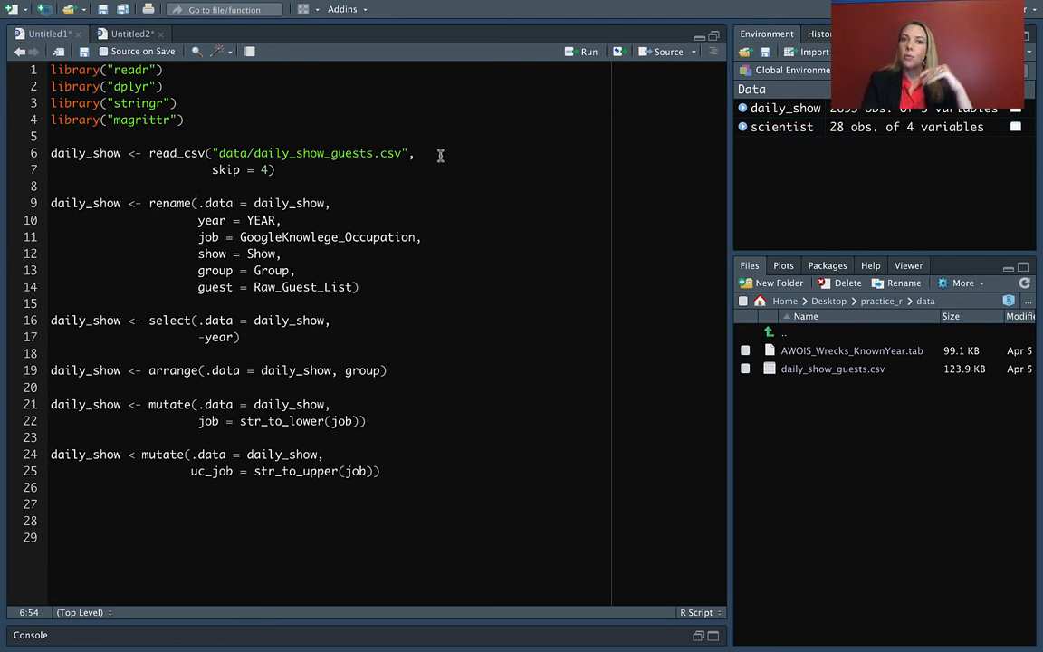
left_click(358, 286)
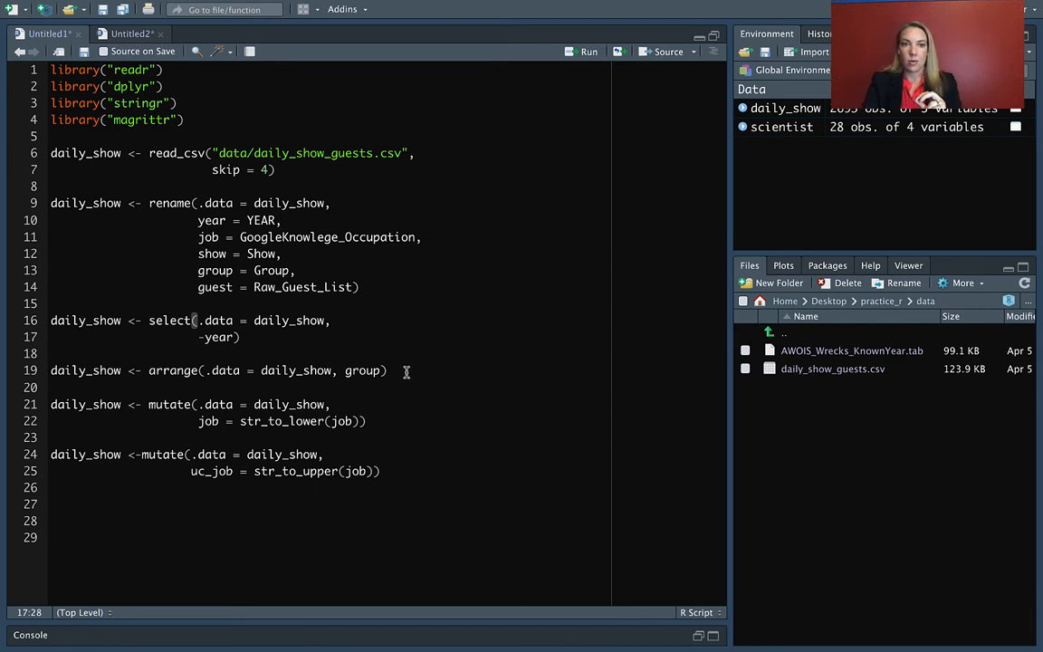
left_click(405, 369)
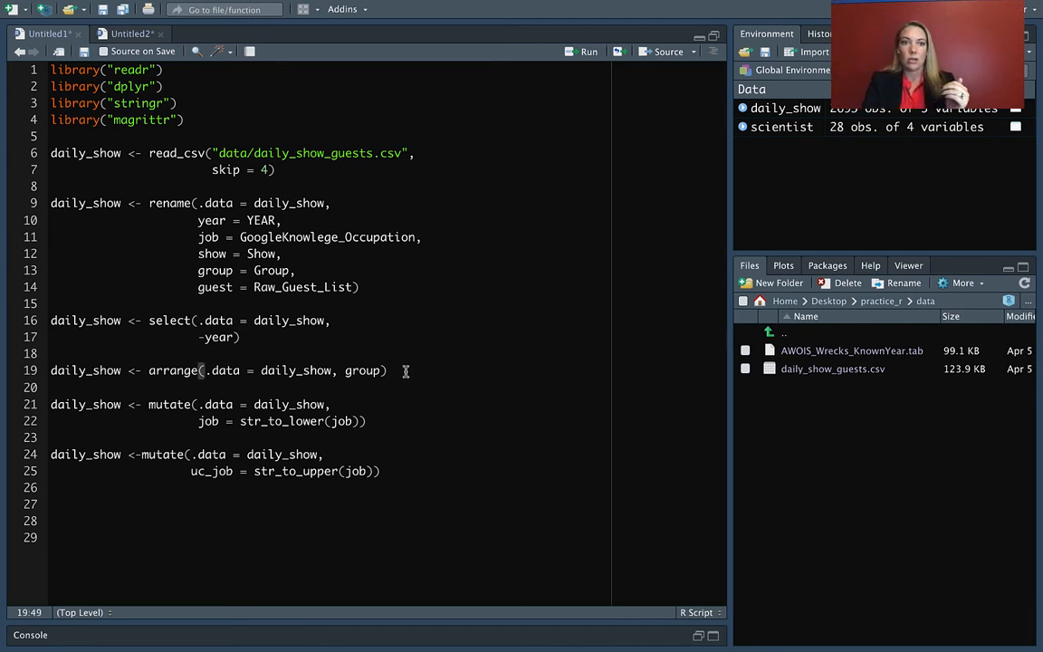
left_click(369, 420)
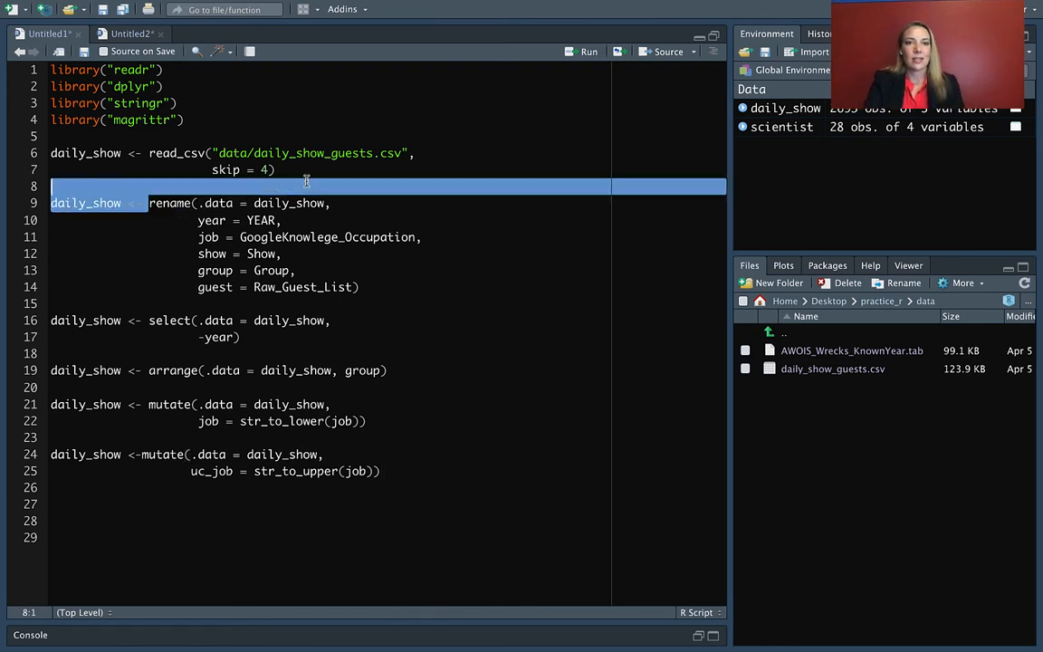
- Add %>% after read_csv(..., skip = 4) and line up the rename arguments on their own lines
left_click(275, 170)
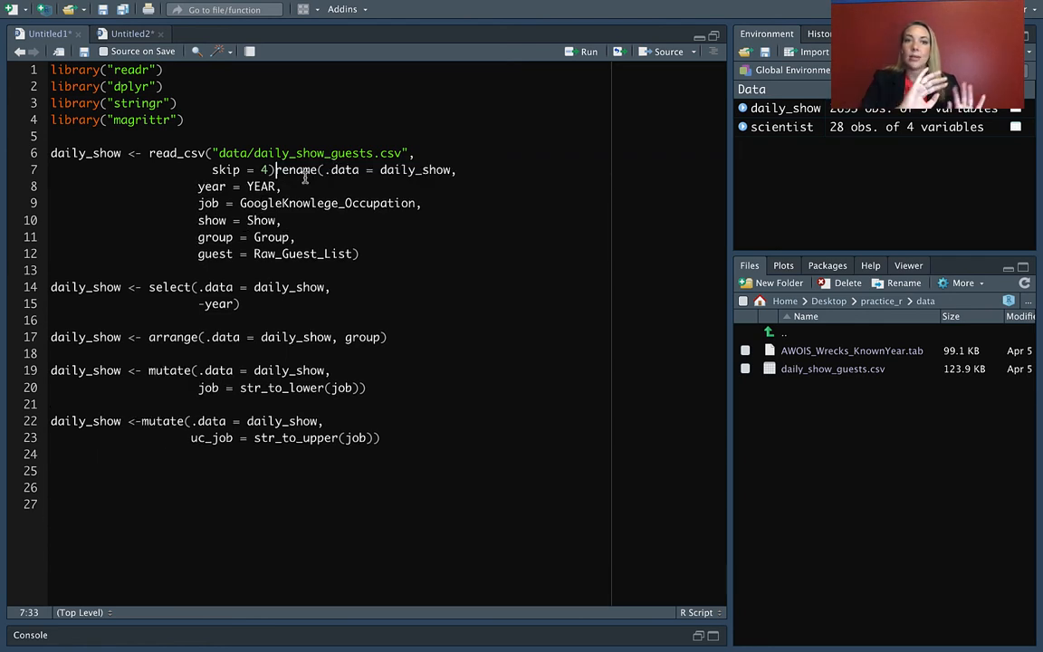
type("%>%")
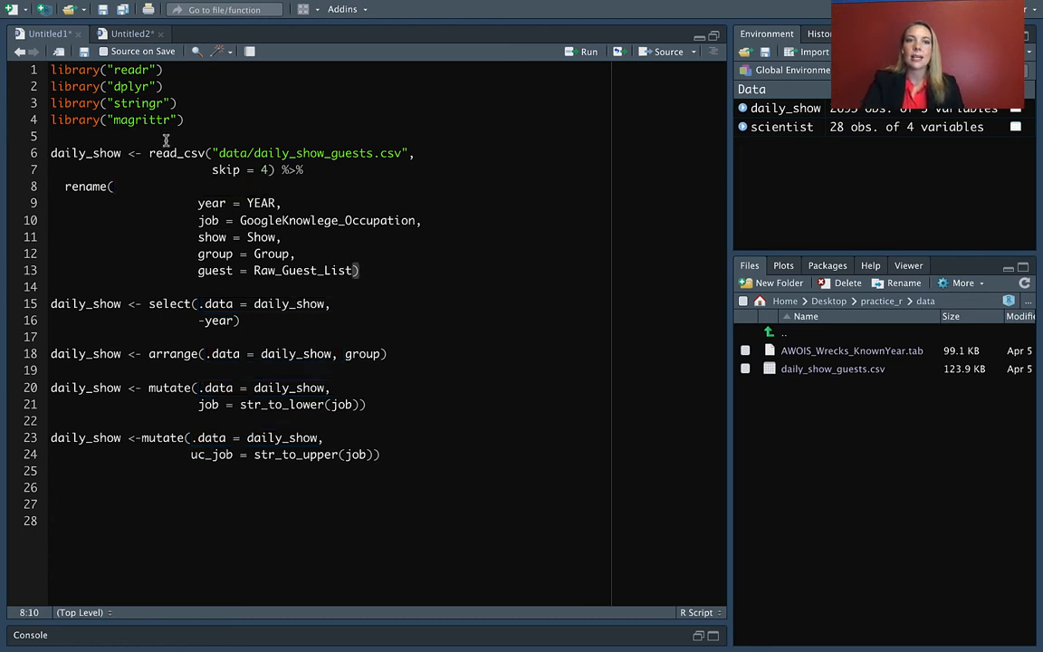
mouse_move(268, 143)
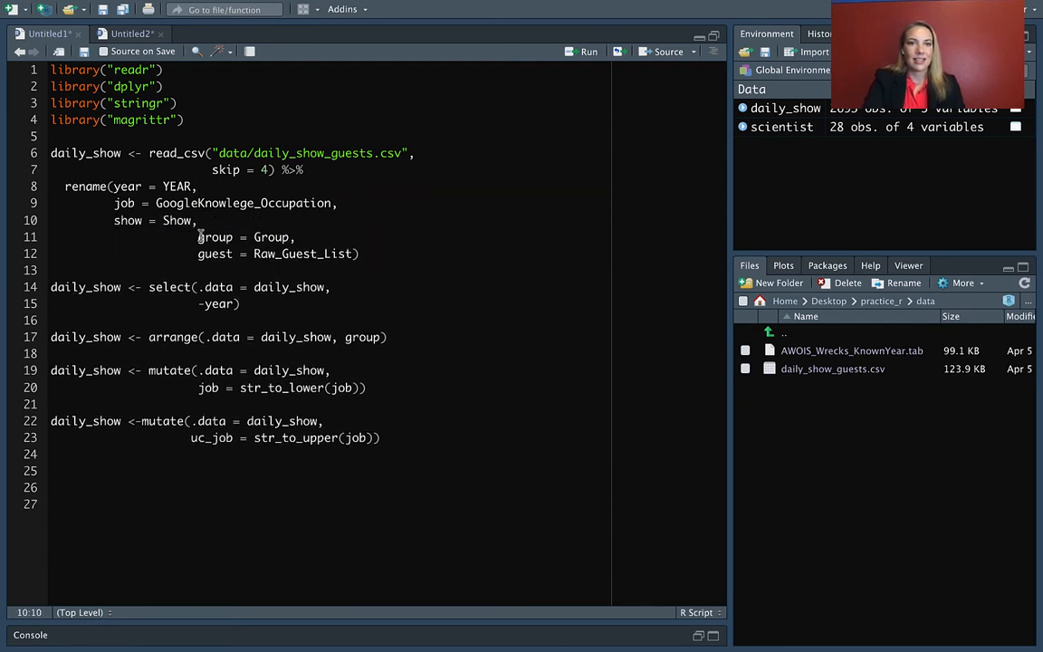
left_click_drag(197, 221, 197, 235)
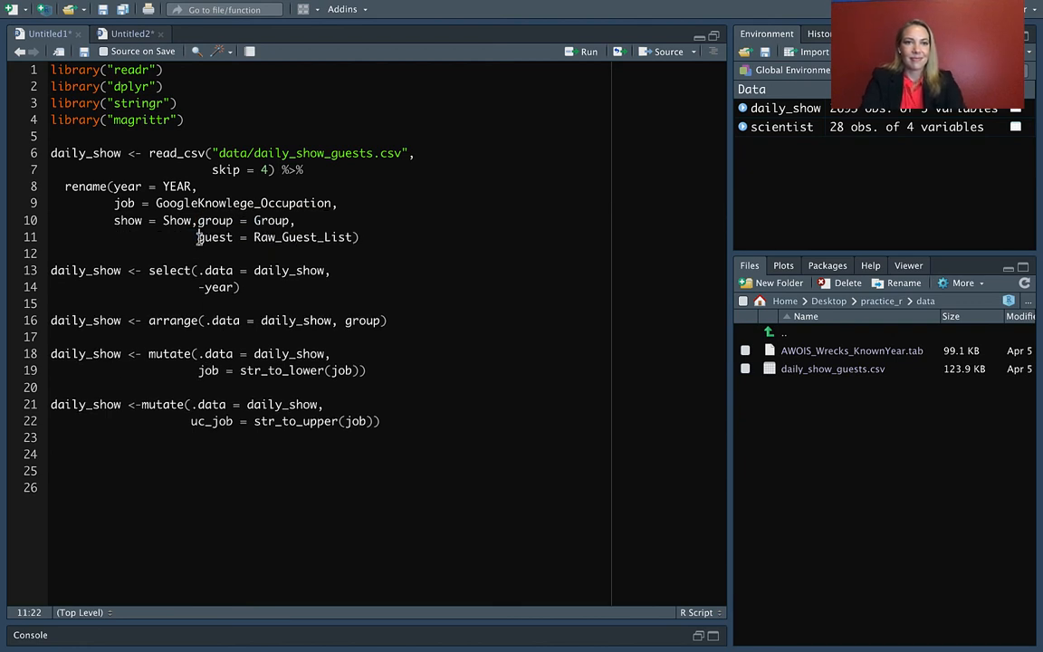
key("Backspace")
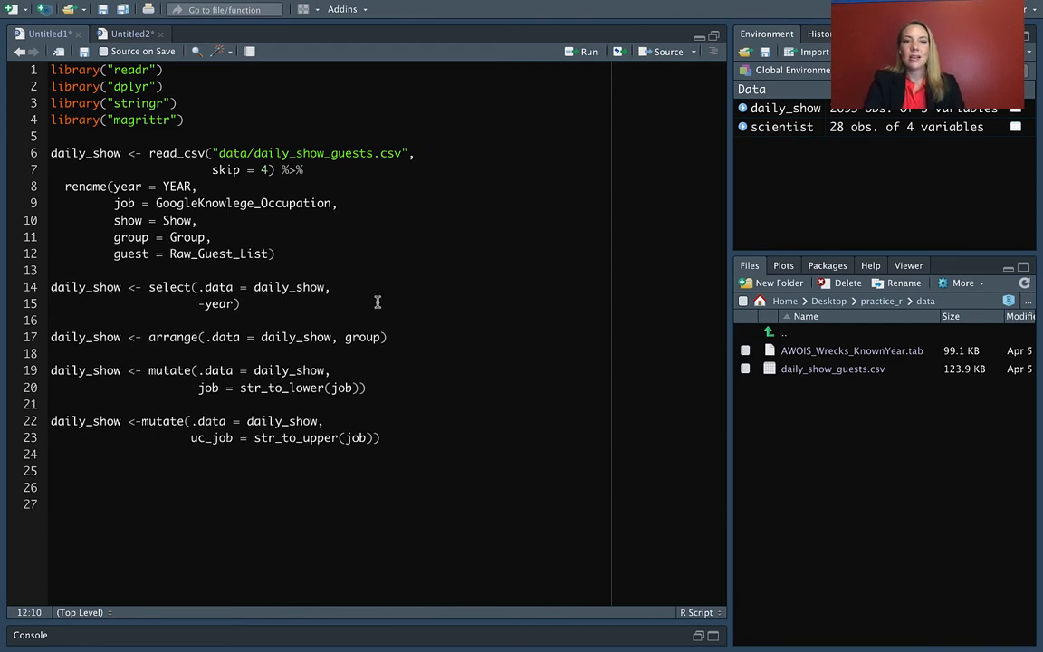
- Rewrite select(-year) and arrange as pipe steps, removing their .data = daily_show arguments
left_click(292, 304)
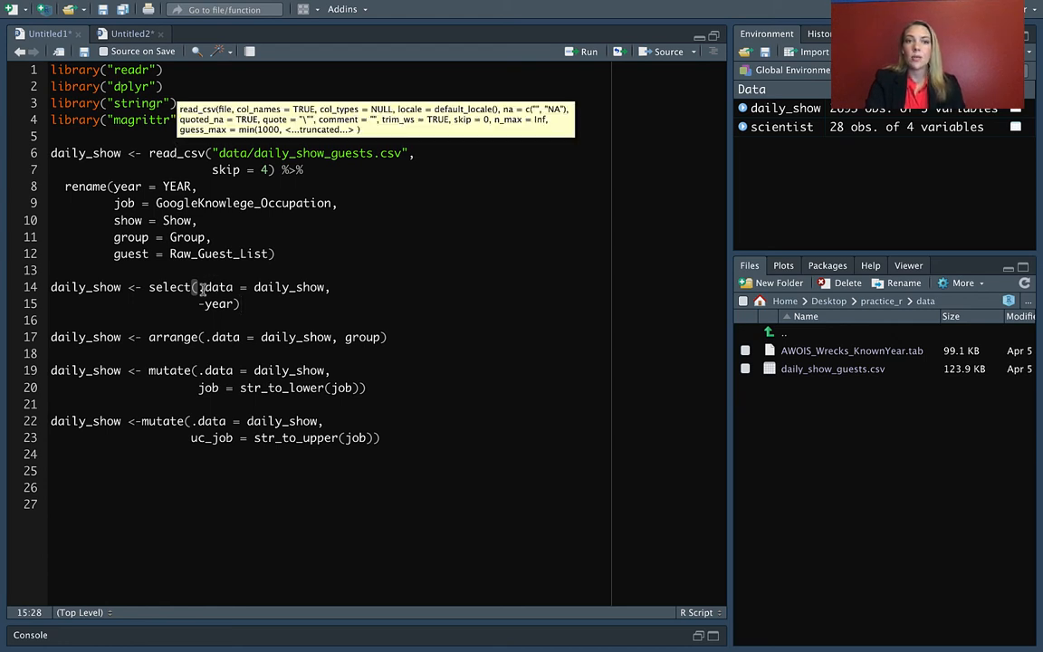
left_click(149, 286)
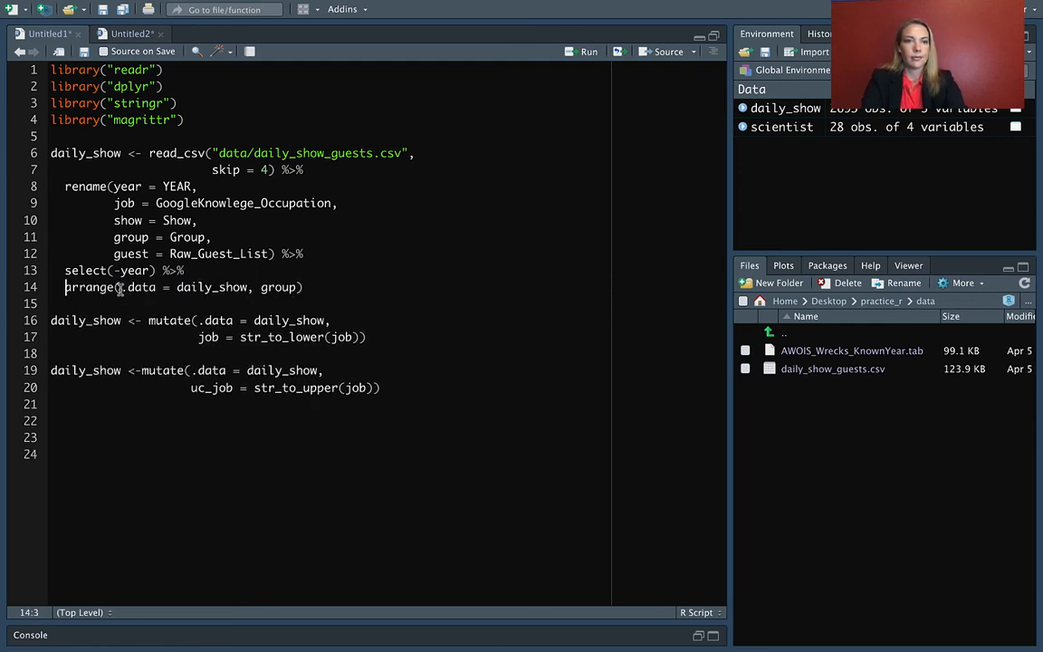
double_click(141, 286)
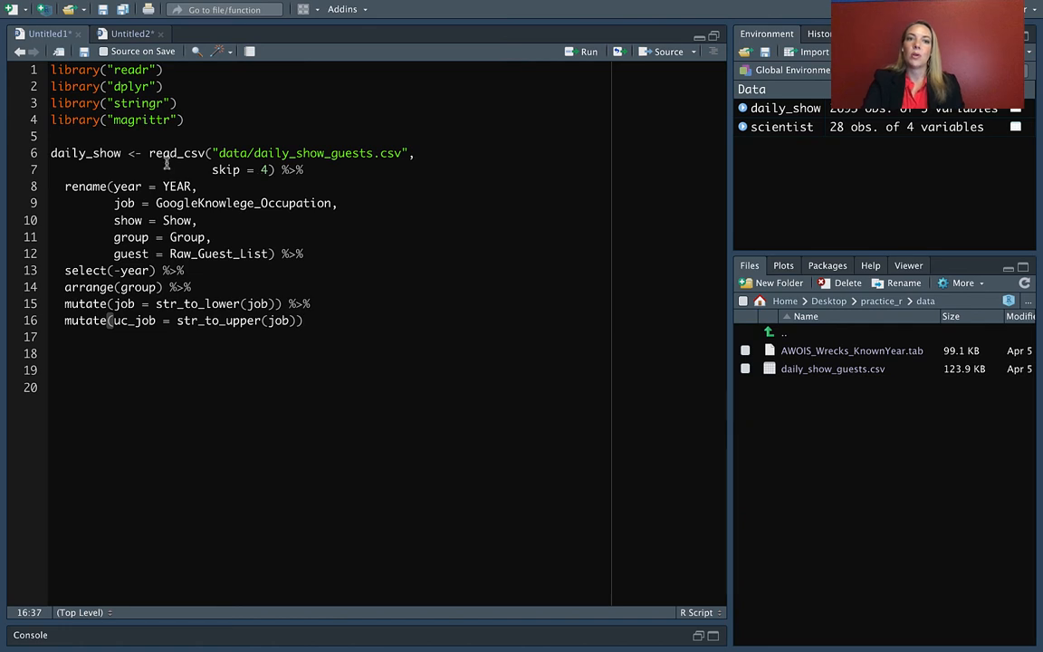
- Pipe arrange(group) and both mutate steps into the chain and run the finished script
left_click(148, 152)
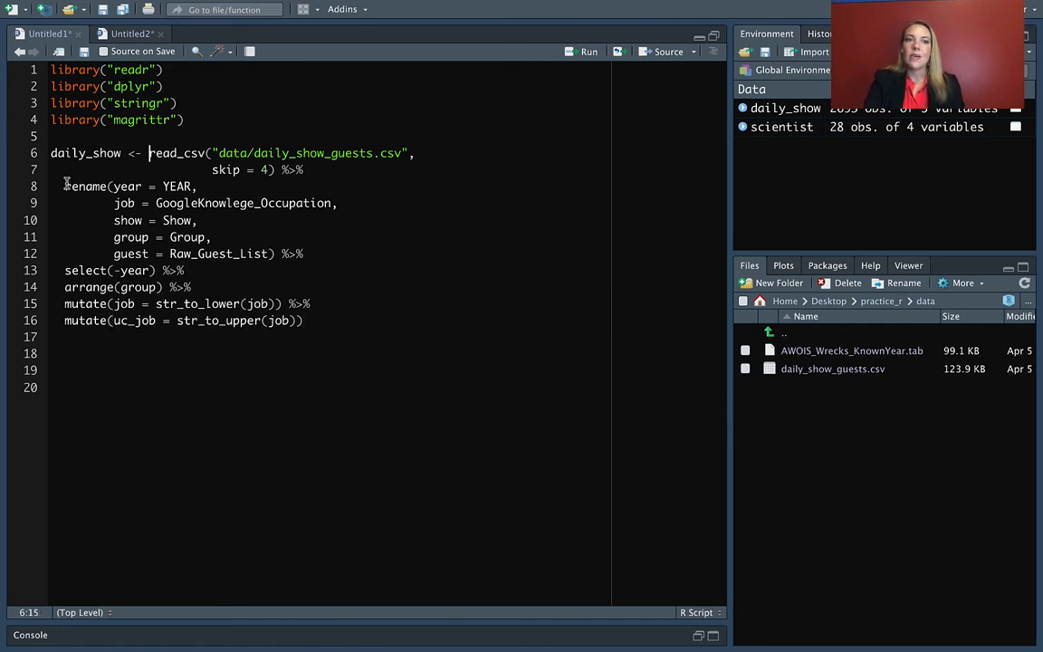
left_click(65, 184)
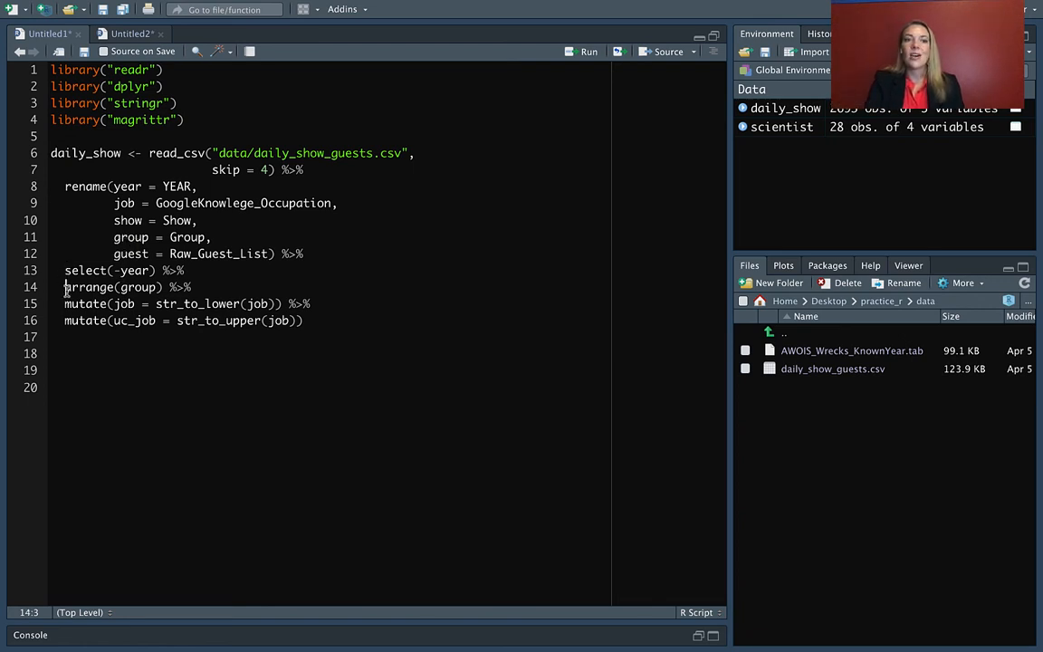
left_click(66, 319)
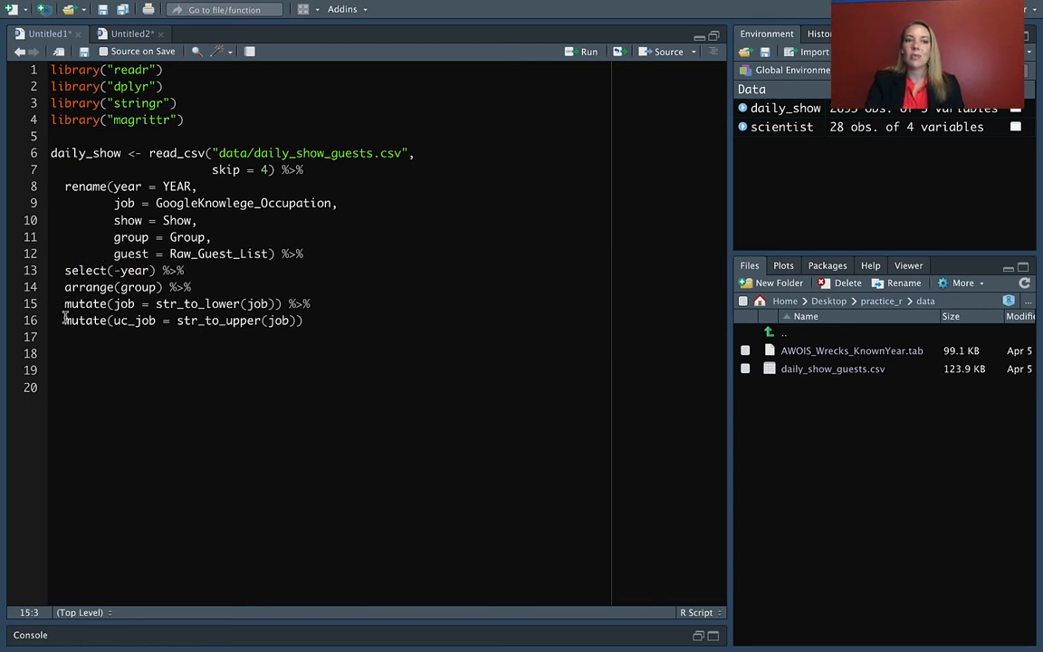
left_click(65, 319)
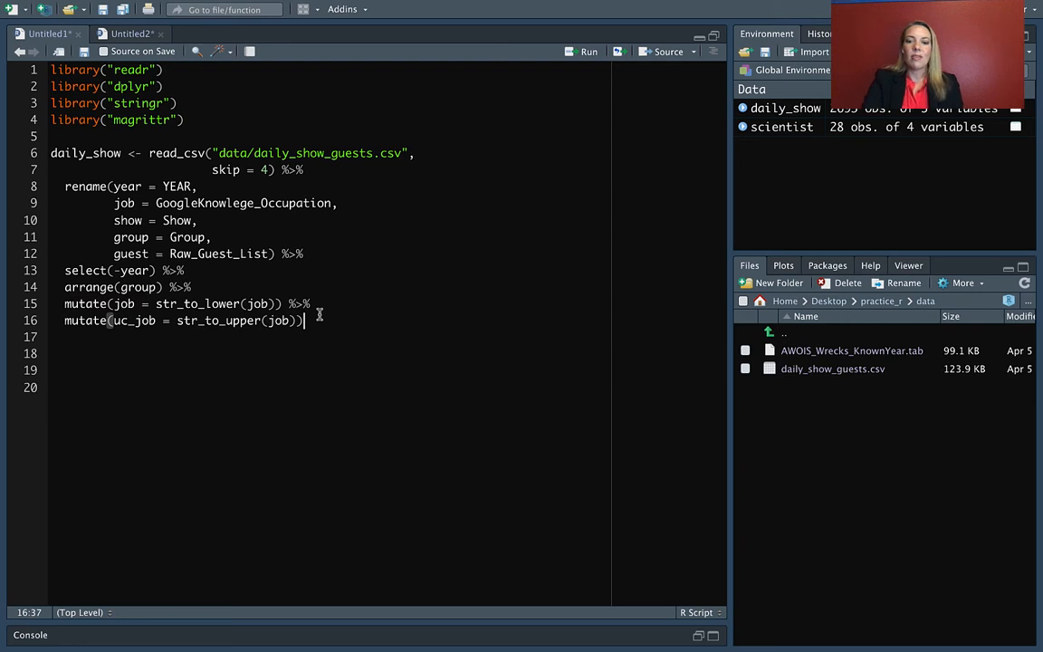
left_click(583, 50)
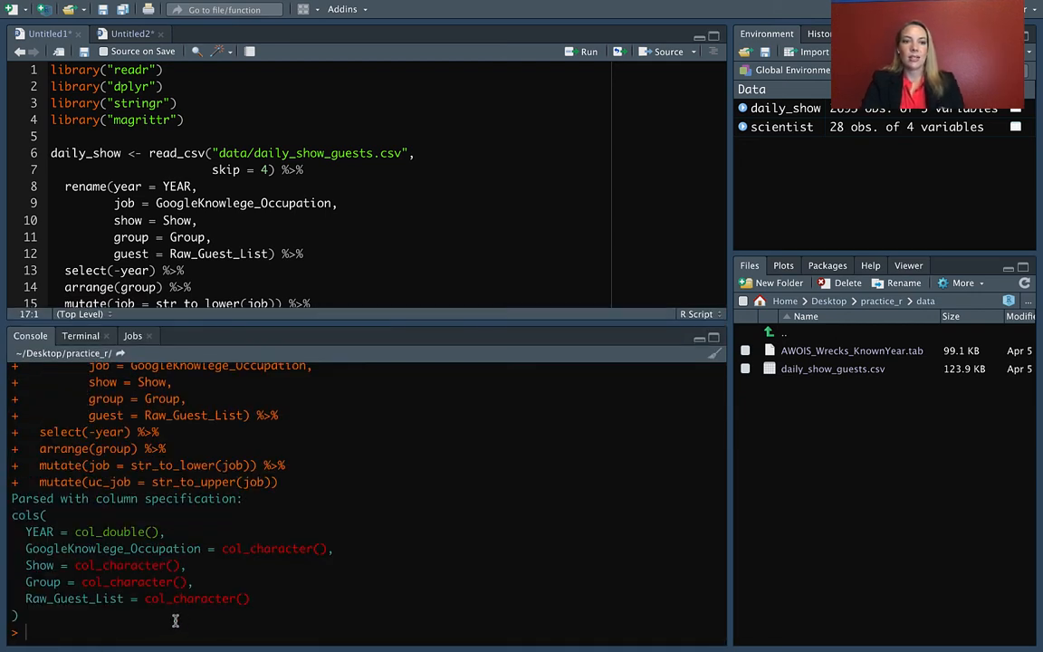
- Print daily_show in the console, showing a 2,693 × 5 tibble with uc_job
type("daily_show")
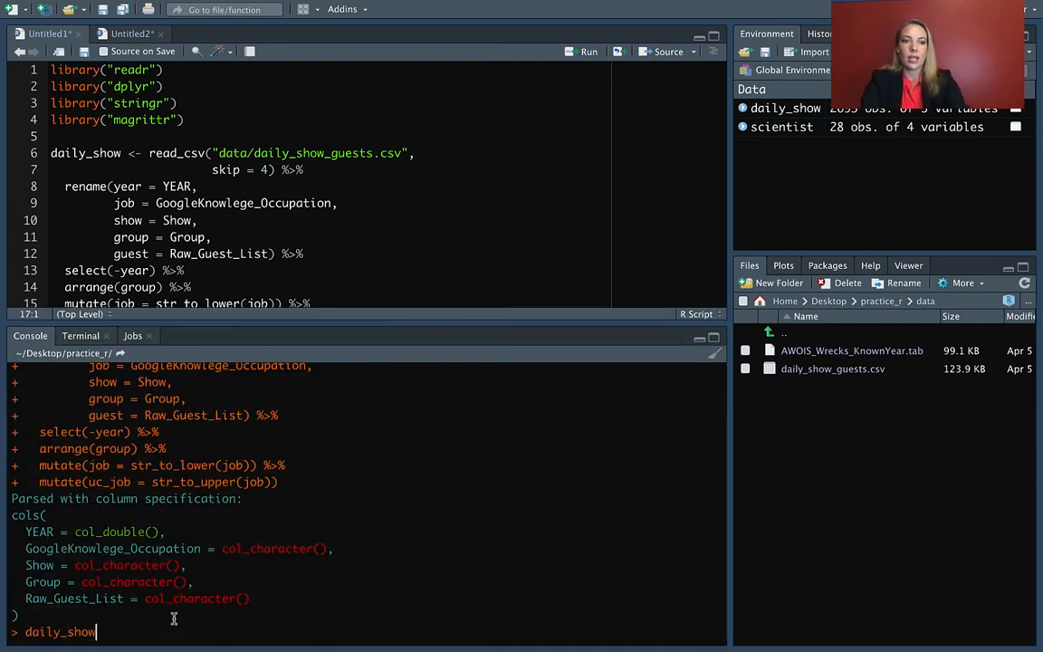
key("Return")
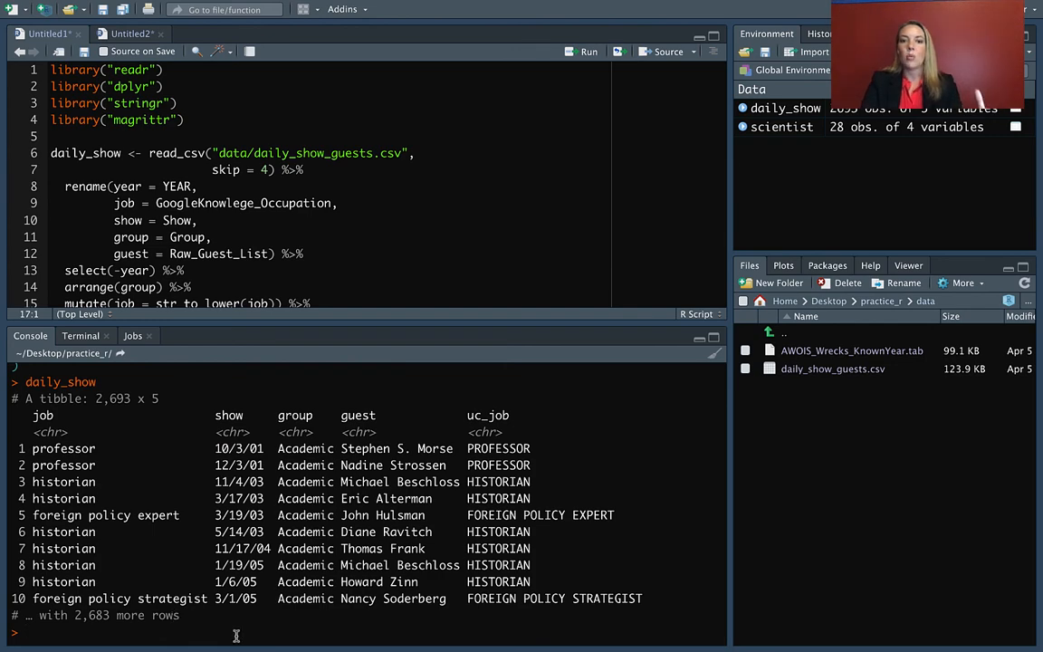
mouse_move(456, 610)
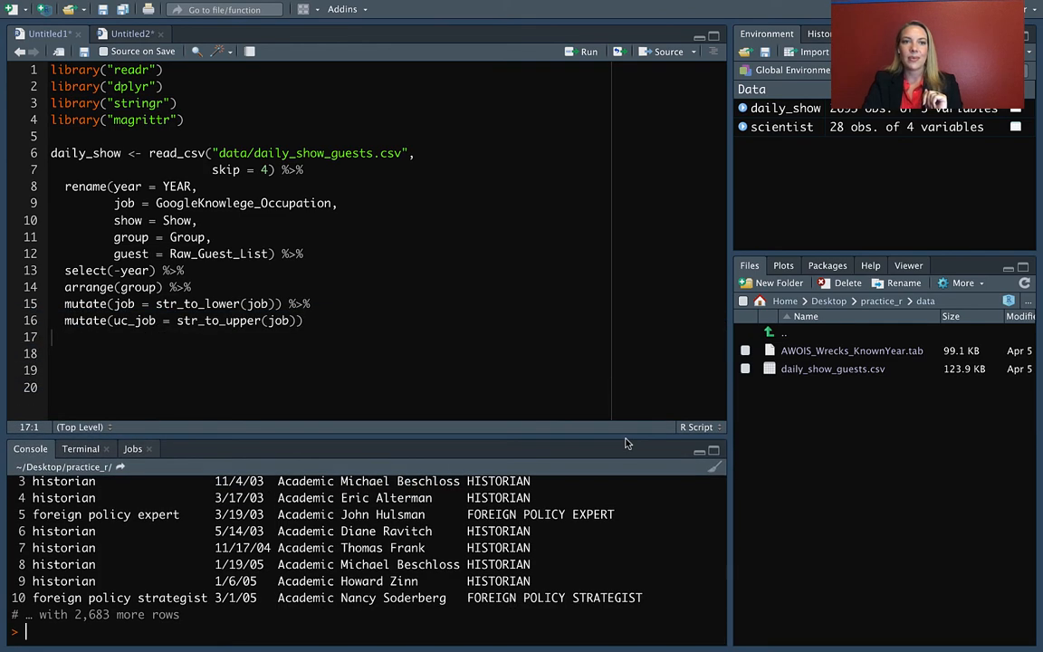
- Run only daily_show <- read_csv(..., skip = 4) to print the raw 2,693-row guest table
left_click(306, 320)
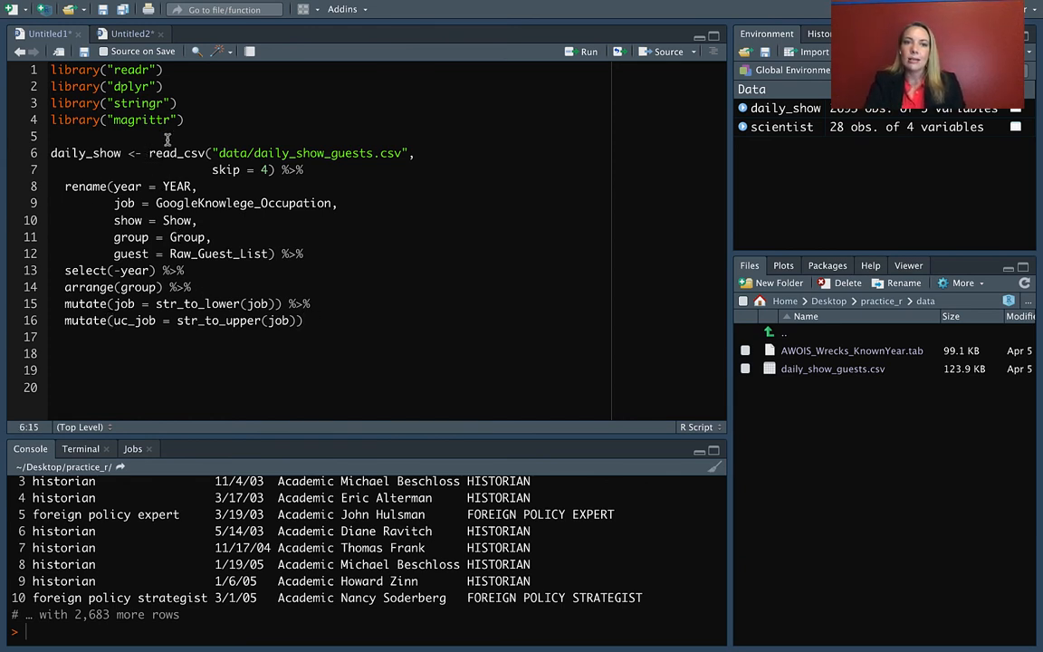
left_click_drag(151, 153, 268, 170)
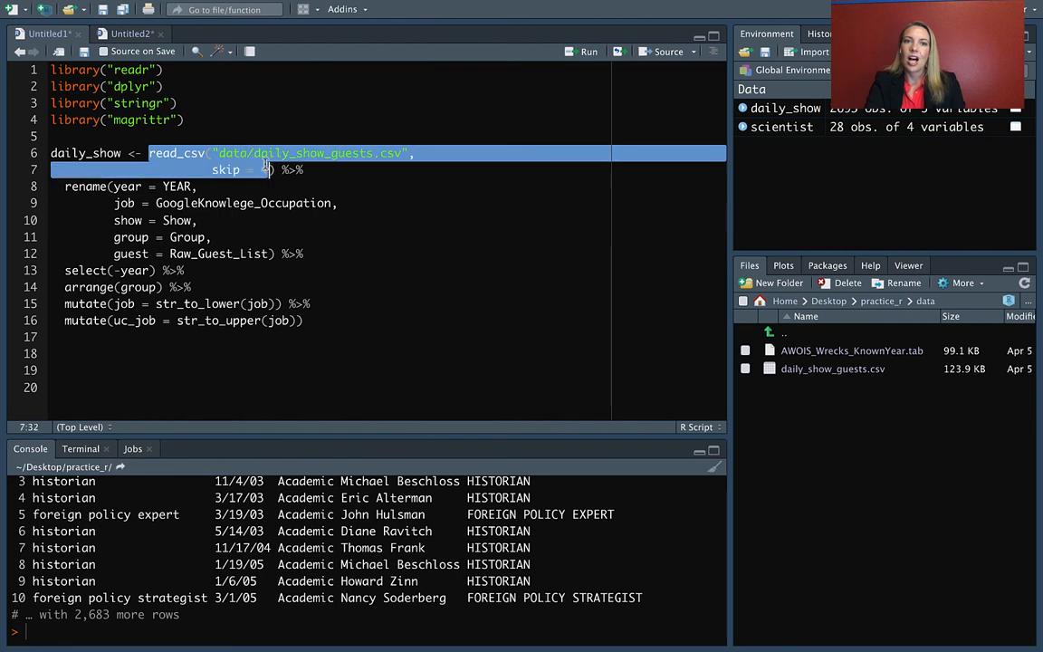
type("4")
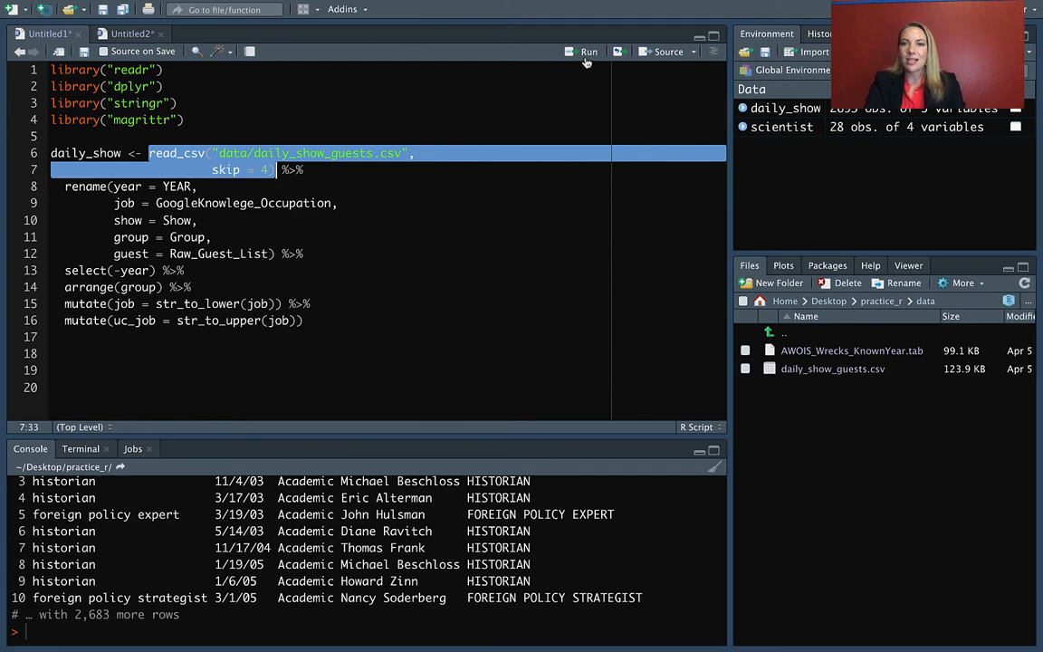
left_click(586, 50)
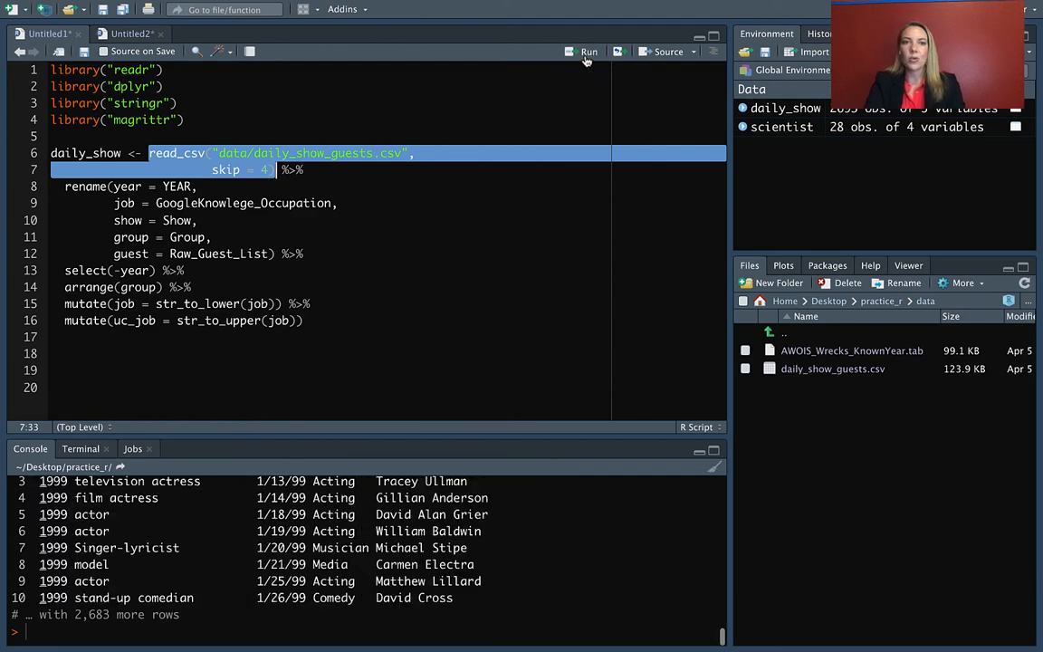
mouse_move(407, 435)
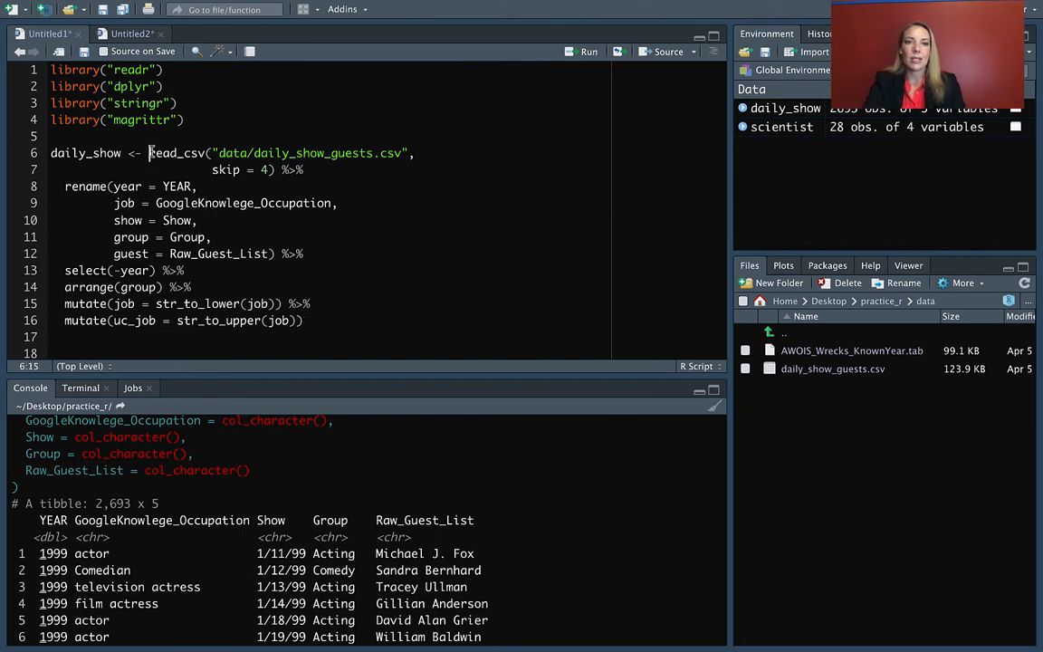
- Run the daily_show pipe through the rename and select steps to view the year-free guest columns
left_click_drag(149, 152, 213, 237)
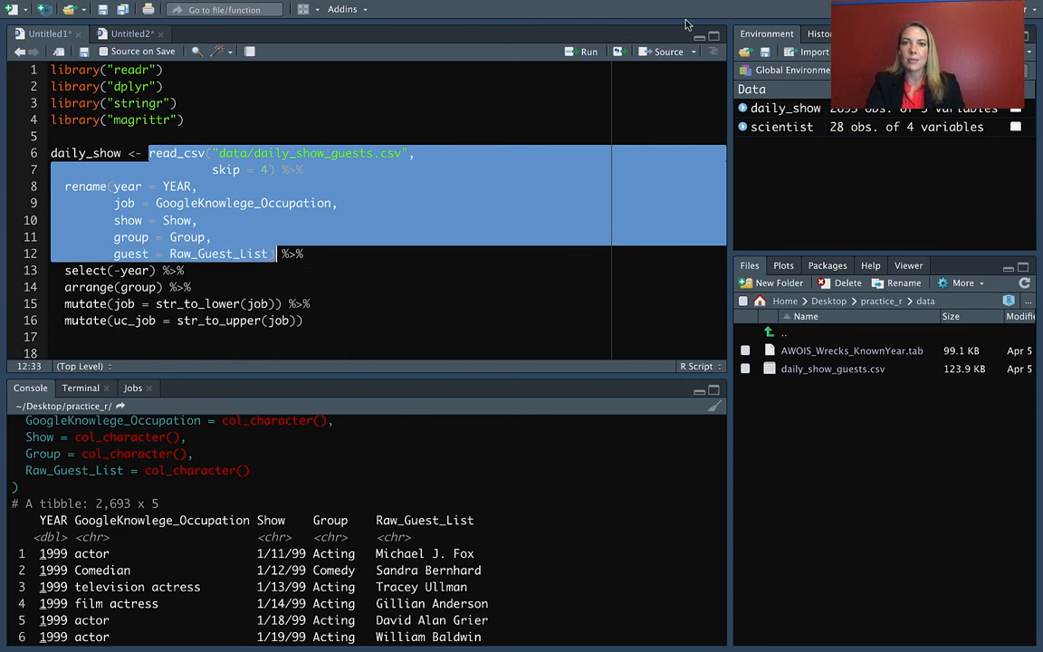
scroll("down", 3)
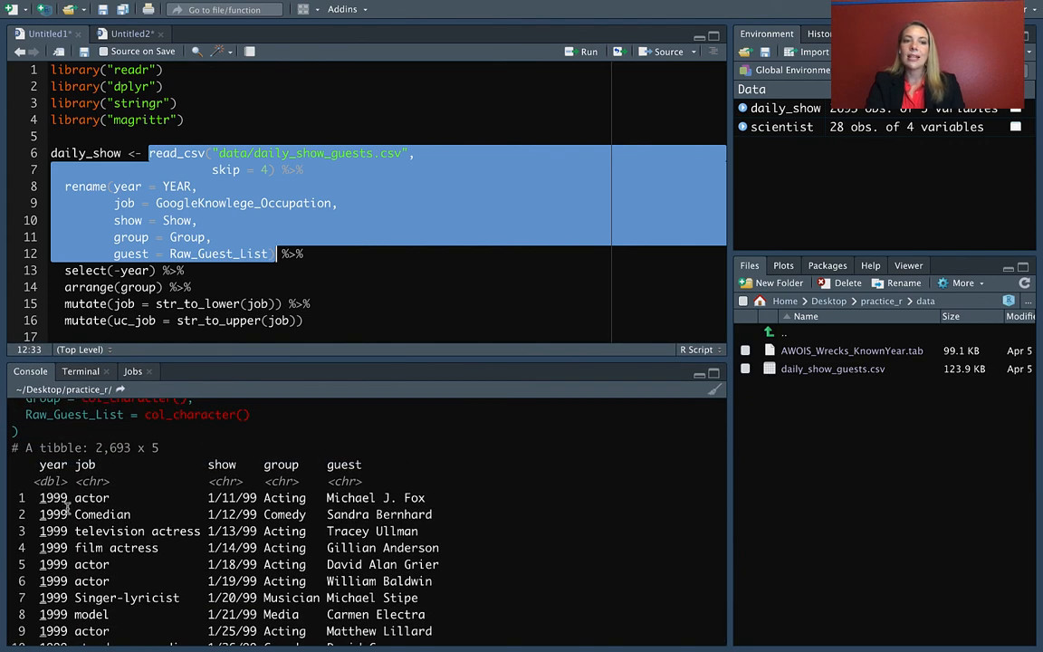
mouse_move(134, 528)
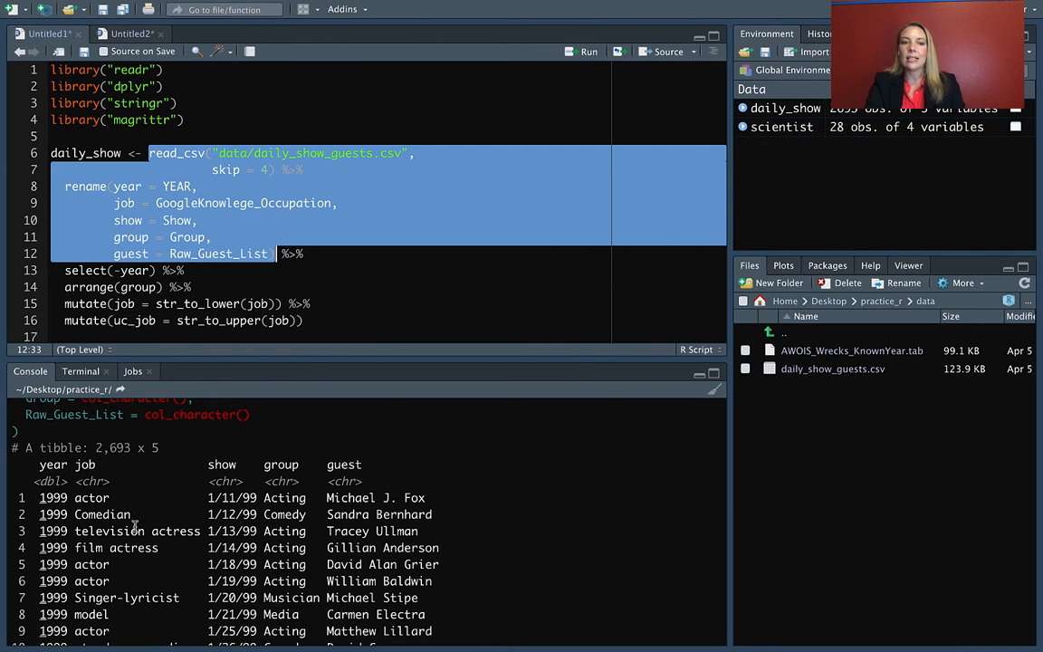
left_click(154, 202)
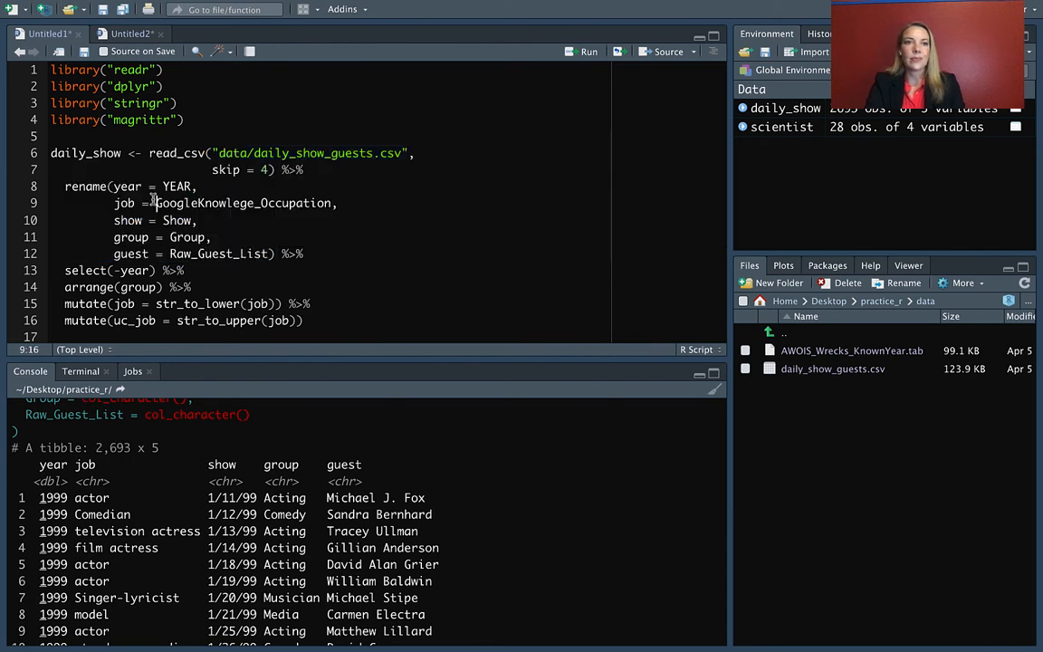
left_click_drag(149, 152, 160, 254)
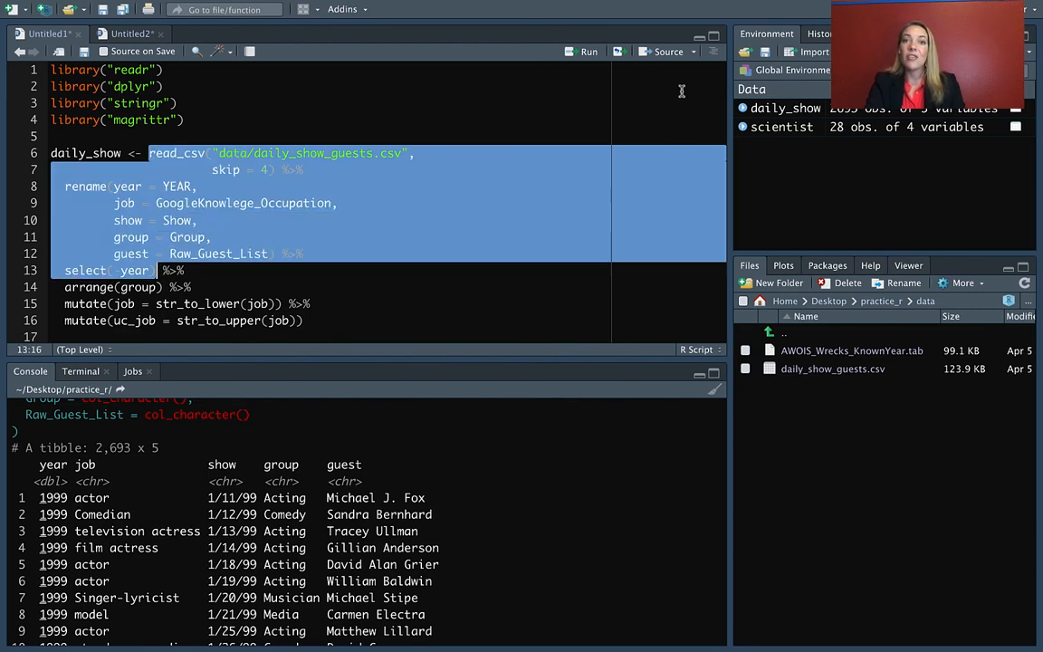
left_click(586, 51)
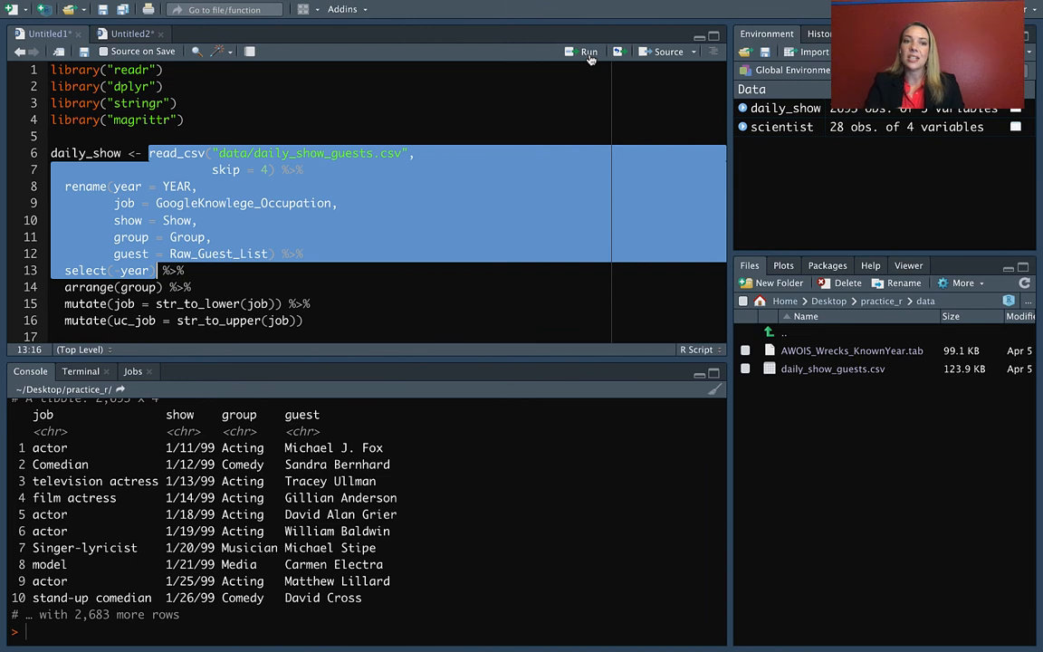
- Run the pipe through arrange and the lowercase job mutate, showing guests sorted by group
left_click(148, 152)
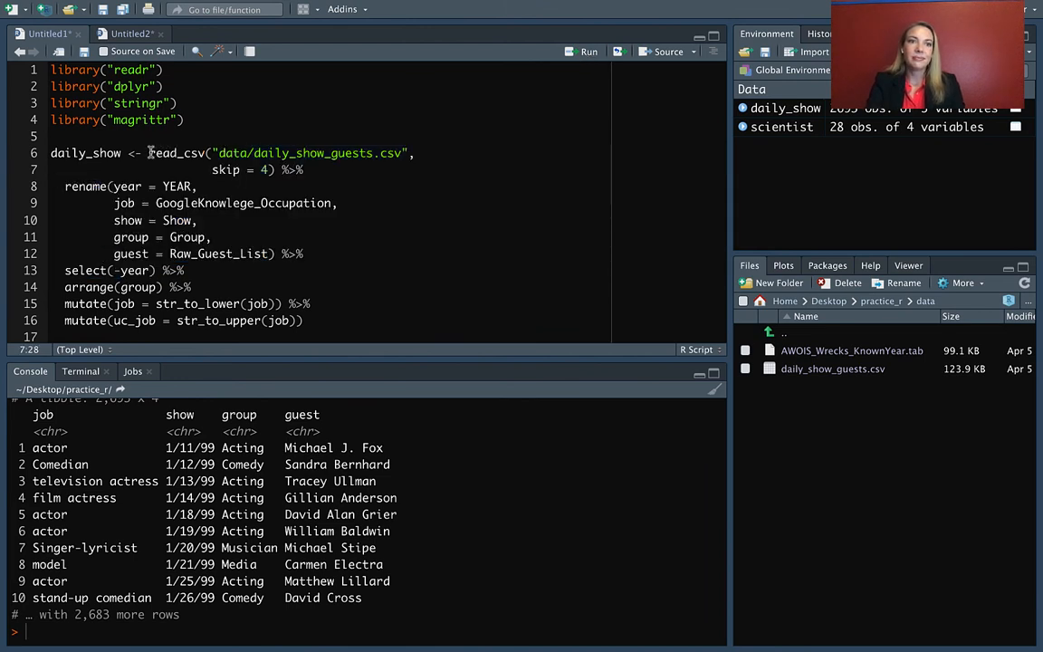
left_click_drag(150, 152, 167, 286)
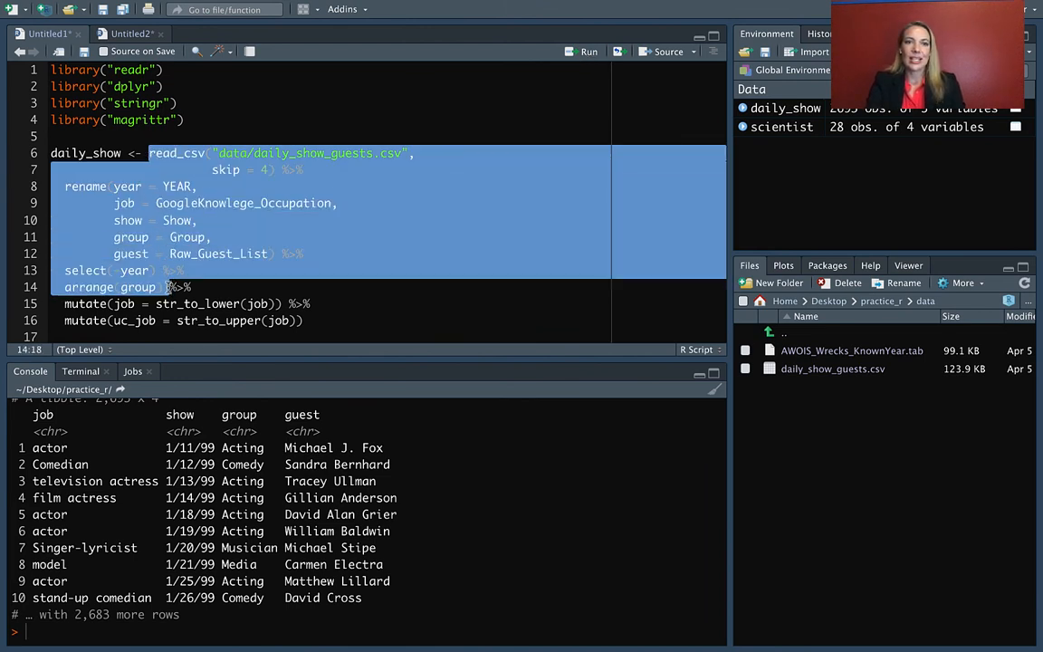
left_click(586, 51)
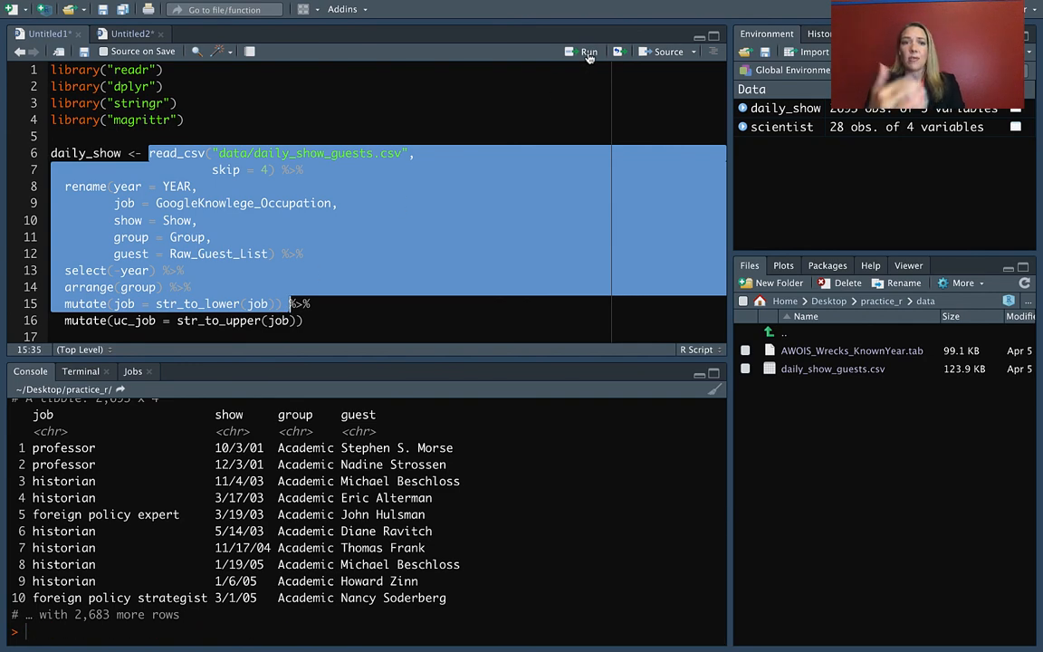
left_click(149, 152)
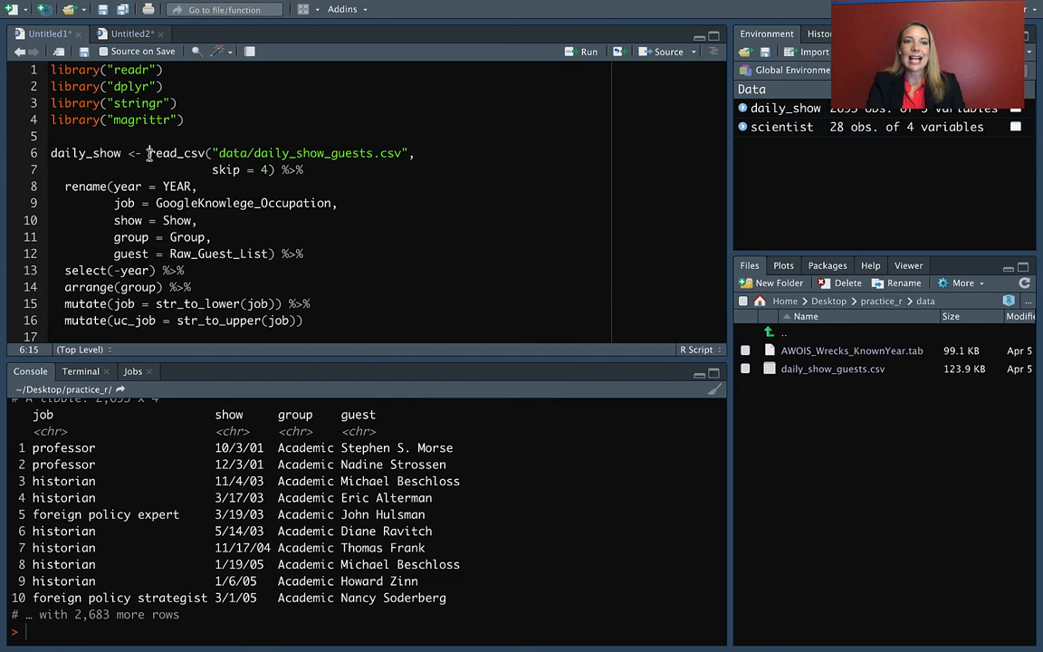
- Run the pipe without the 'daily_show <-' assignment so it prints, then restore the assignment and begin typing daily_show in the Console
left_click_drag(149, 152, 304, 320)
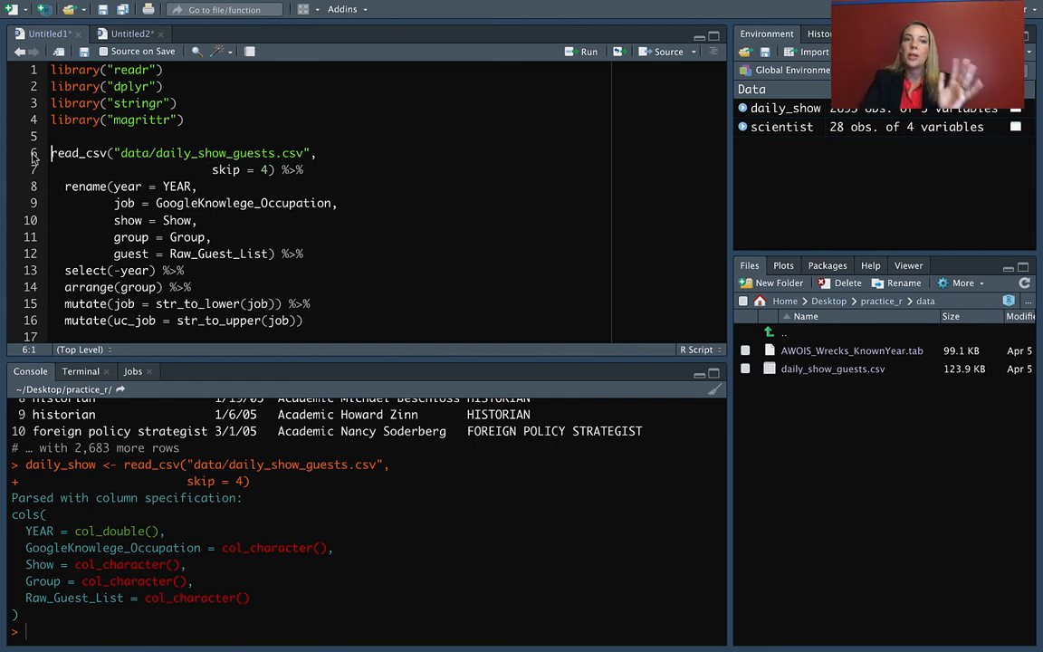
scroll("up", 3)
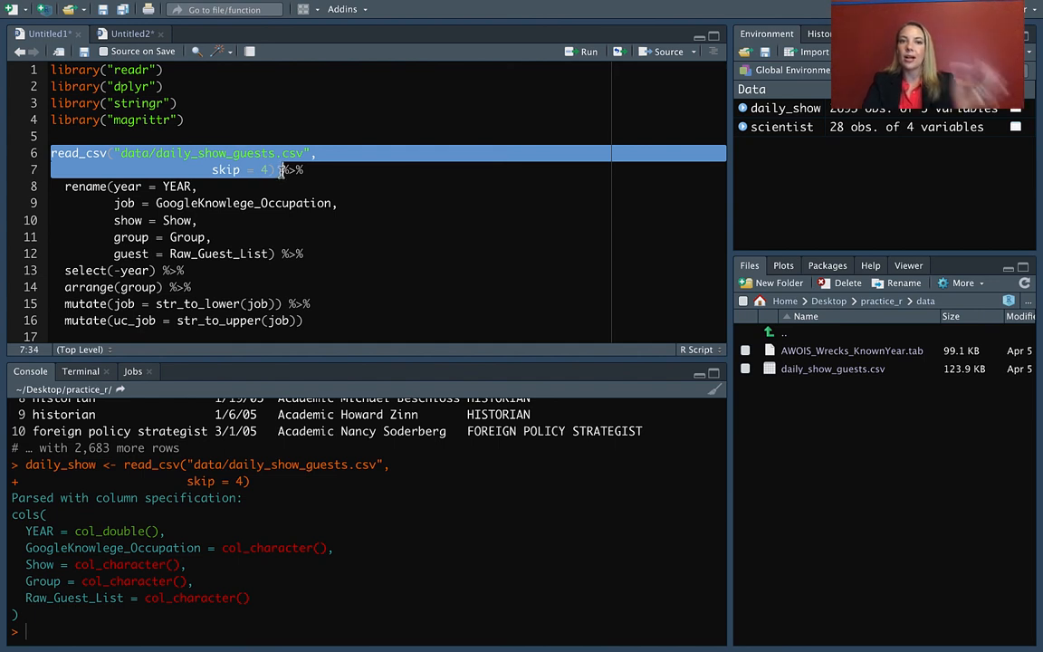
left_click(311, 295)
type("daily")
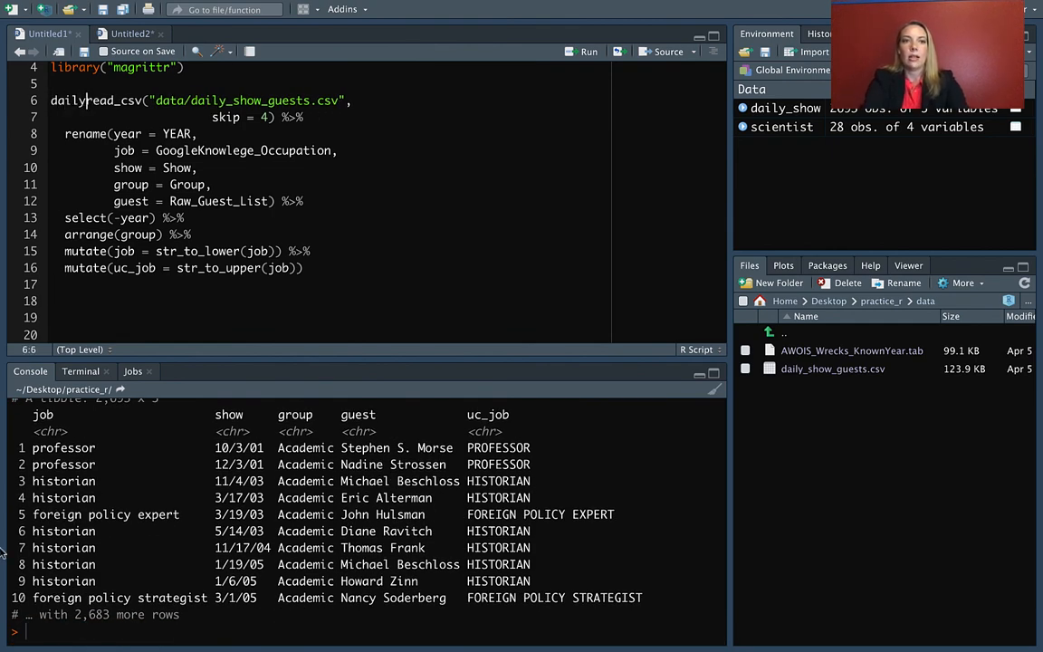
type("_show <-")
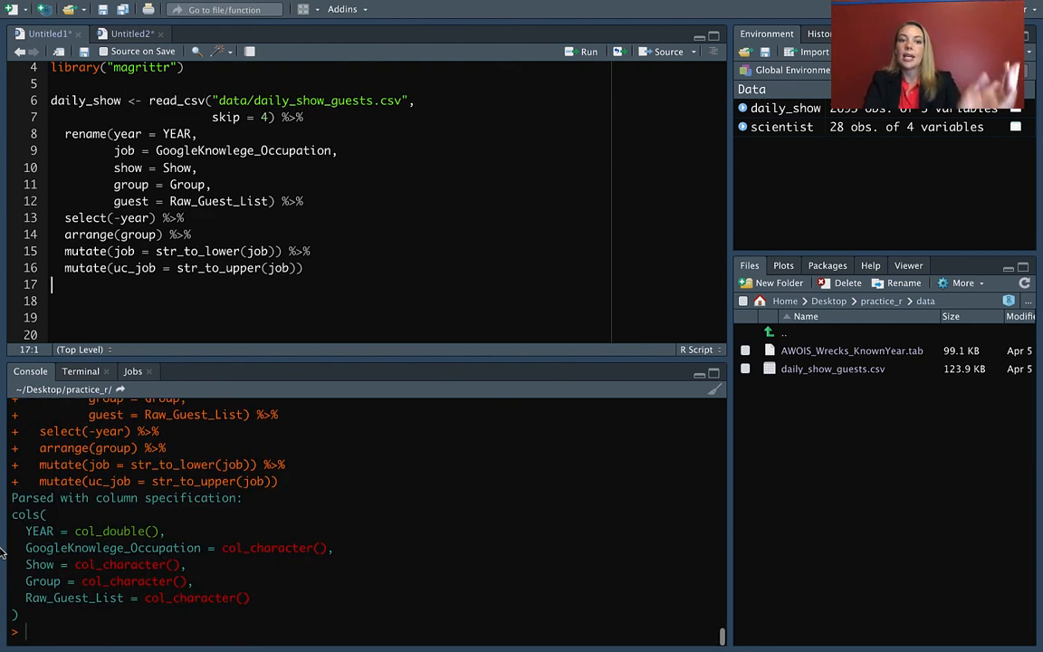
type("dailY0")
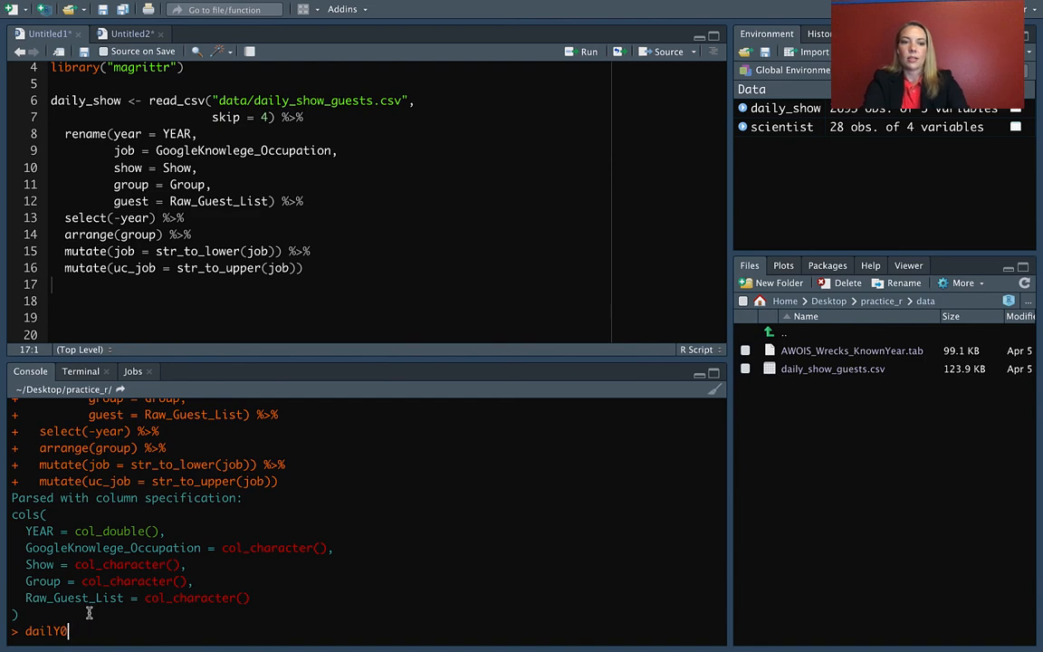
- Print the stored daily_show tibble with its uppercase uc_job column in the Console
key("Return")
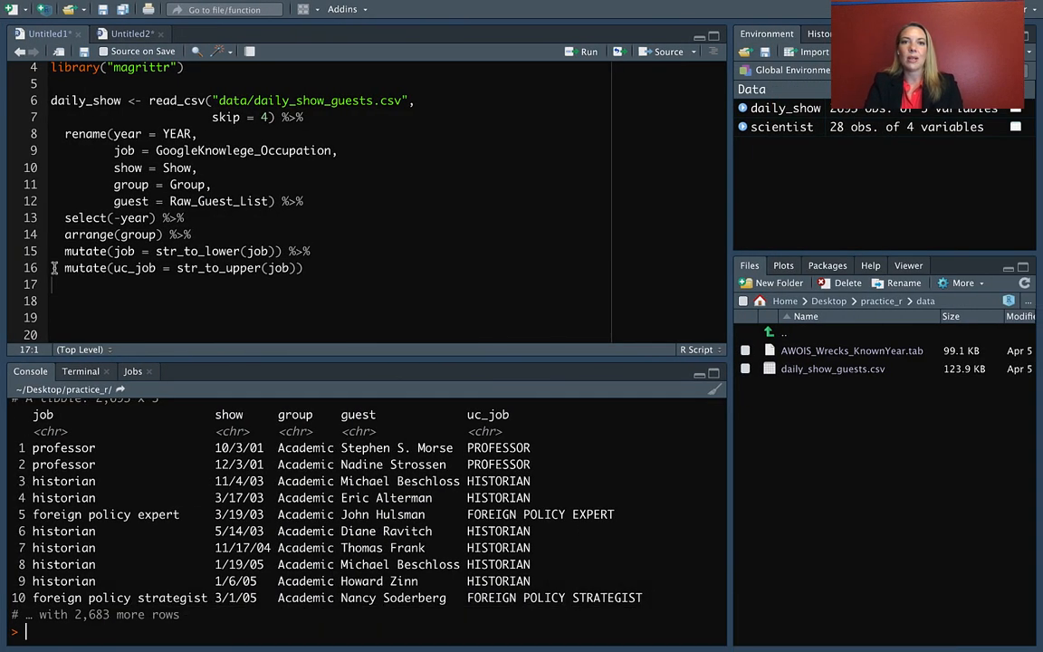
- Show the Keyboard Shortcut Quick Reference from the Tools menu
left_click(451, 7)
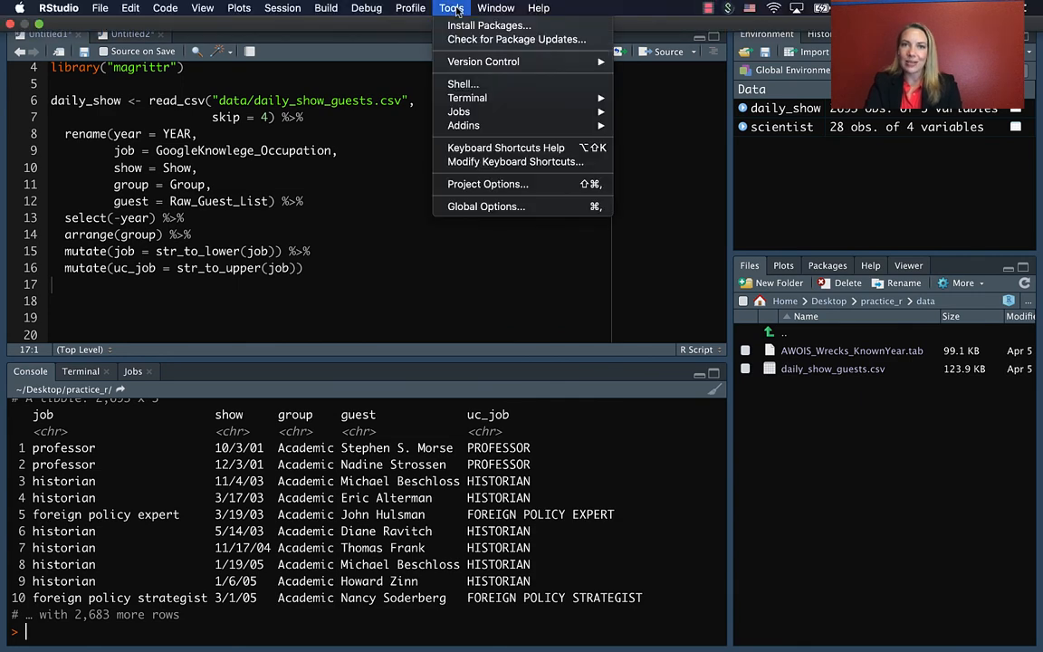
mouse_move(505, 148)
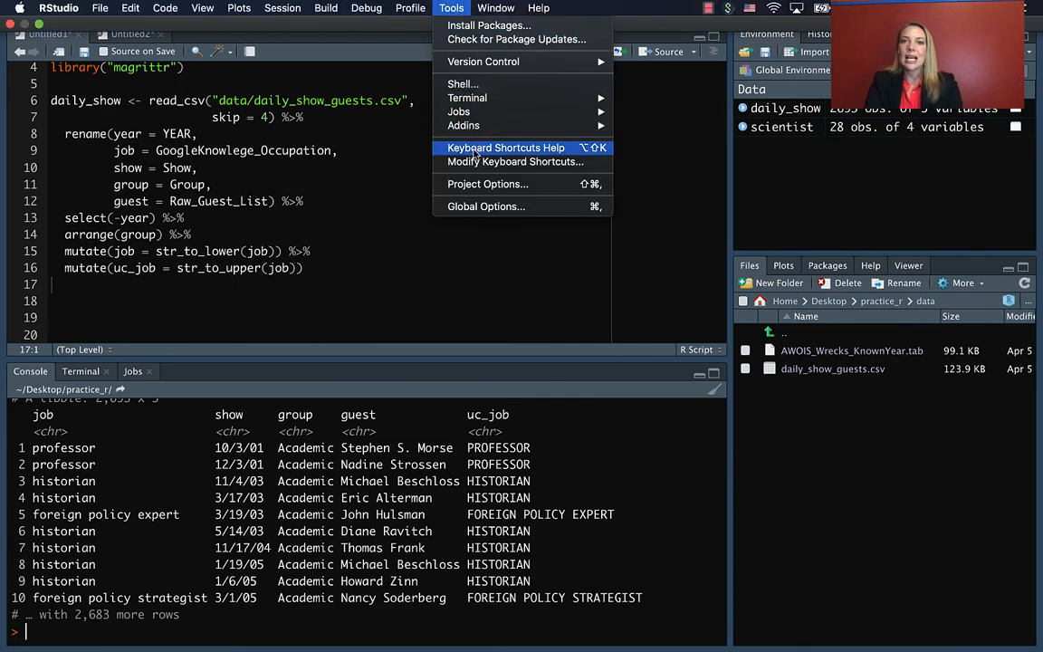
left_click(505, 149)
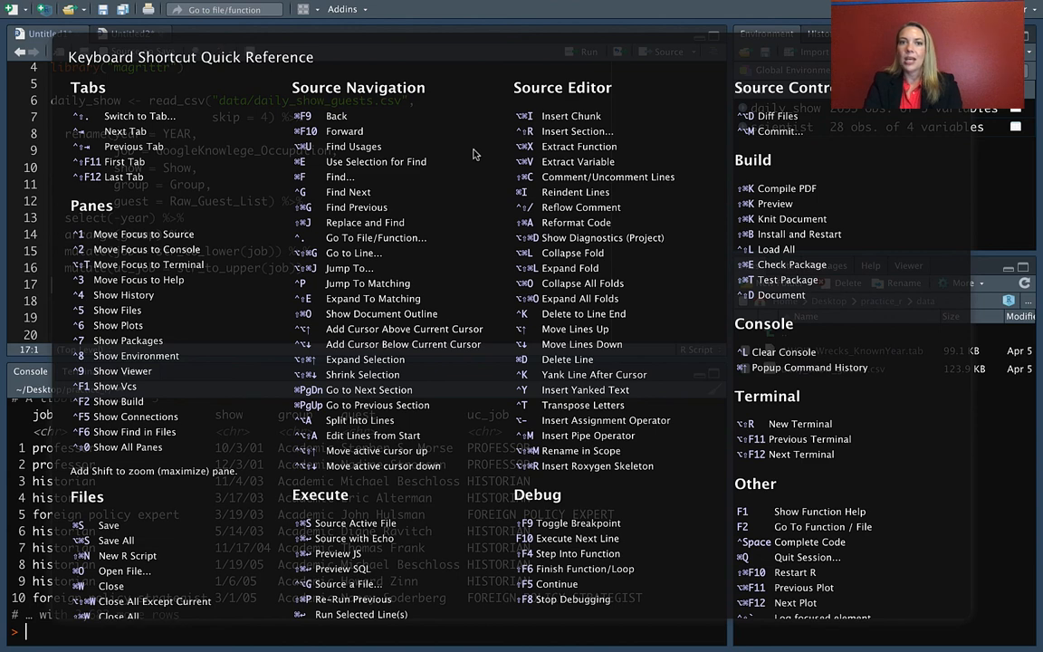
mouse_move(427, 146)
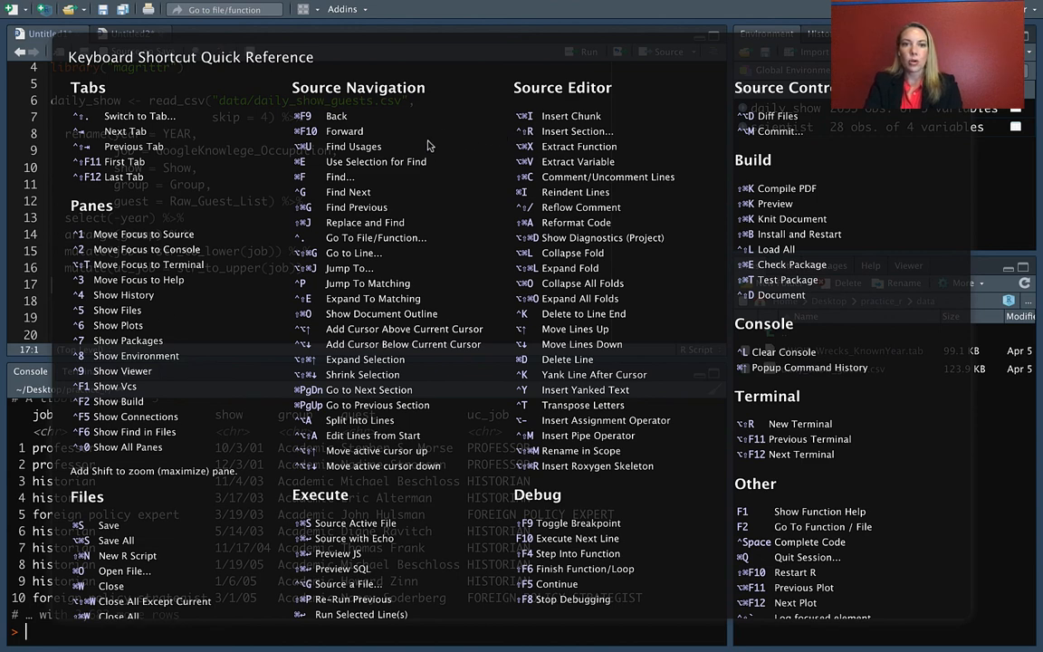
mouse_move(238, 337)
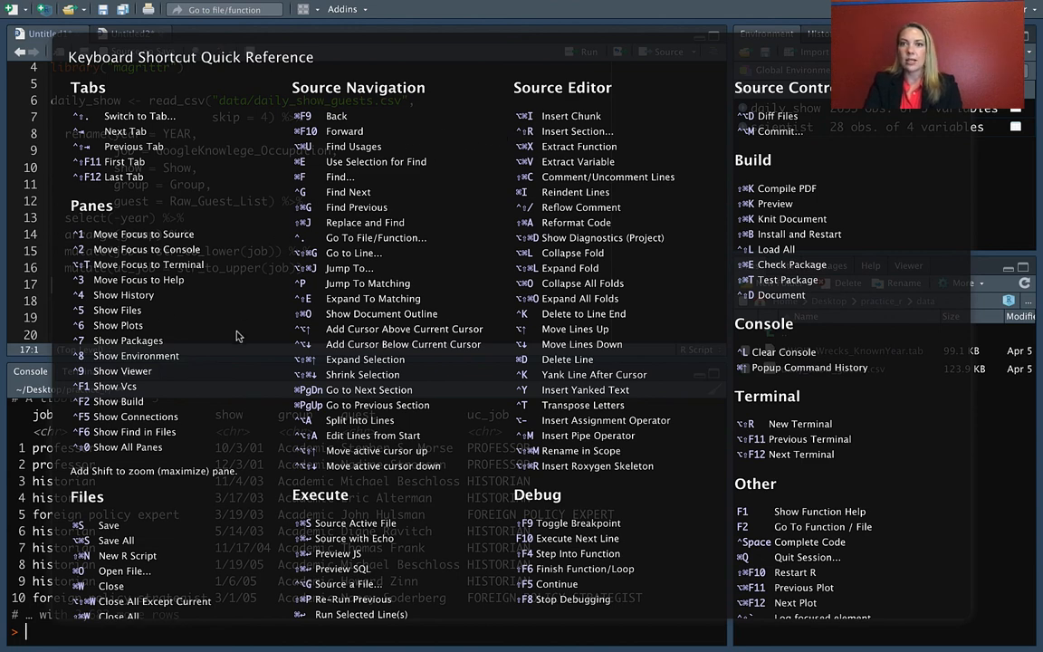